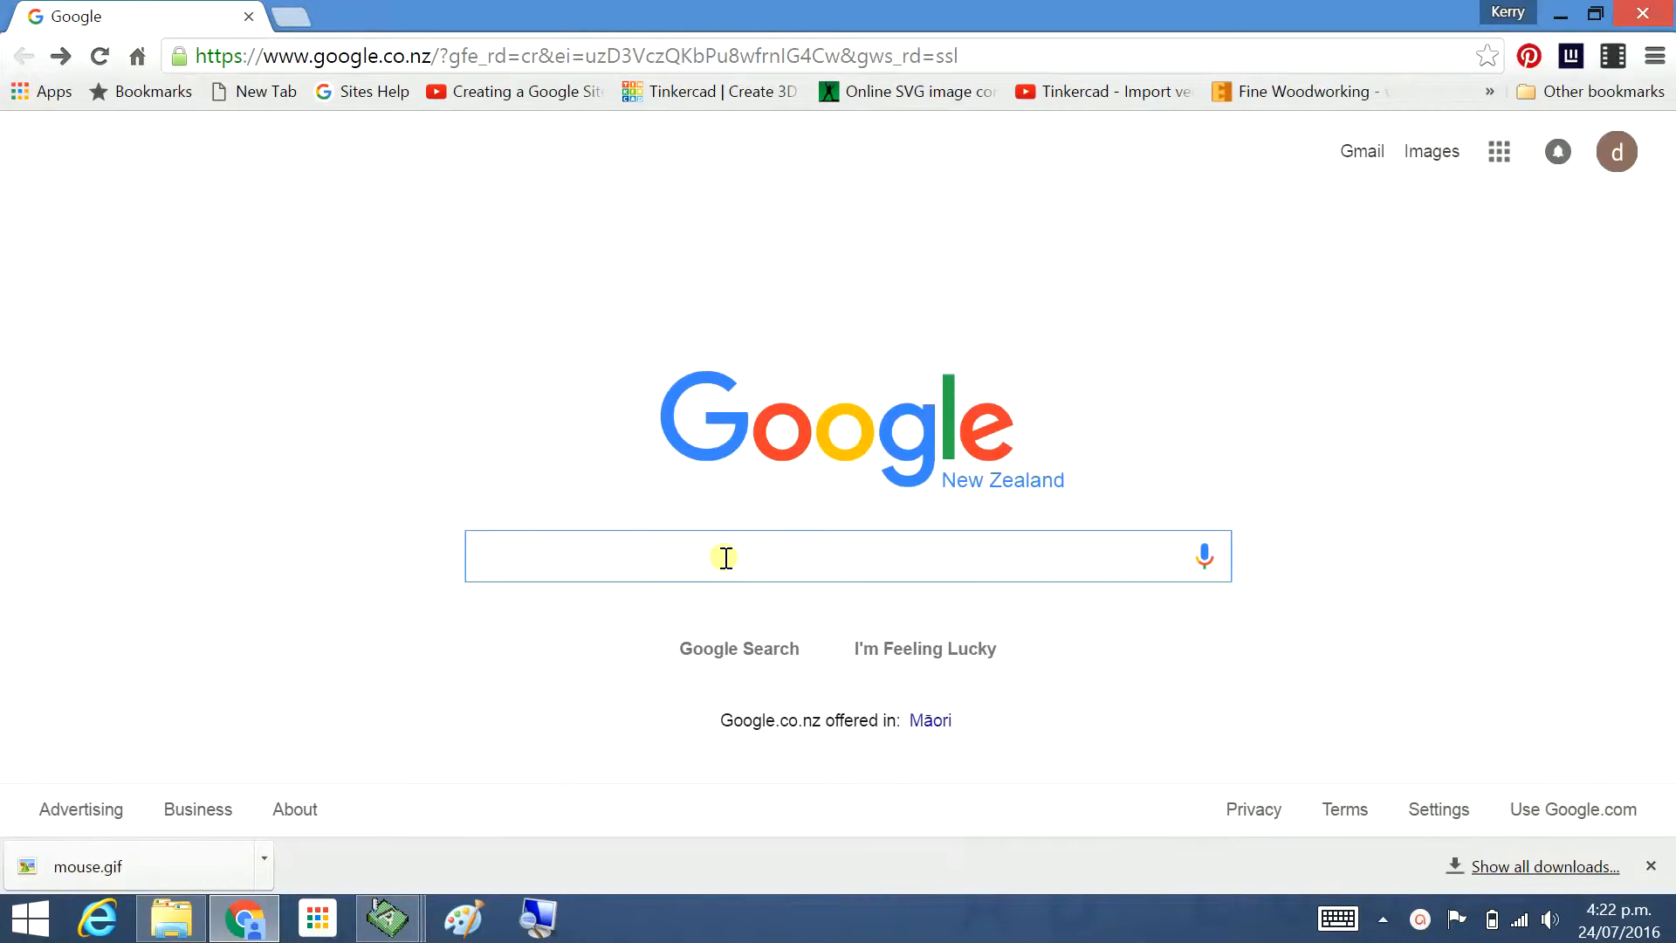
Search Google for 'mouse colouring pages' and show the image results
{"action": "type", "text": "mouse"}
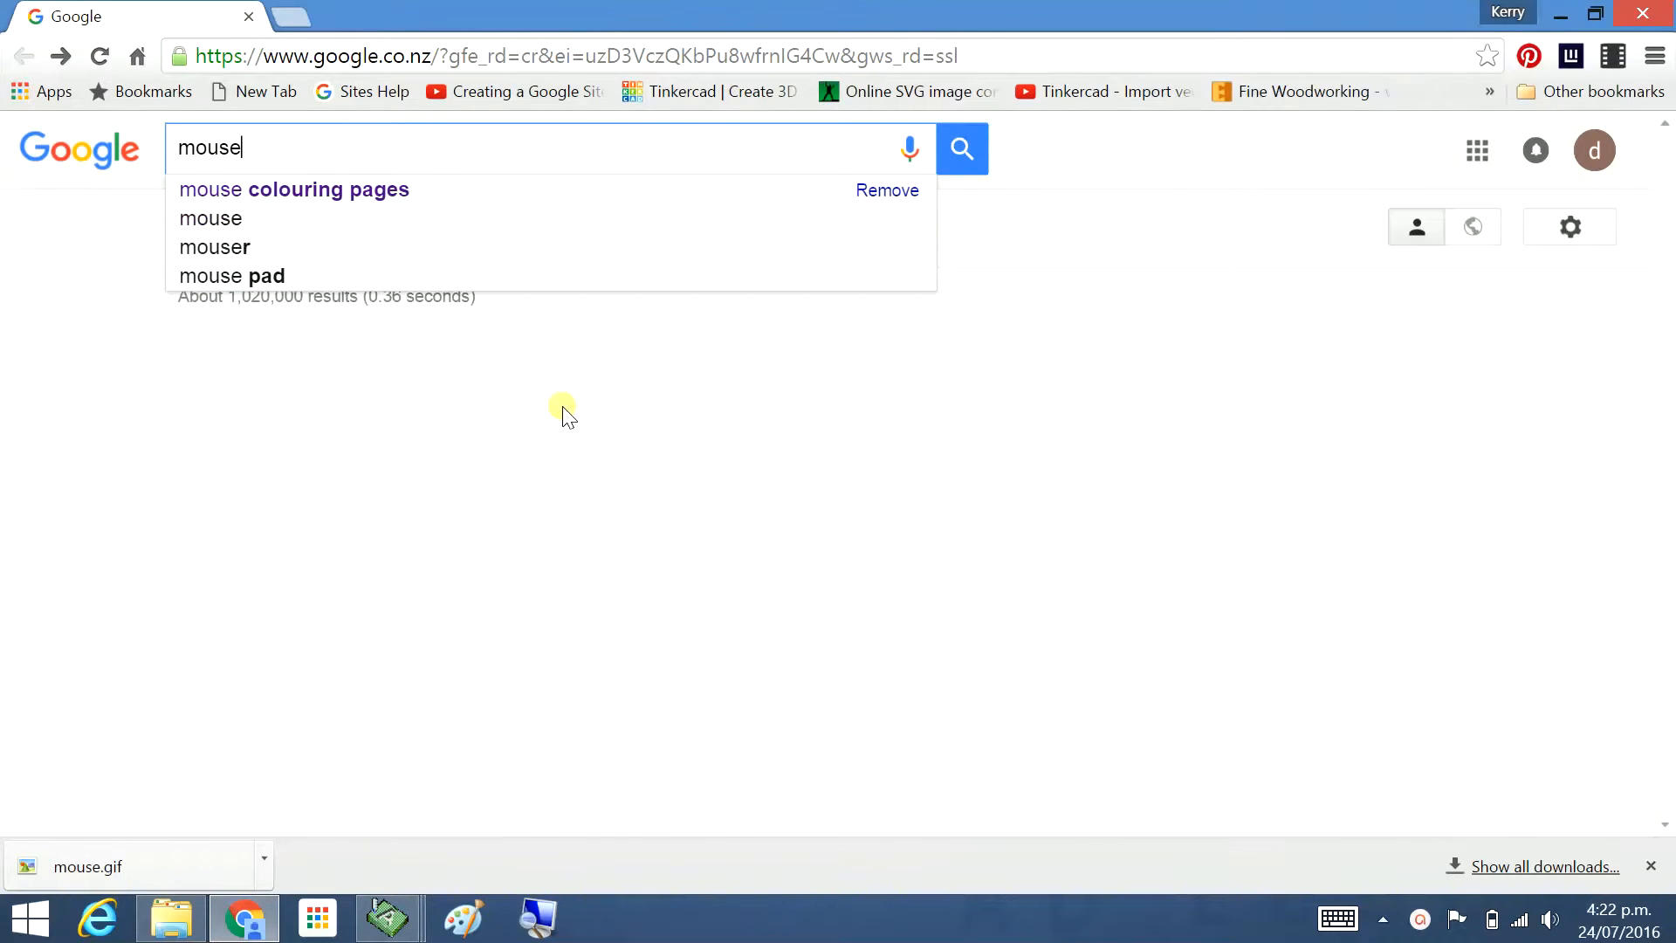
{"action": "left_click", "coordinate": [293, 189]}
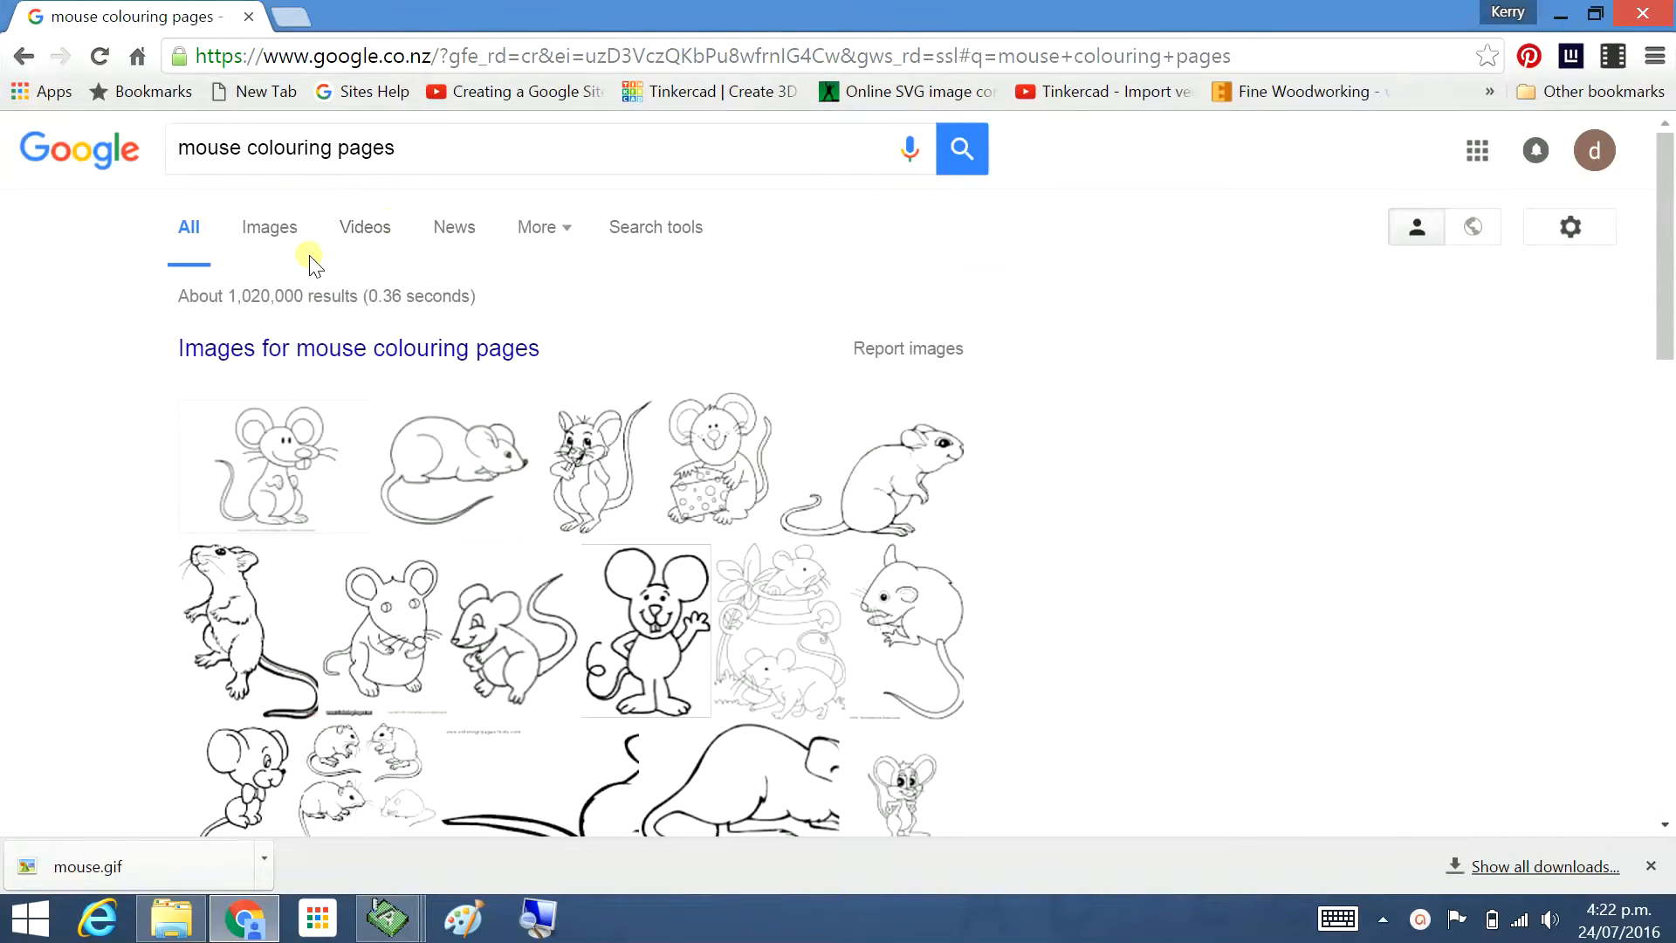
{"action": "left_click", "coordinate": [269, 227]}
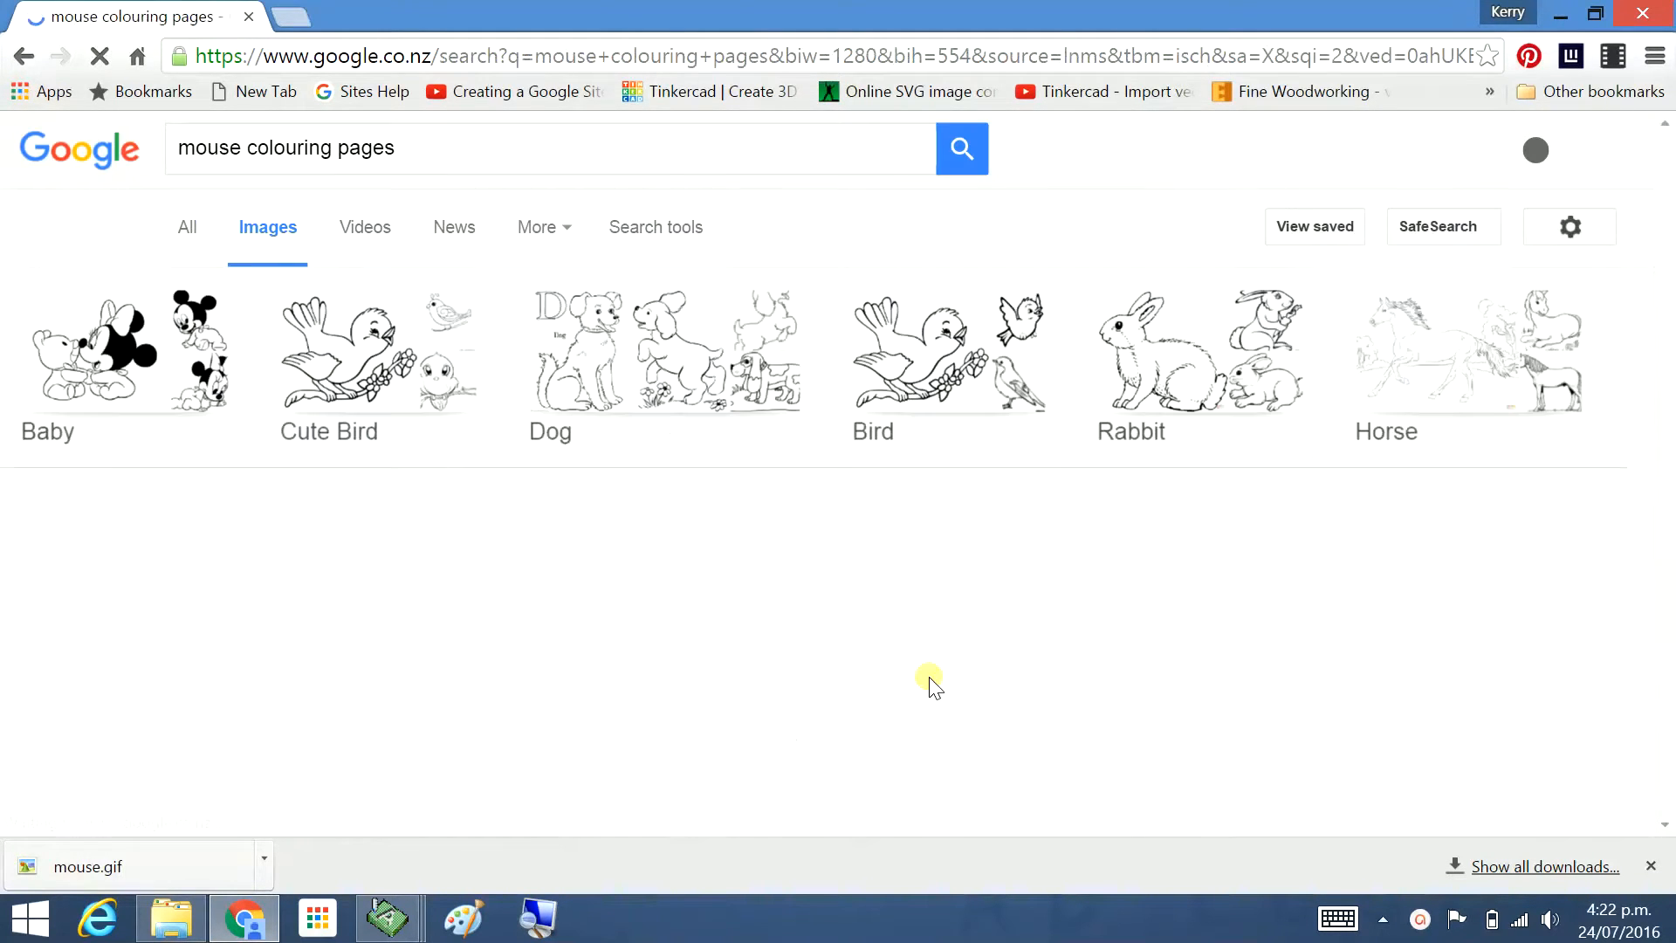
{"action": "scroll", "scroll_direction": "down", "scroll_amount": 3}
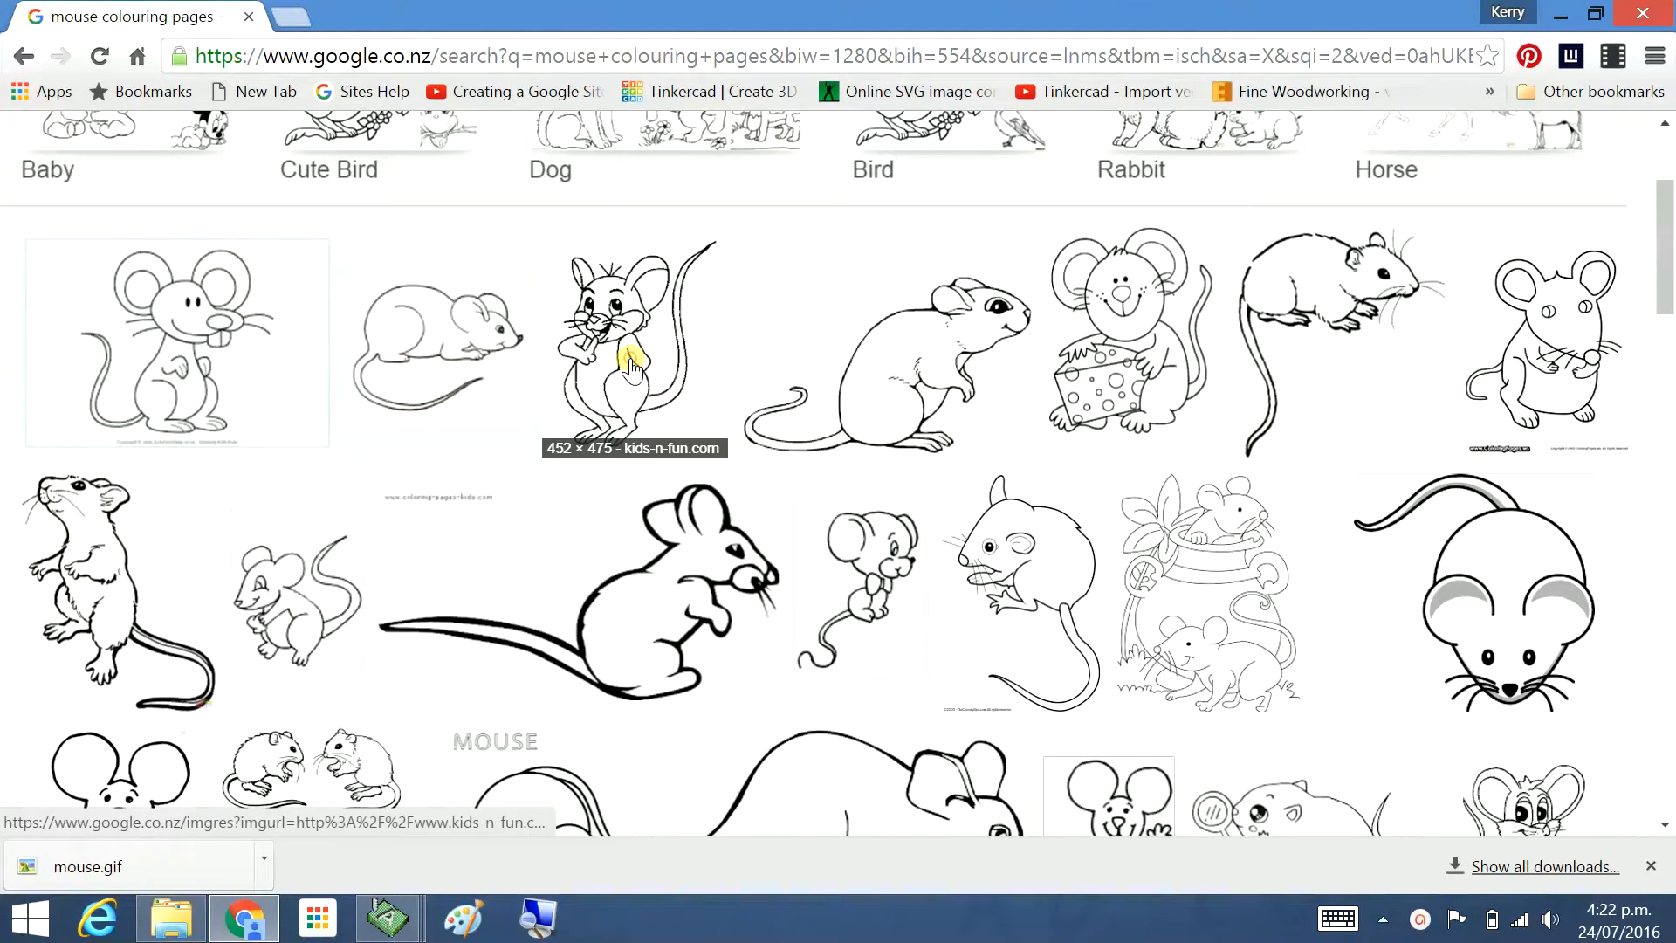
Save the standing cartoon mouse image as a GIF named 'mouse' in My Pictures
{"action": "left_click", "coordinate": [630, 342]}
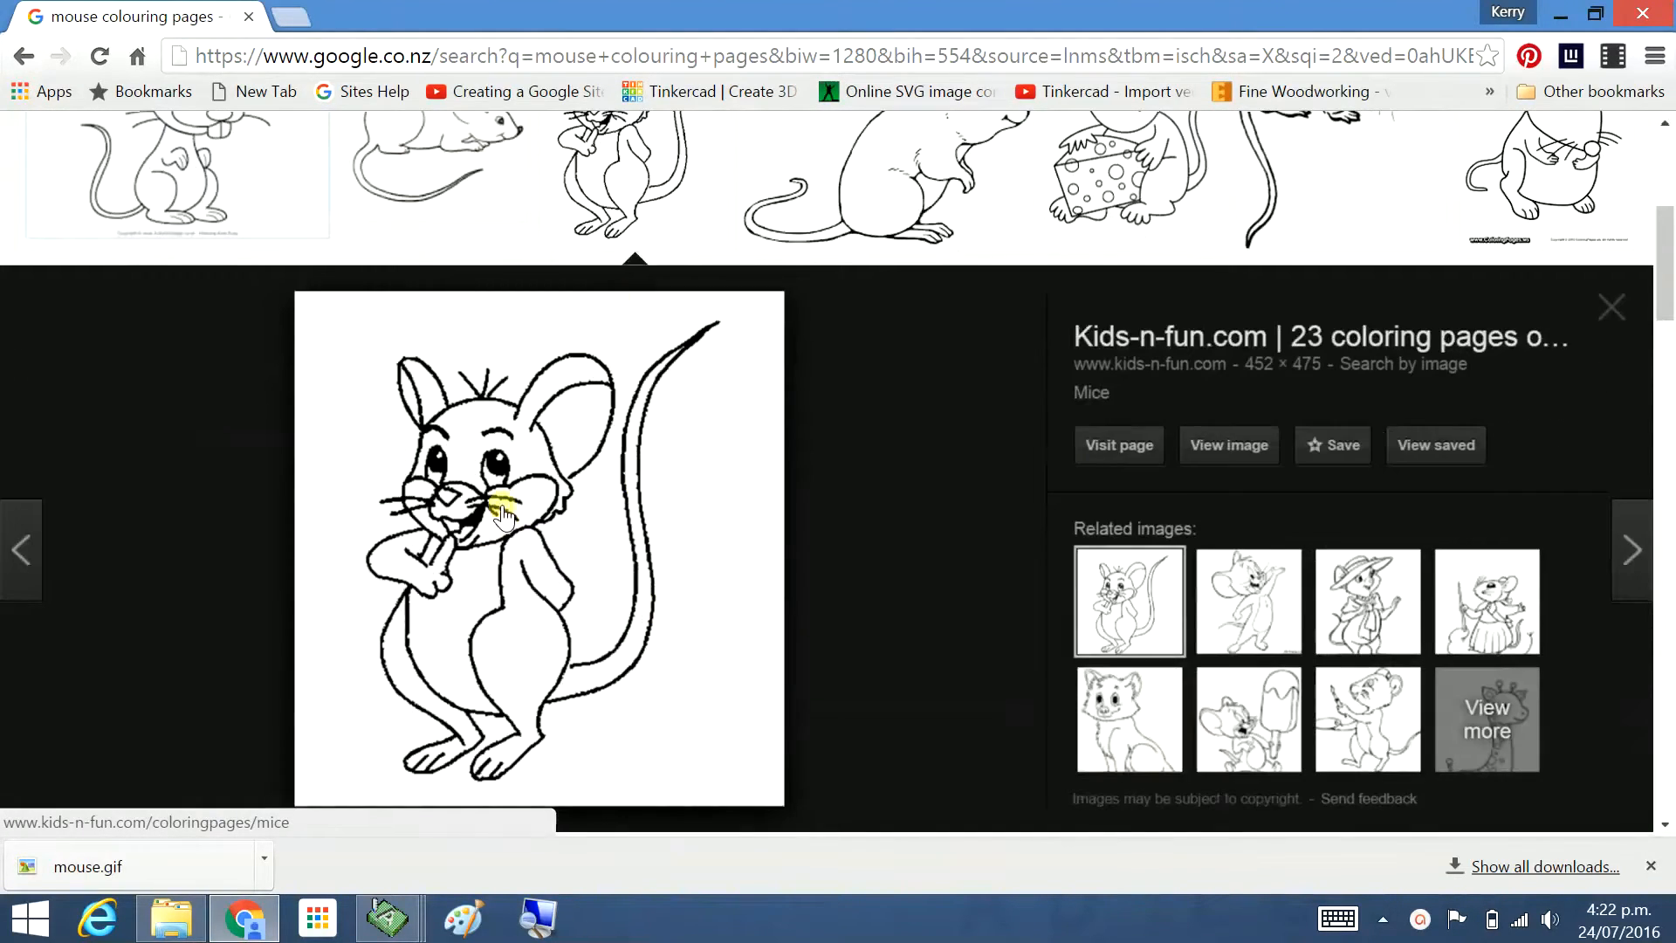
{"action": "right_click", "coordinate": [492, 508]}
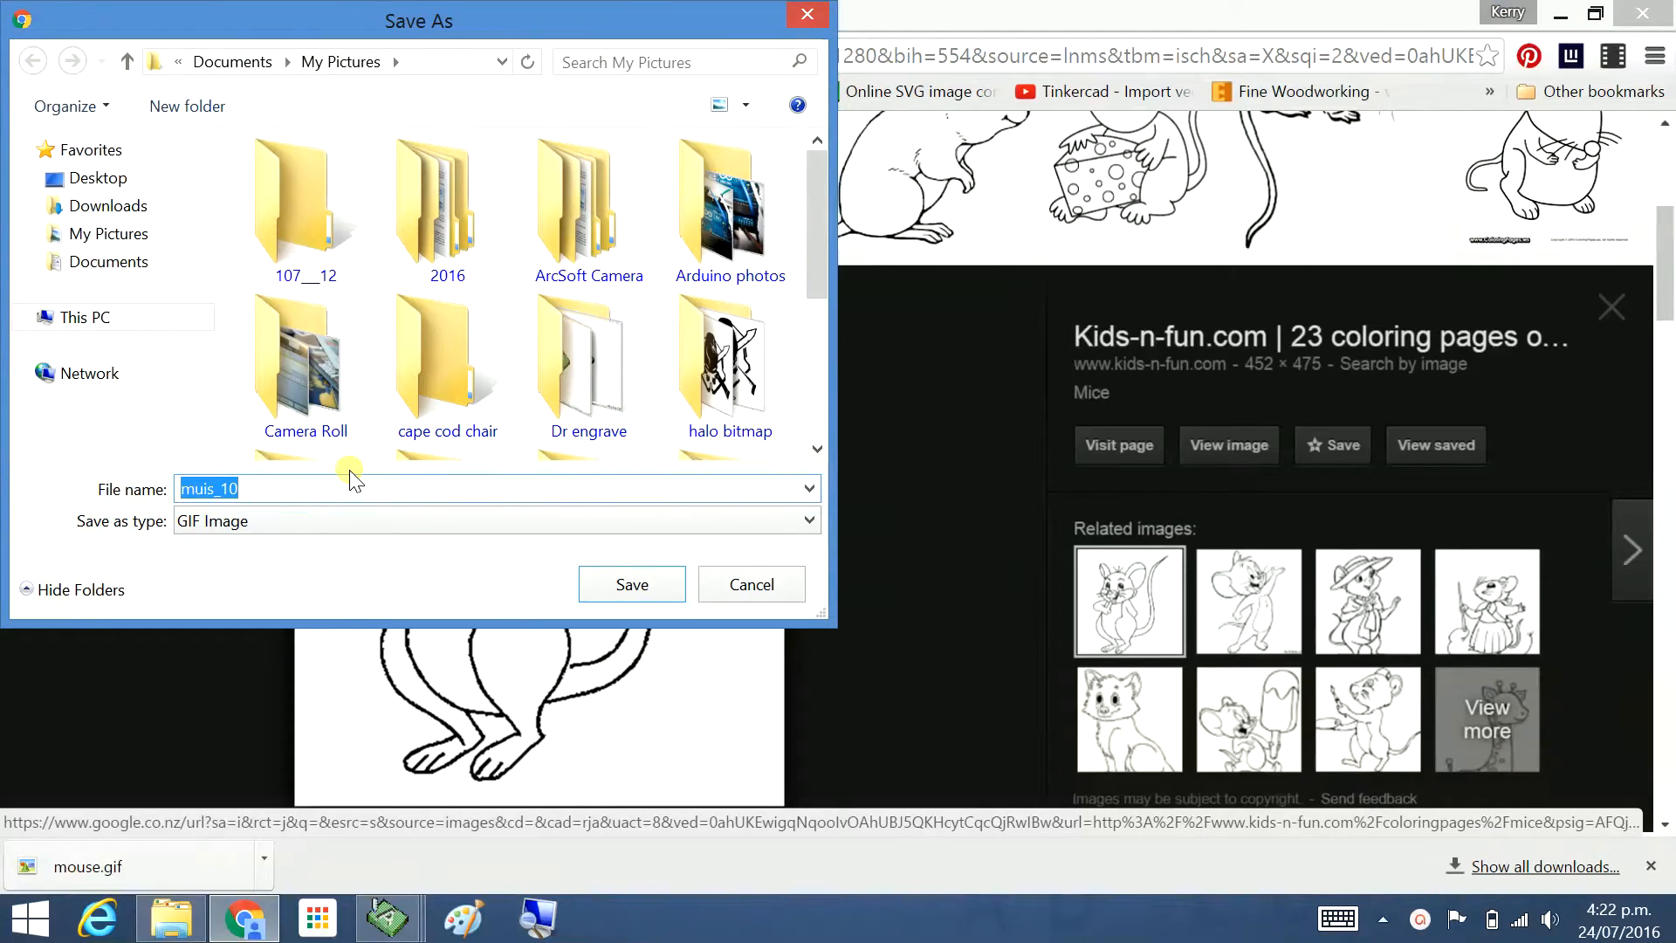
{"action": "type", "text": "mouse"}
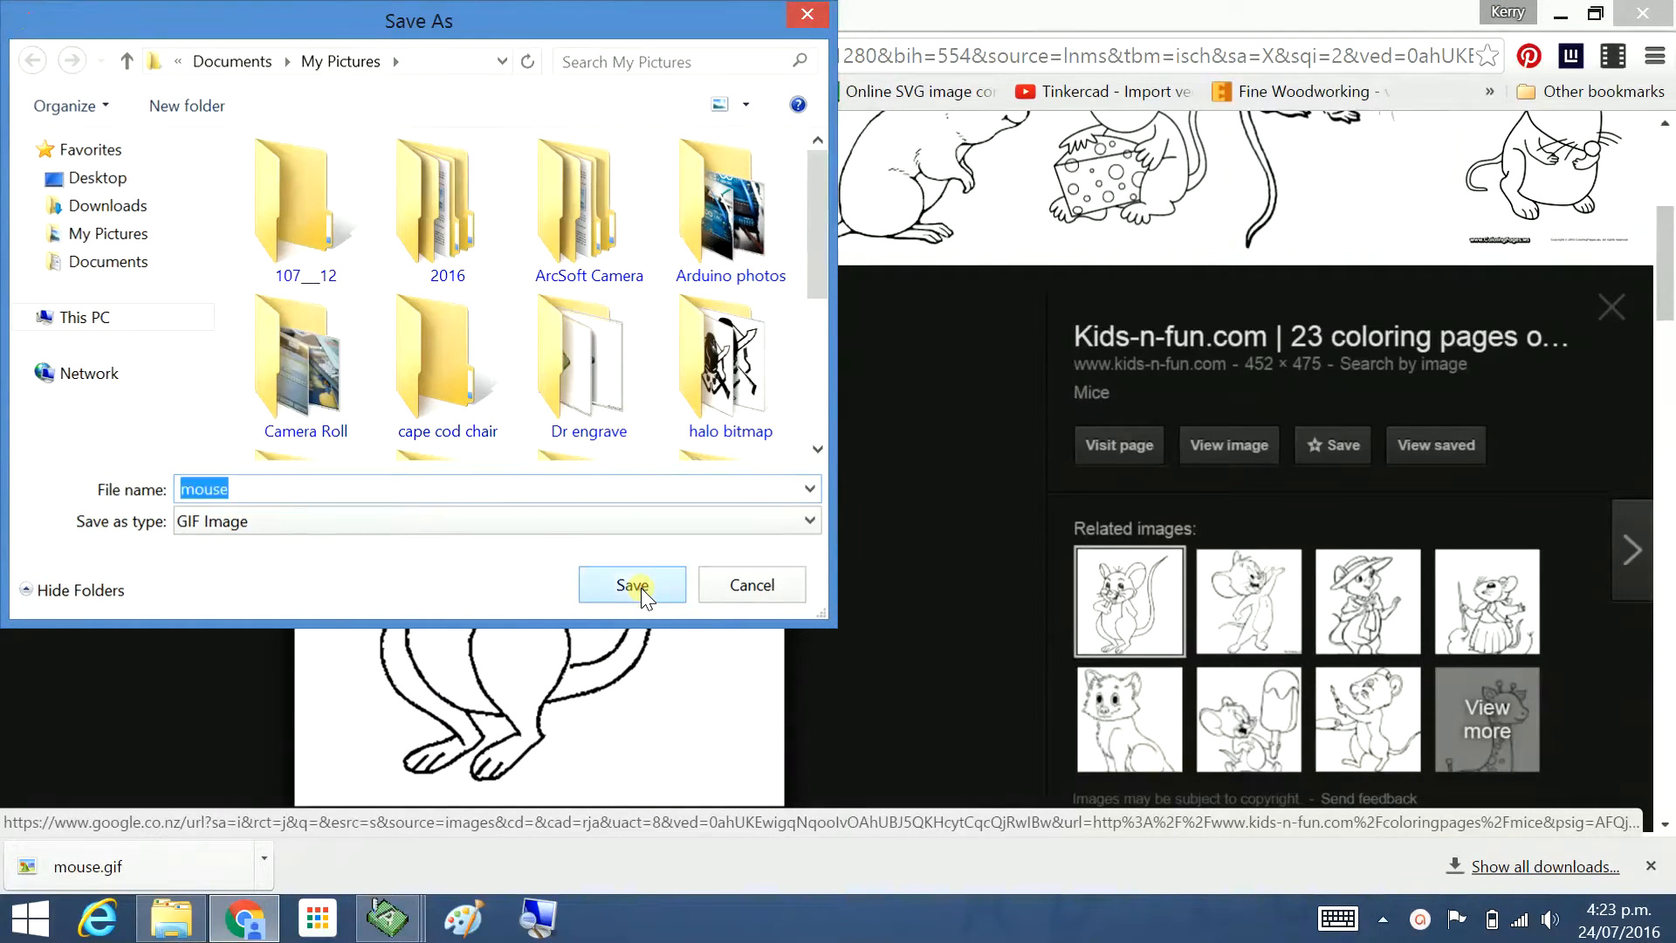
{"action": "left_click", "coordinate": [632, 585]}
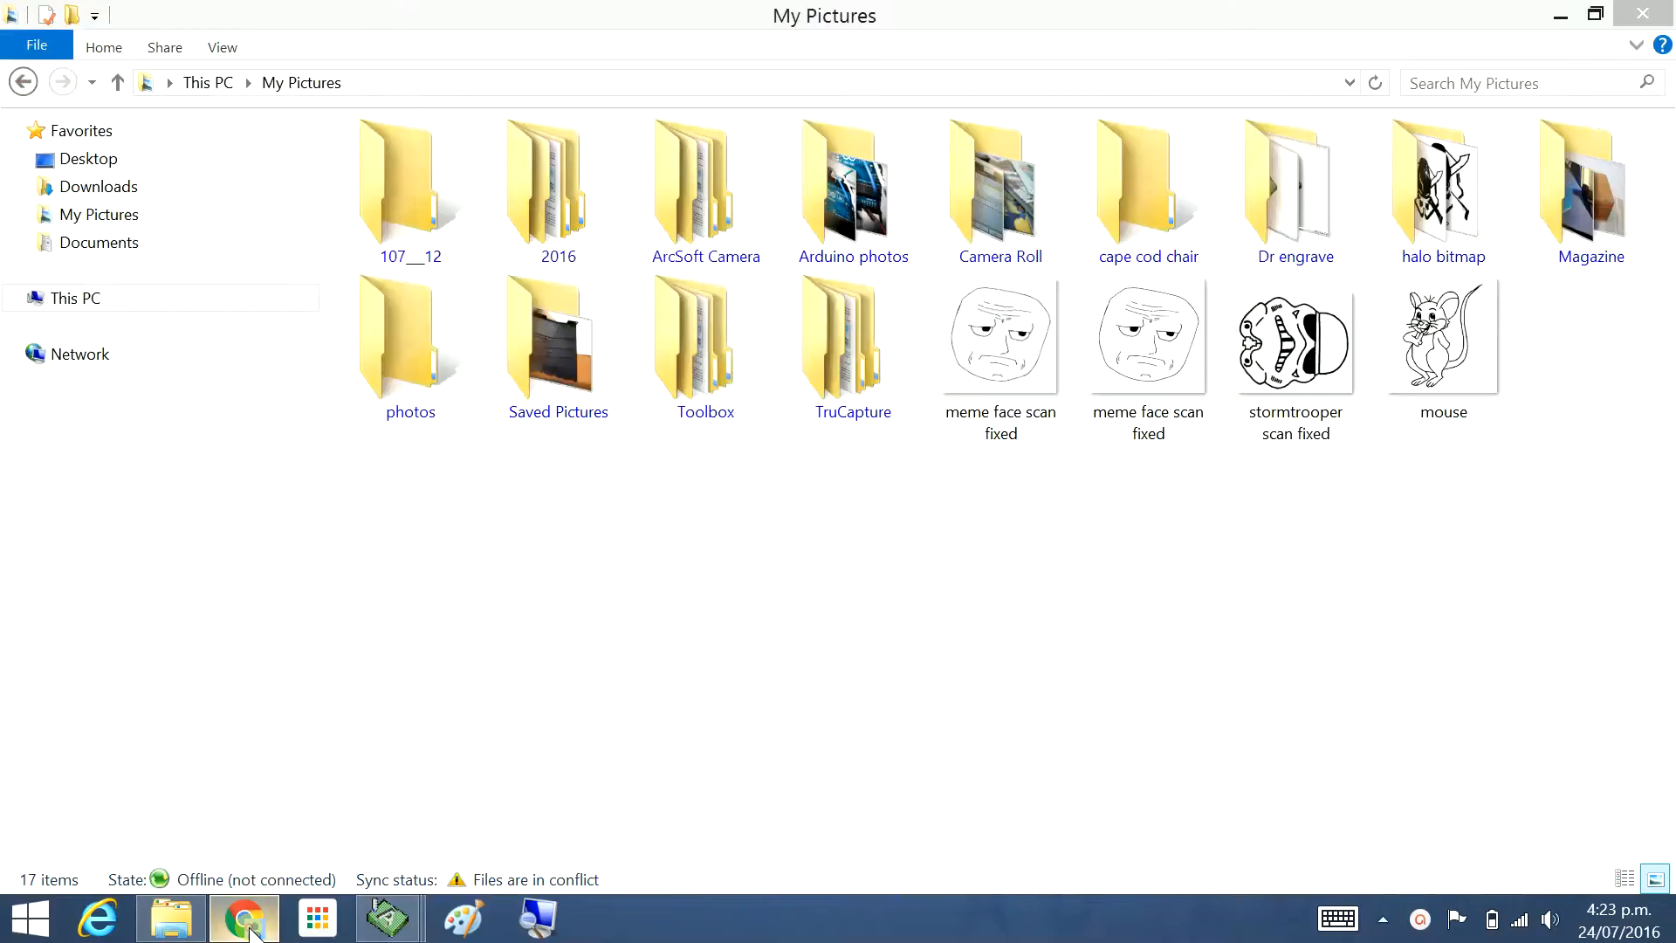
Open the saved mouse GIF from My Pictures in Paint
{"action": "left_click", "coordinate": [1294, 337]}
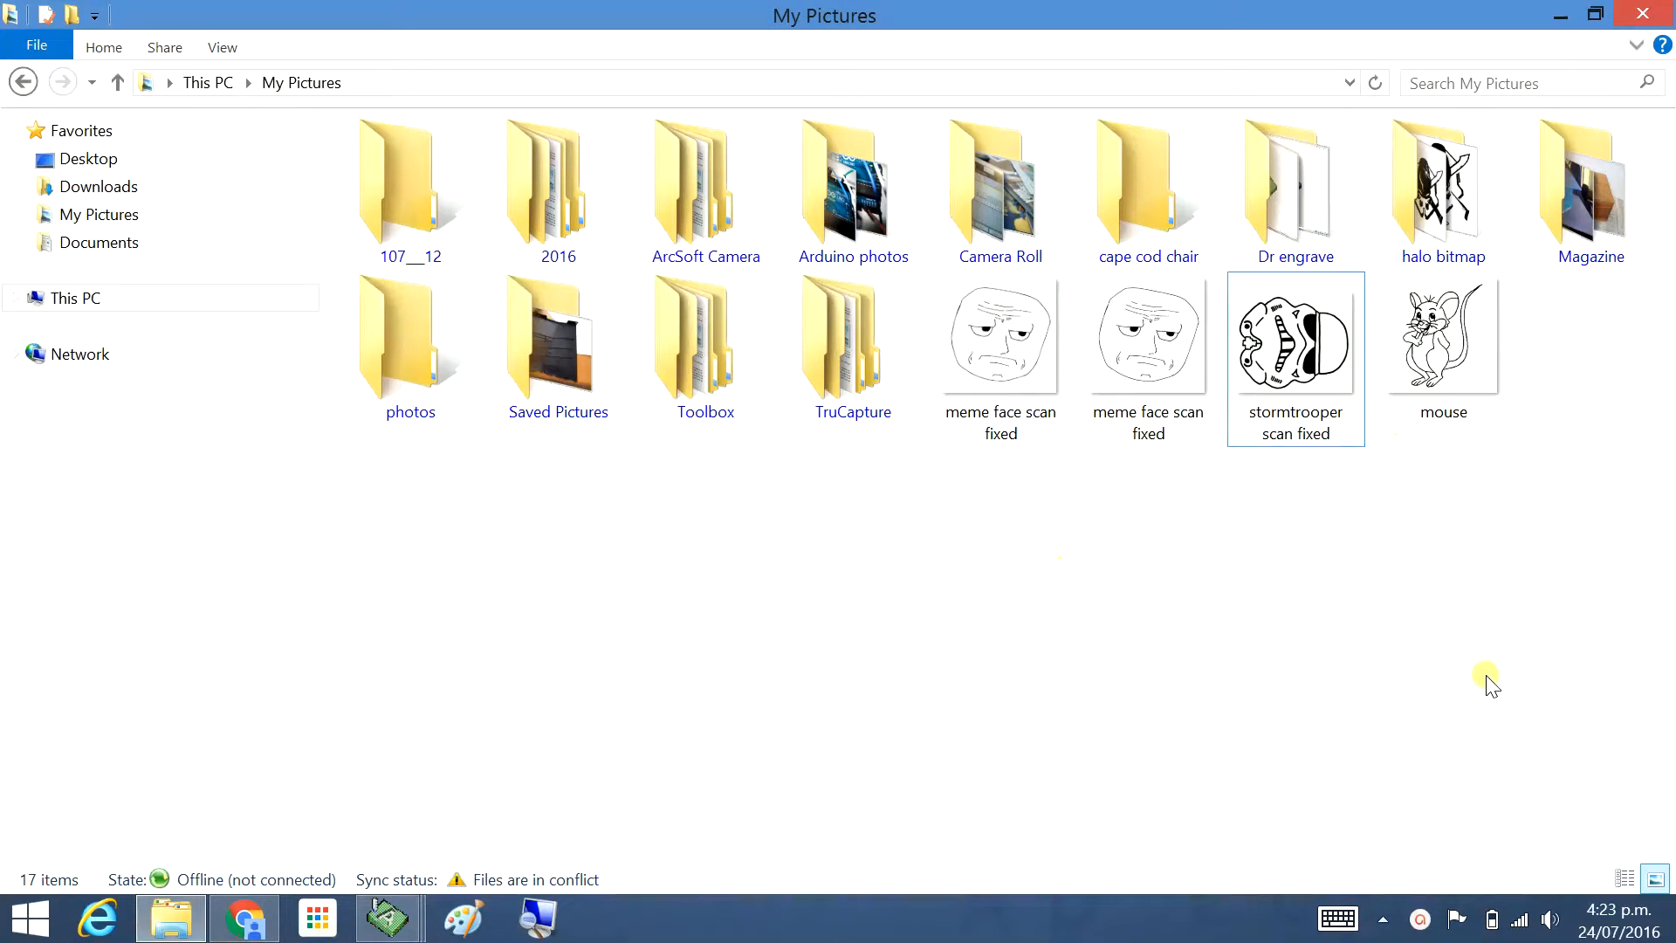
{"action": "mouse_move", "coordinate": [1442, 342]}
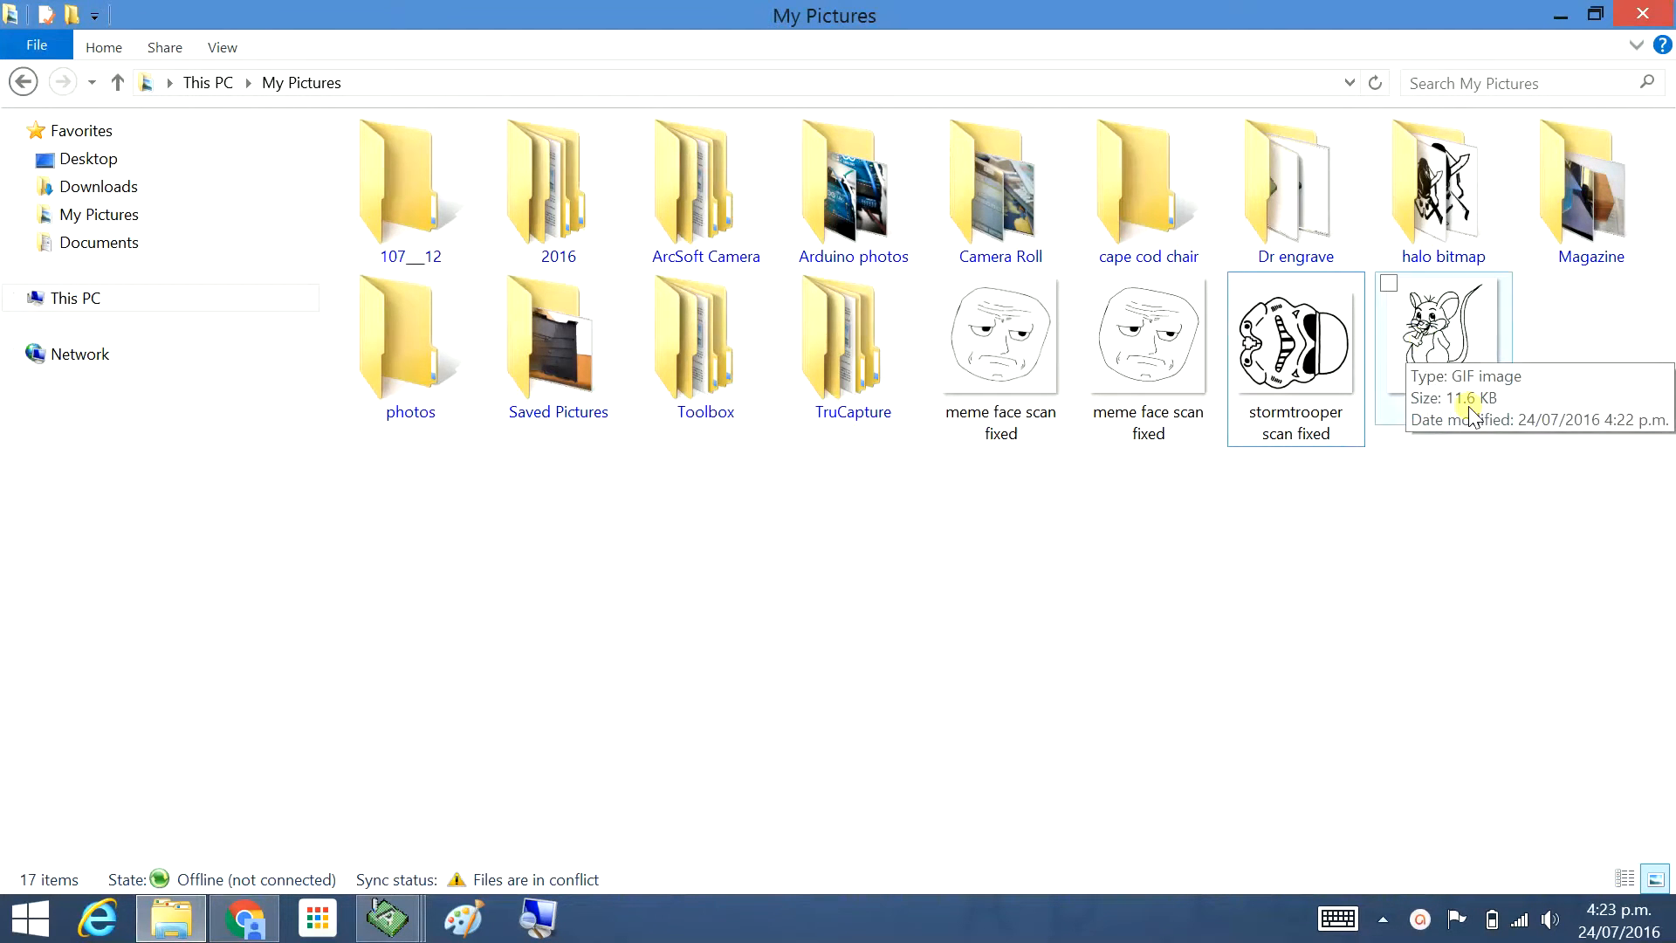
{"action": "mouse_move", "coordinate": [1506, 593]}
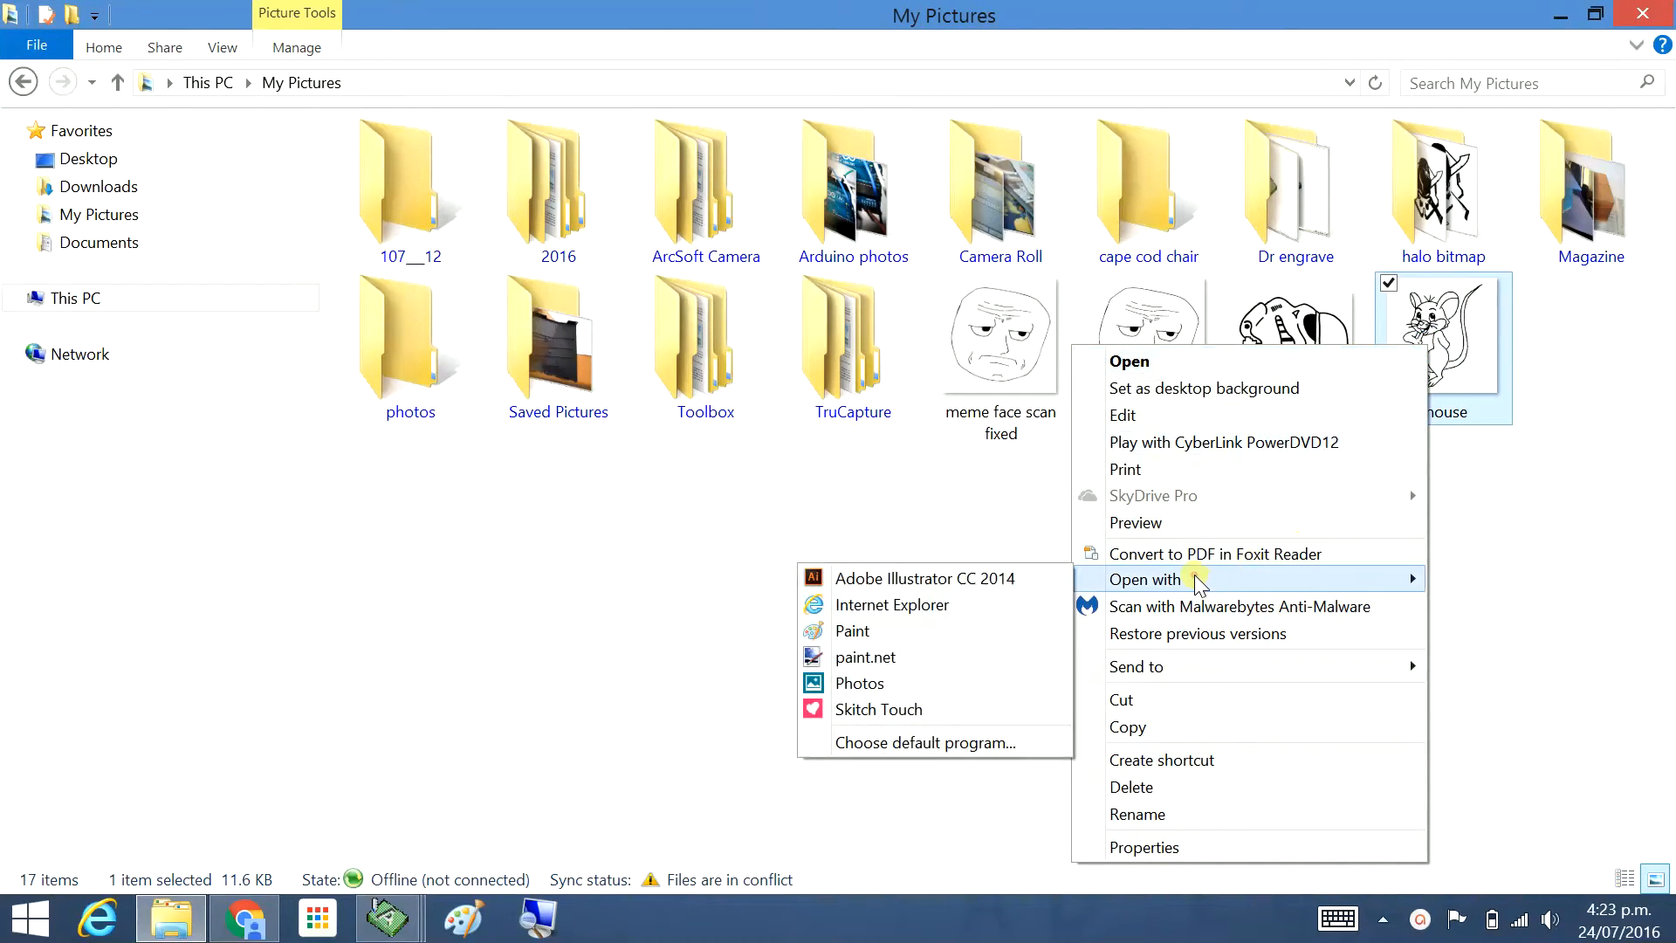
{"action": "left_click", "coordinate": [852, 630]}
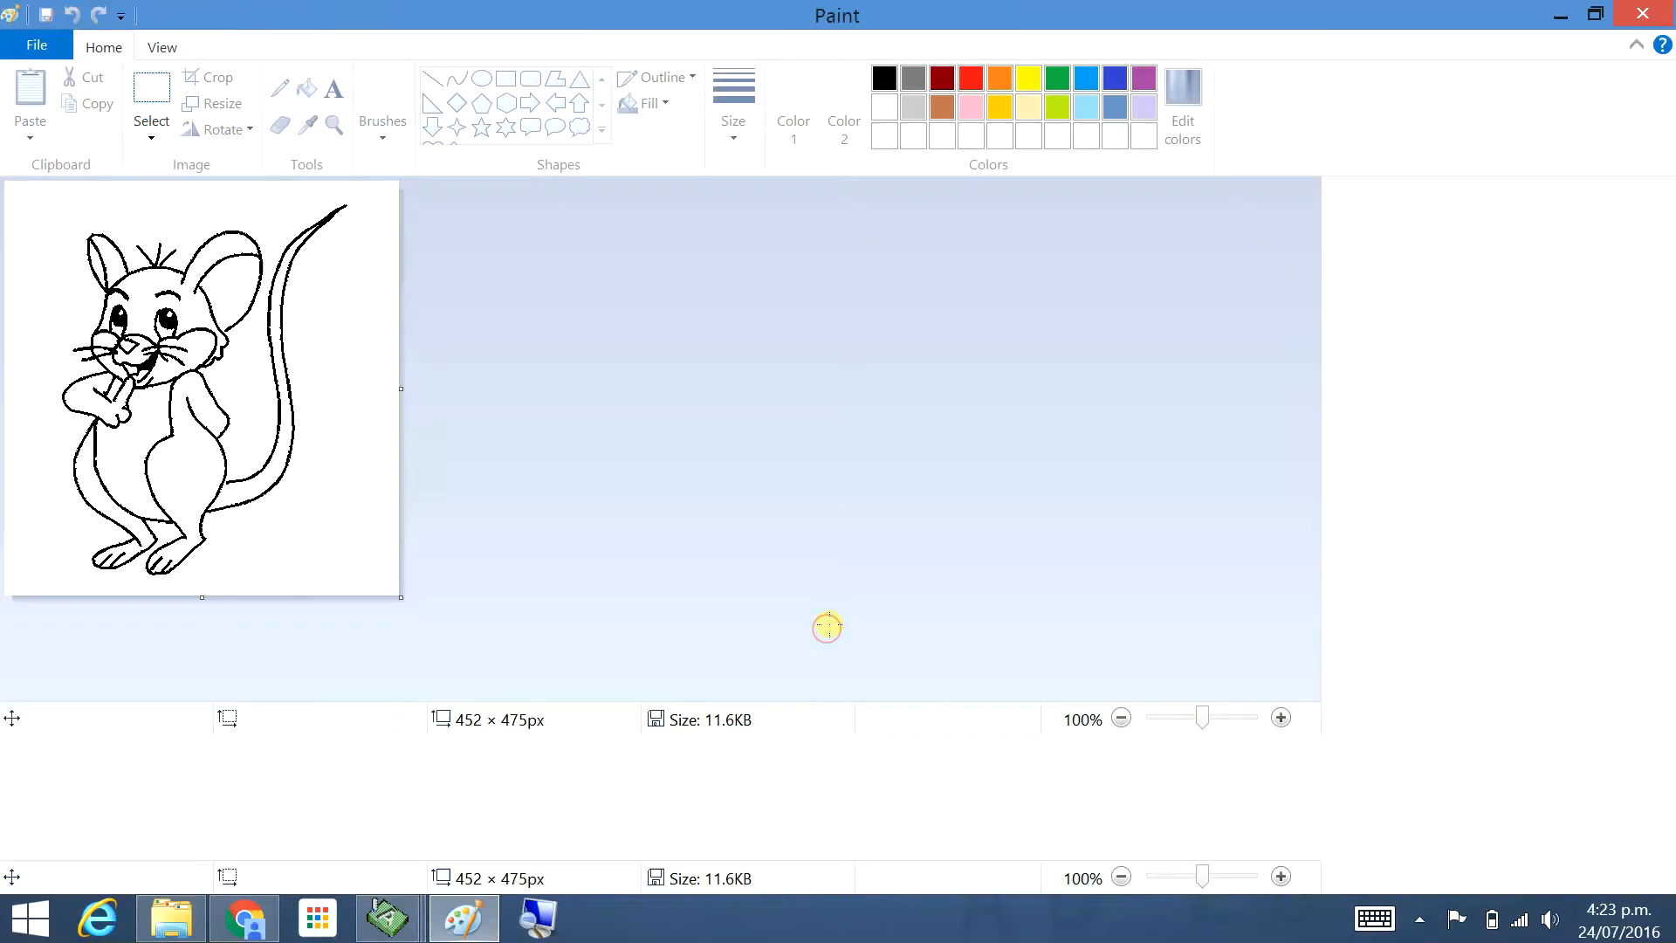
Save a Monochrome Bitmap copy named 'mouse mono' in My Pictures, accepting the colour warning
{"action": "left_click", "coordinate": [35, 46]}
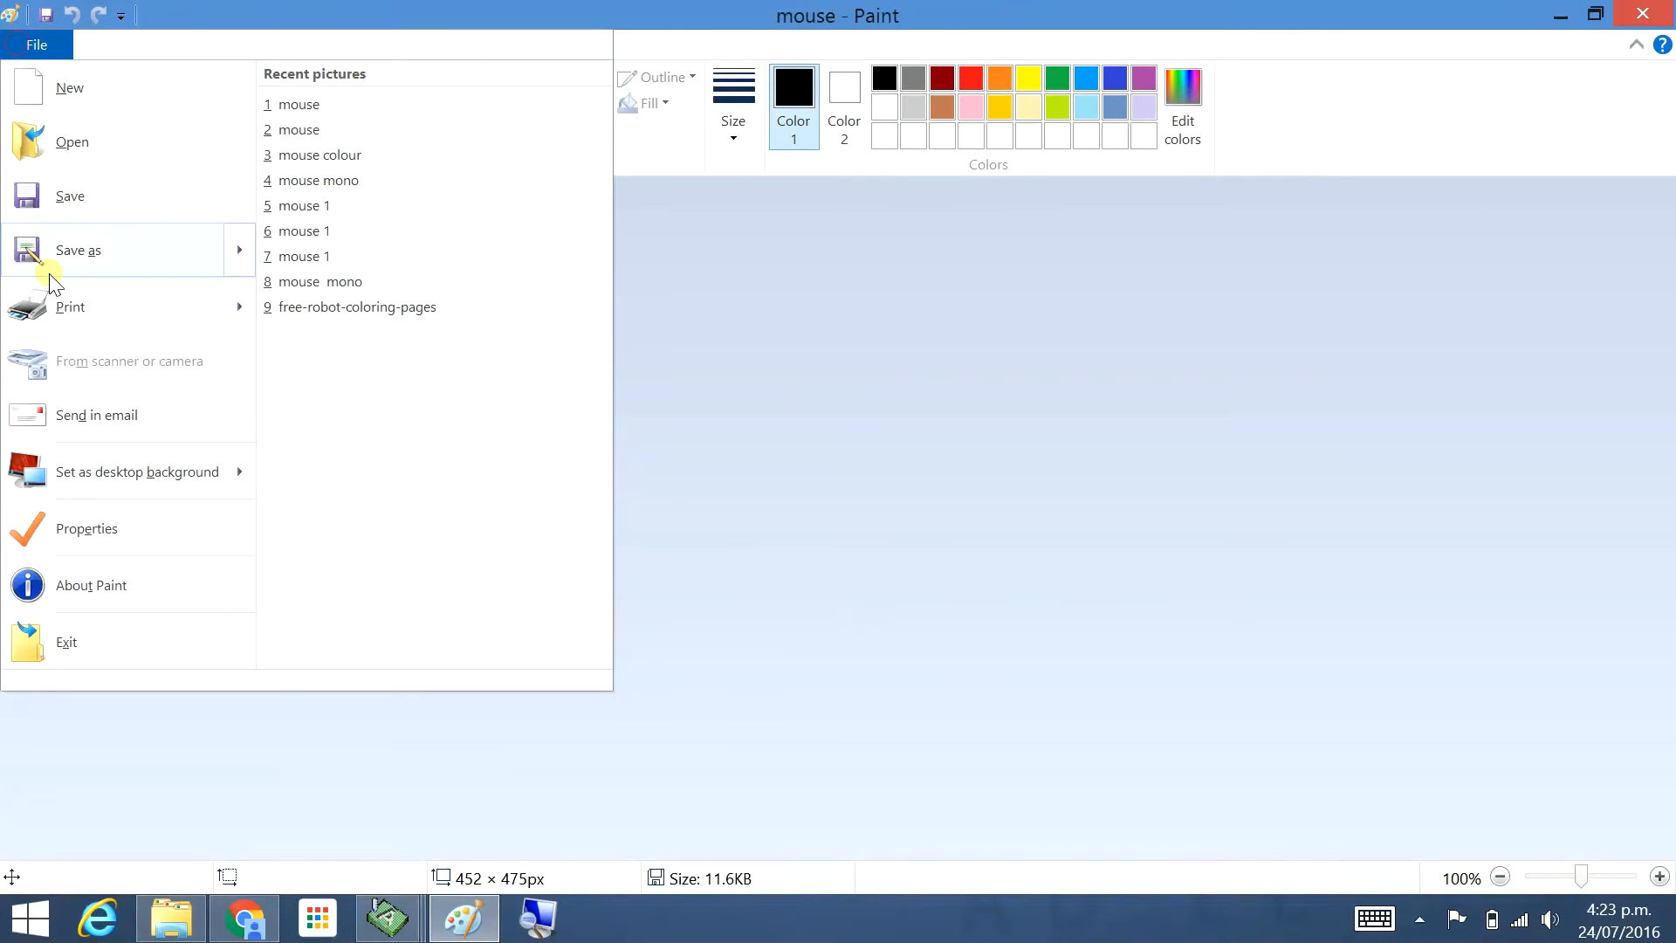
{"action": "left_click", "coordinate": [79, 250]}
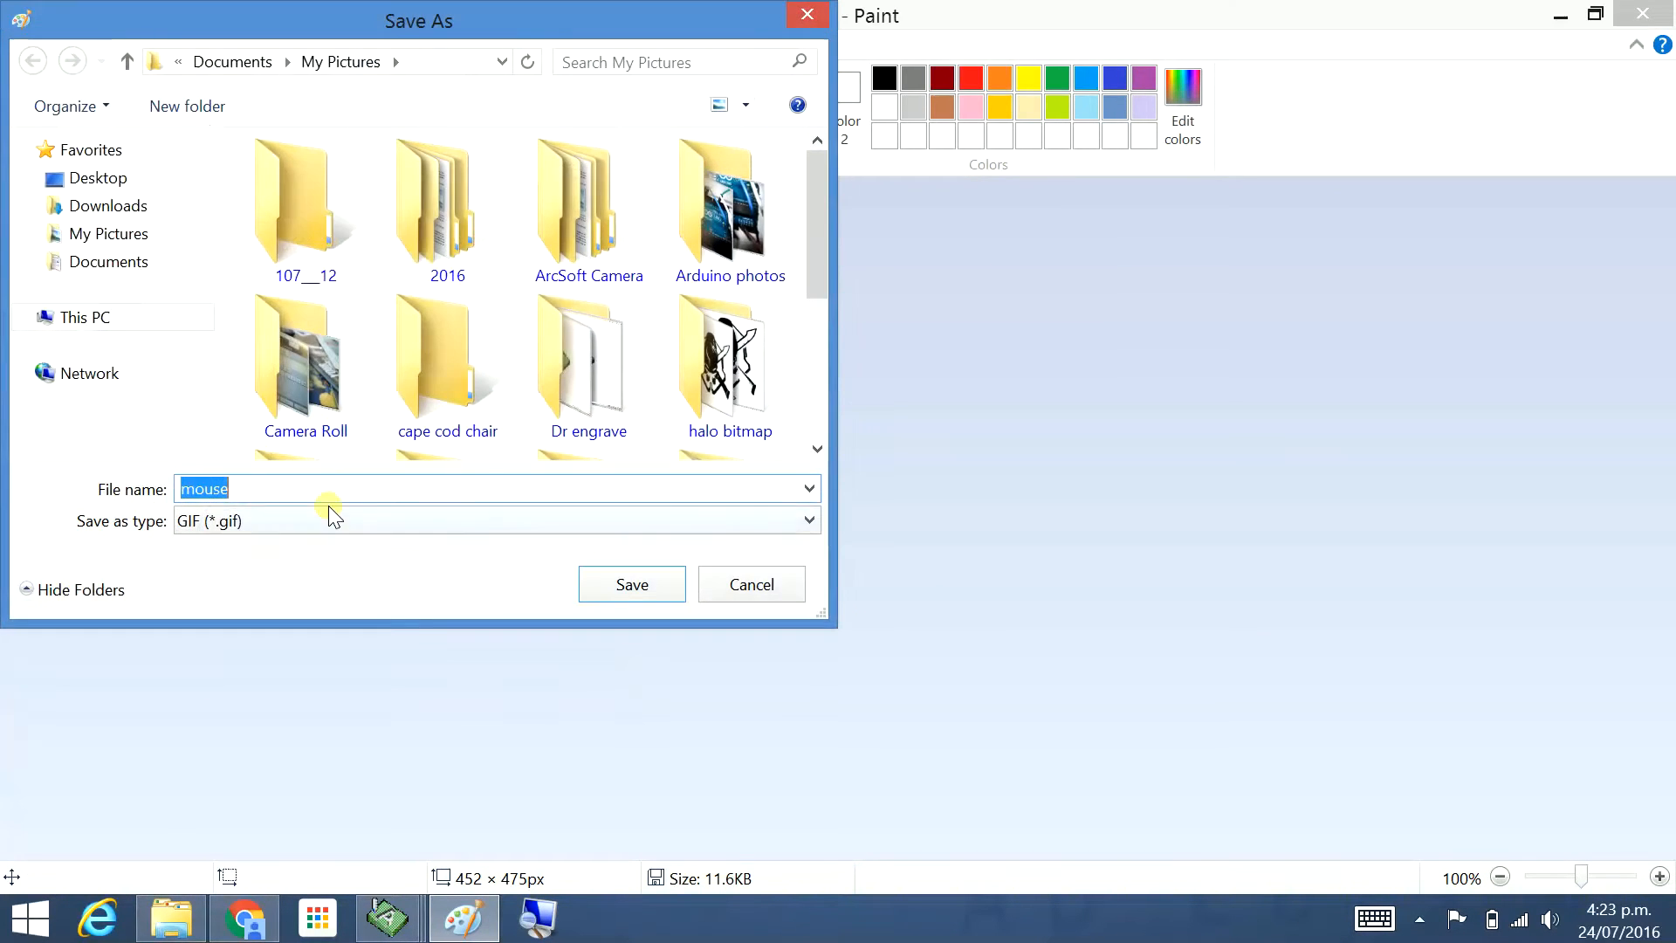
{"action": "left_click", "coordinate": [808, 520]}
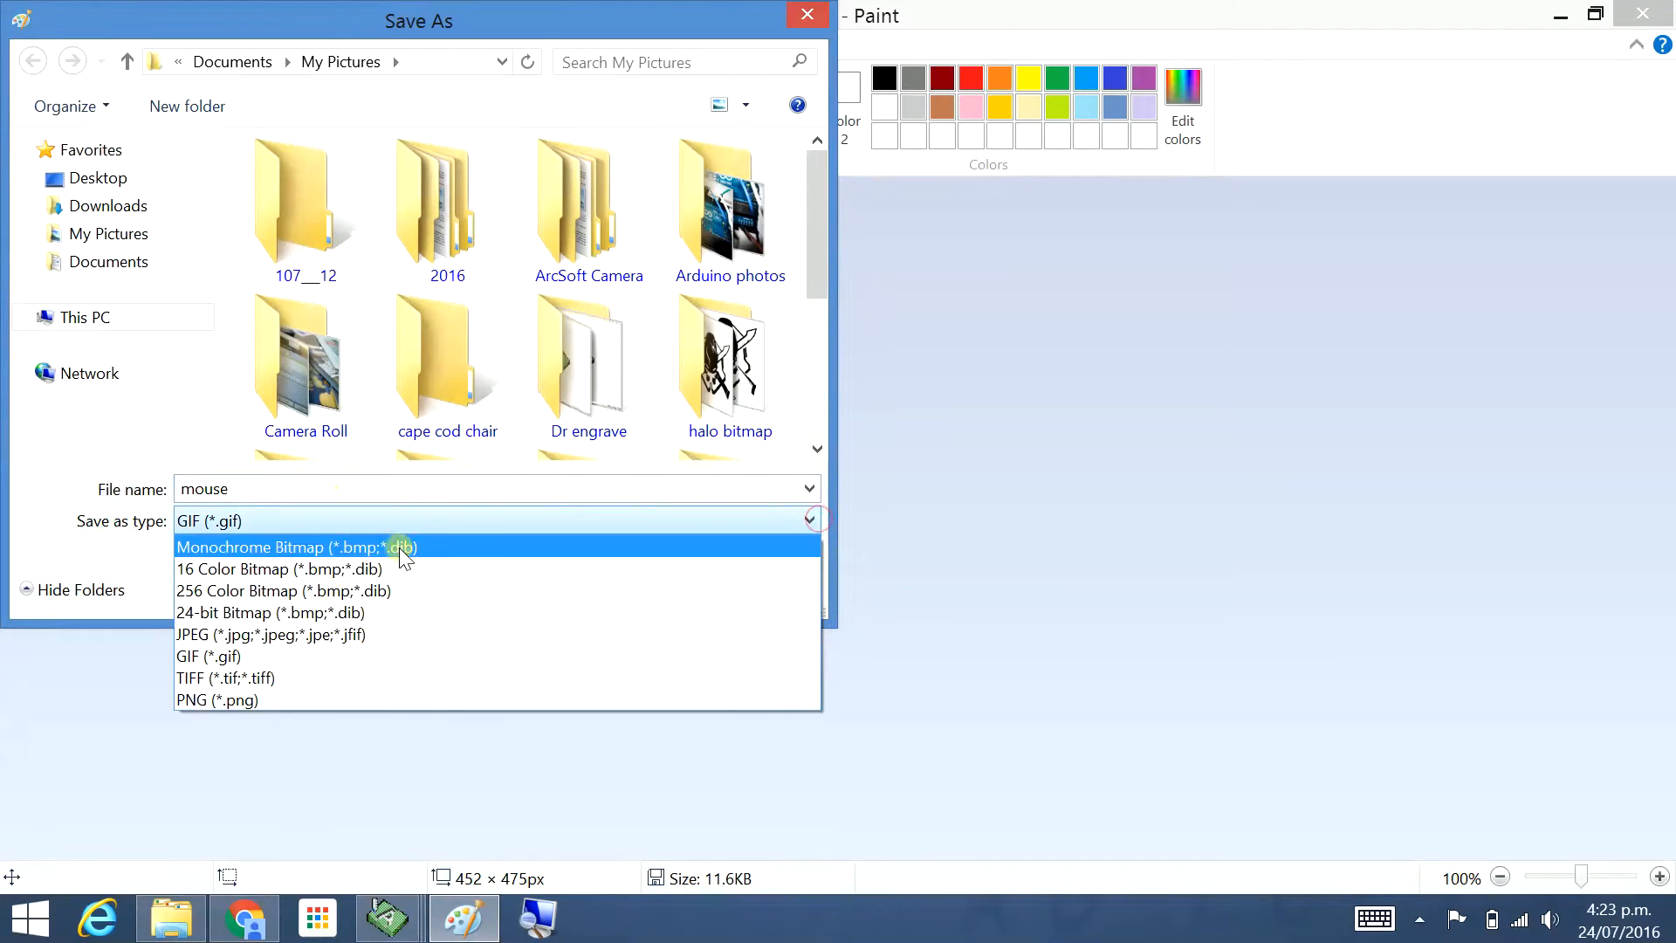
{"action": "left_click", "coordinate": [297, 547]}
{"action": "type", "text": " mono"}
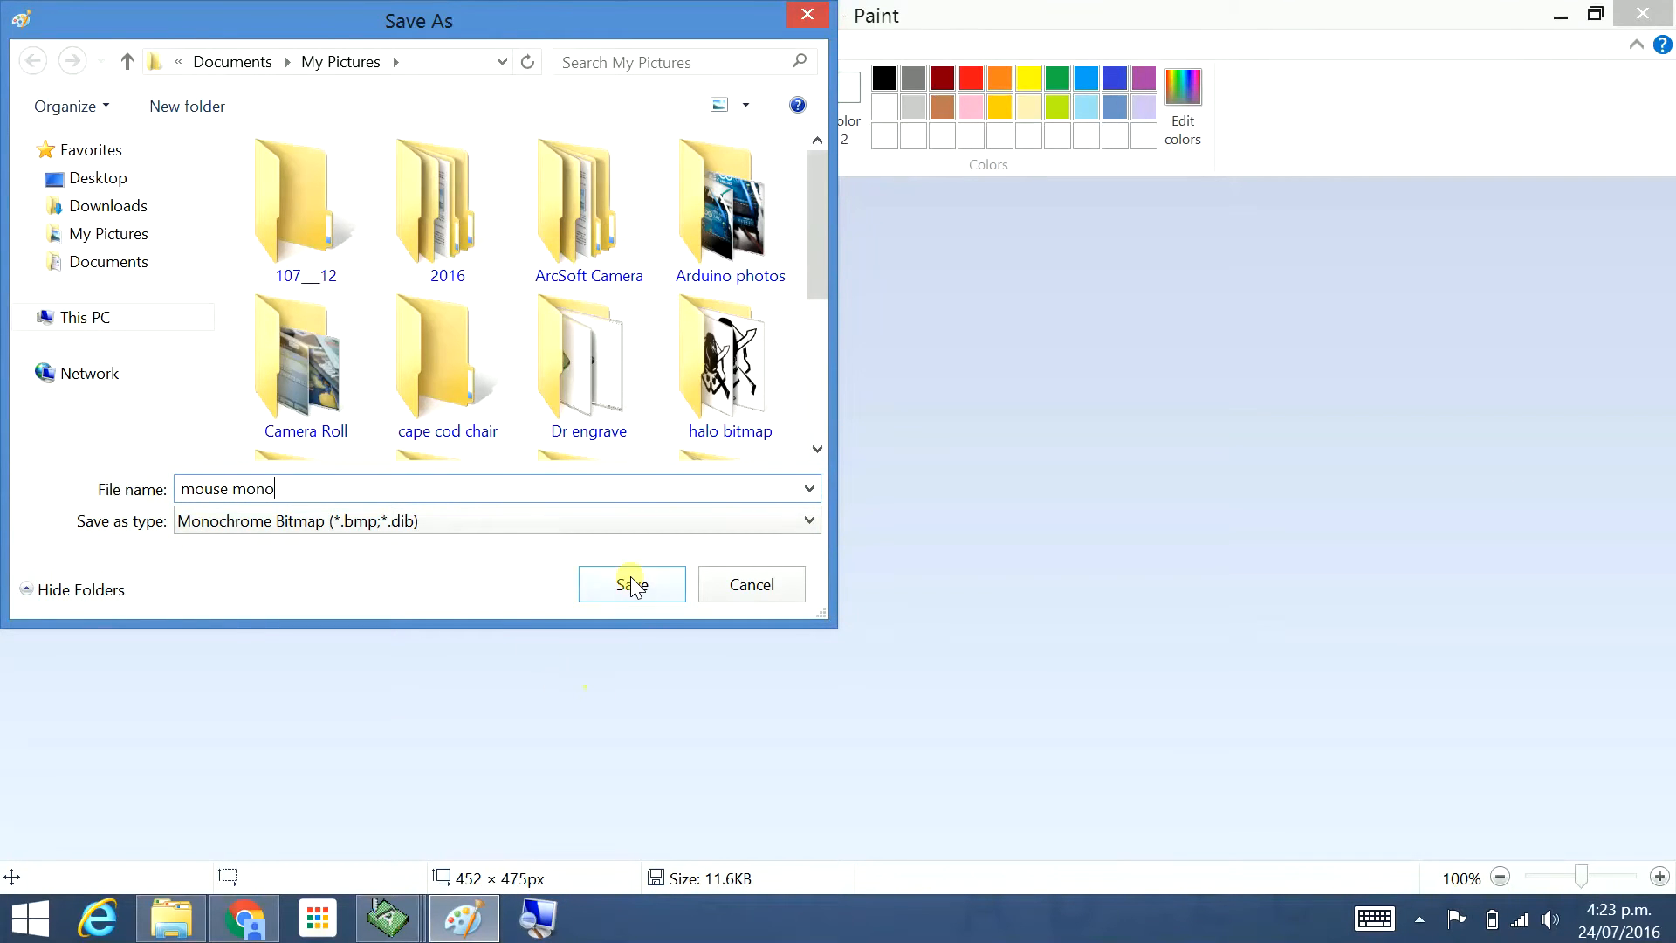
{"action": "left_click", "coordinate": [630, 583]}
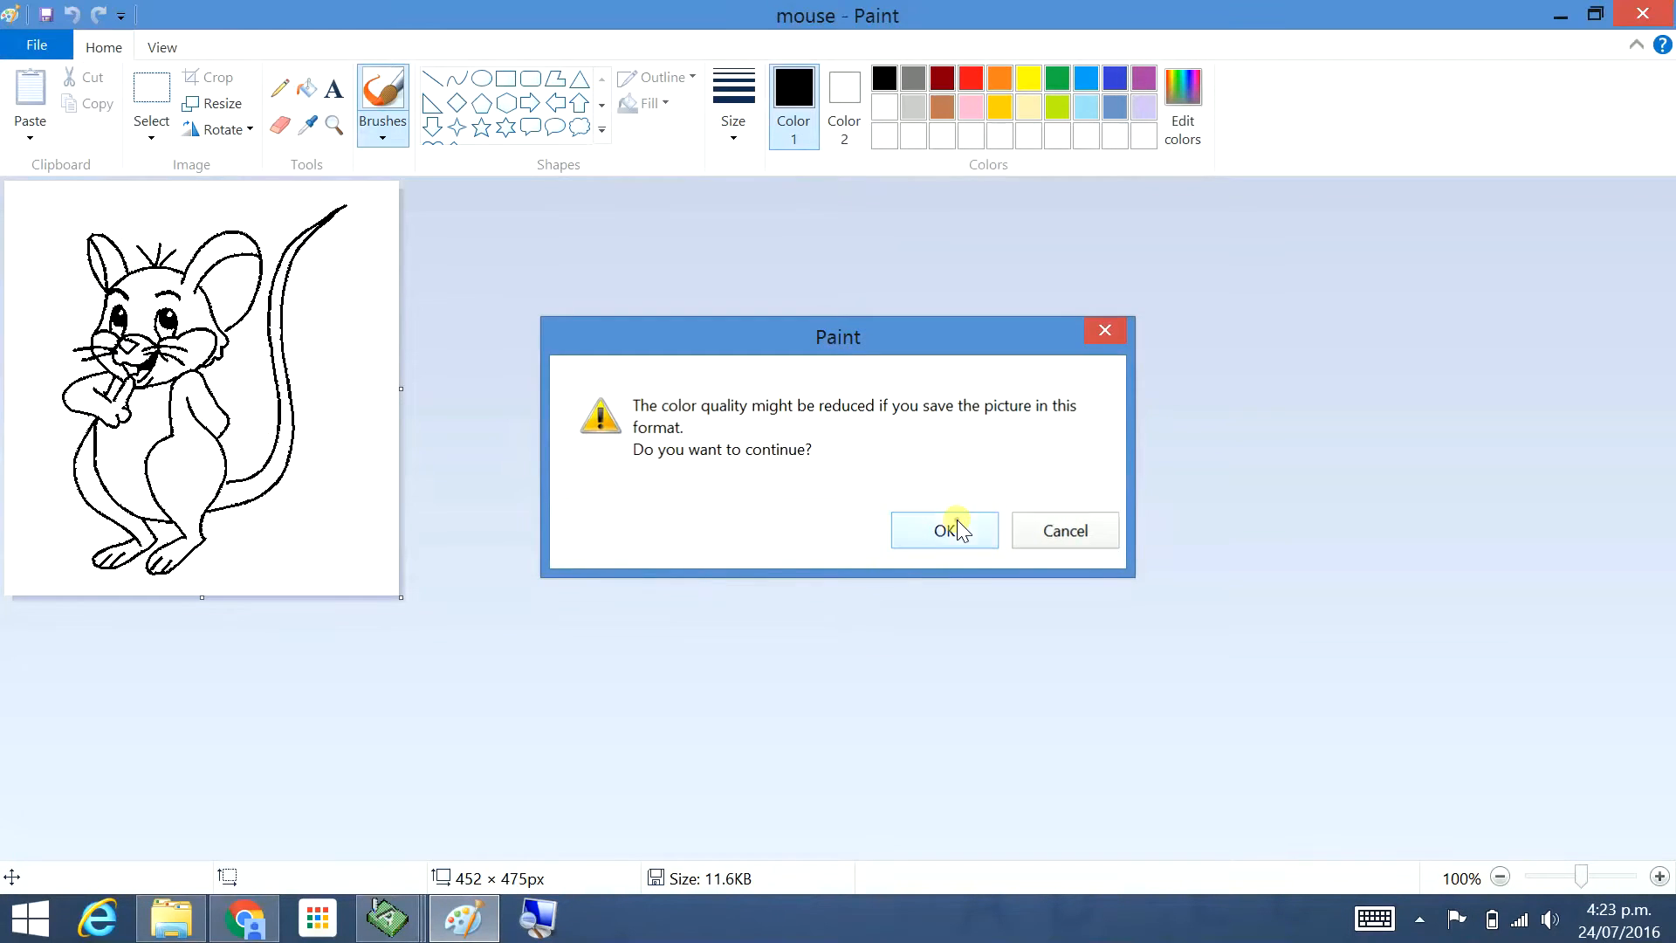
{"action": "left_click", "coordinate": [942, 531]}
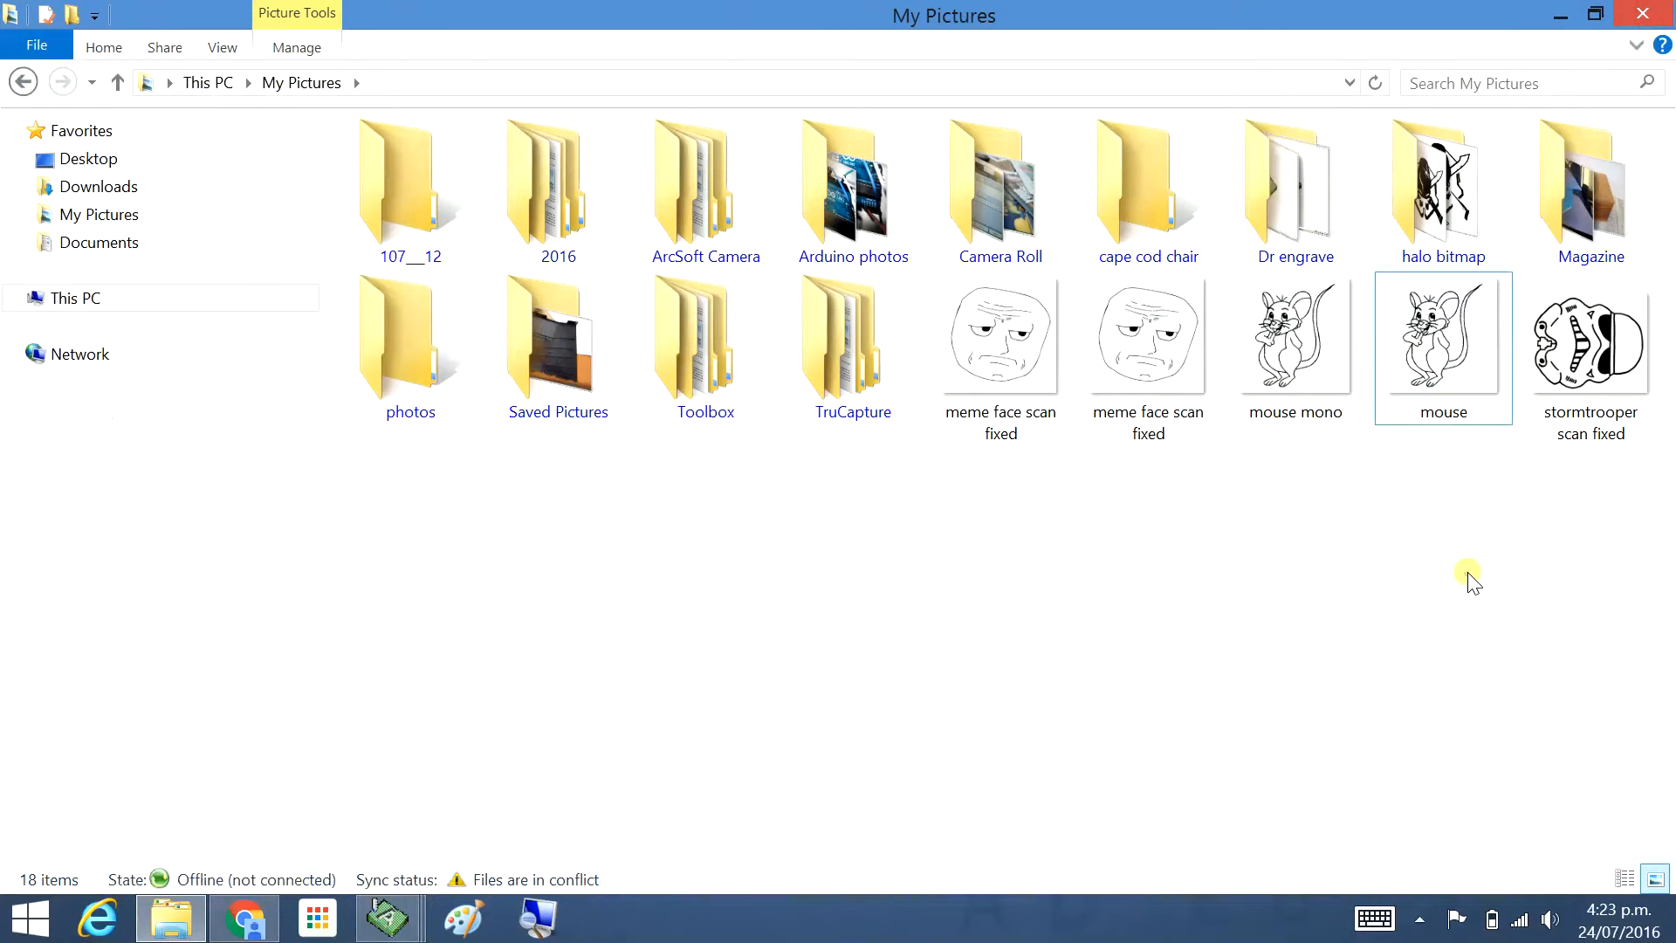
Reopen the original mouse GIF in Paint from Explorer
{"action": "right_click", "coordinate": [1442, 343]}
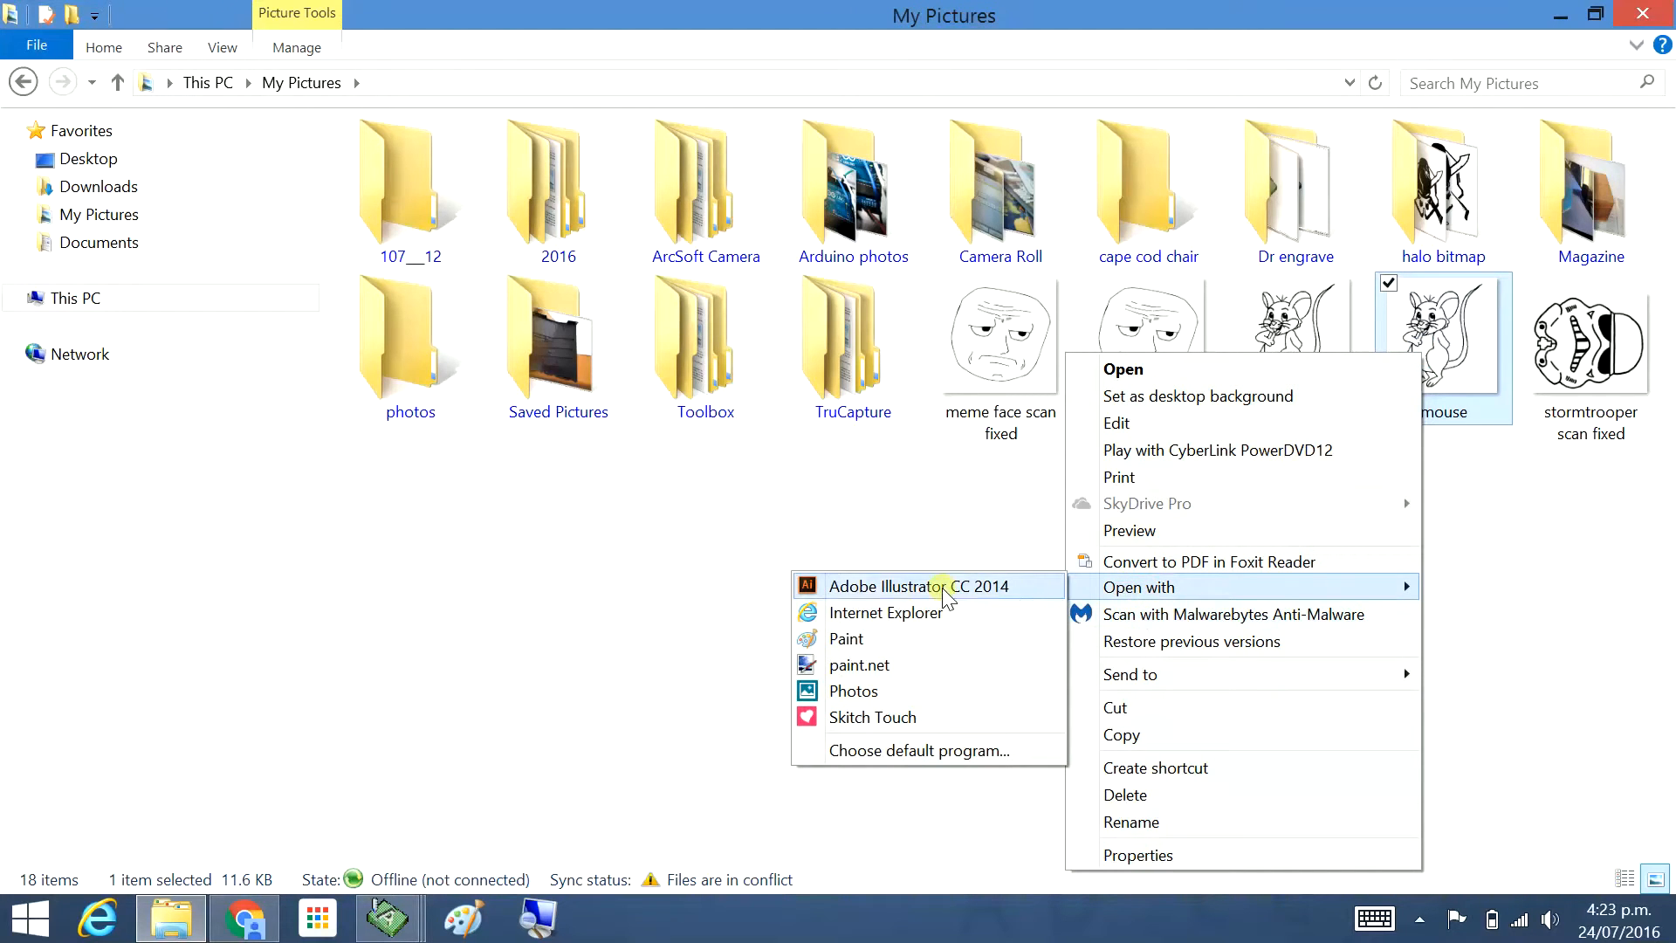
{"action": "left_click", "coordinate": [846, 639]}
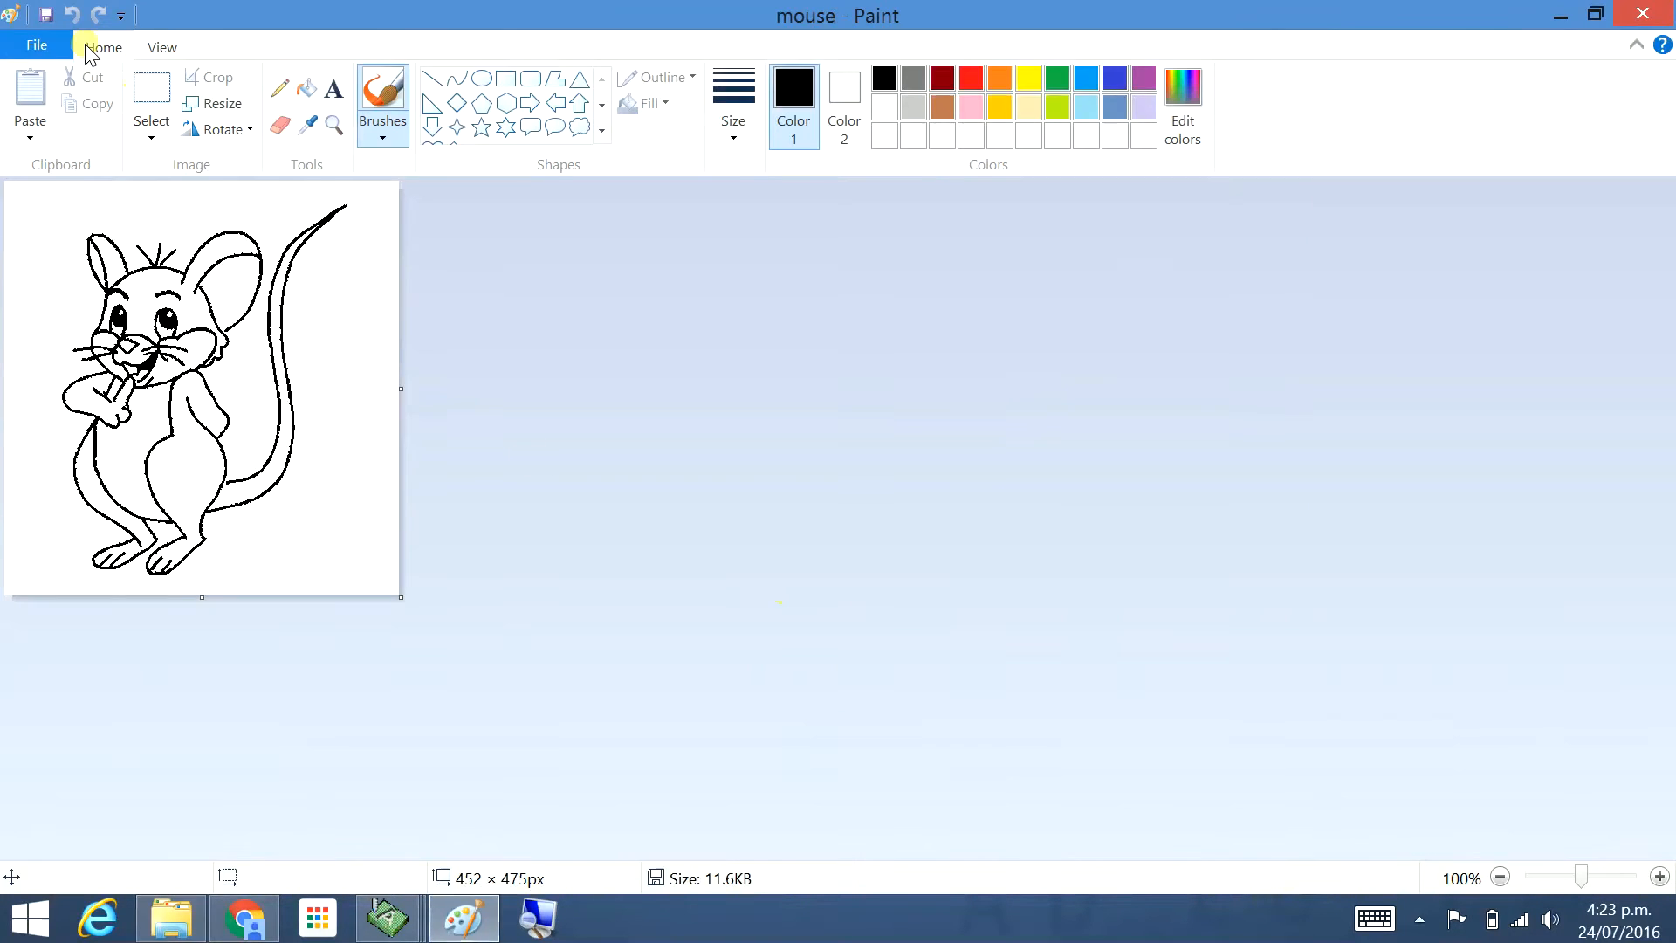
Save a 16 Color Bitmap copy named 'mouse colour', accepting the colour warning
{"action": "left_click", "coordinate": [35, 45]}
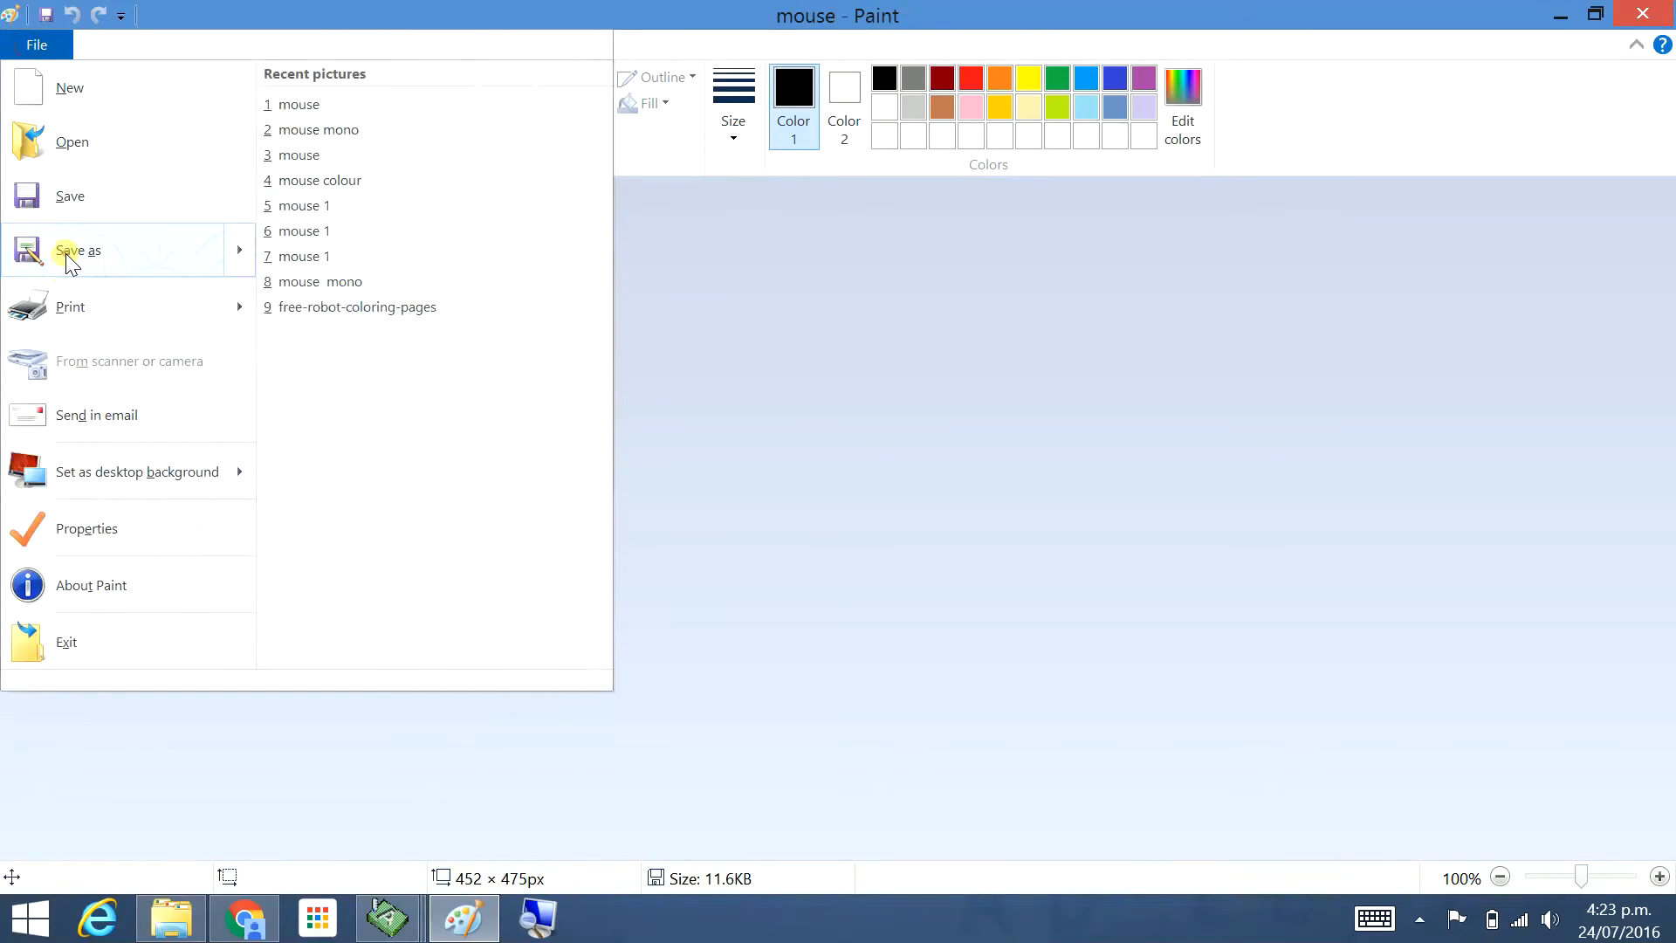
{"action": "left_click", "coordinate": [78, 250]}
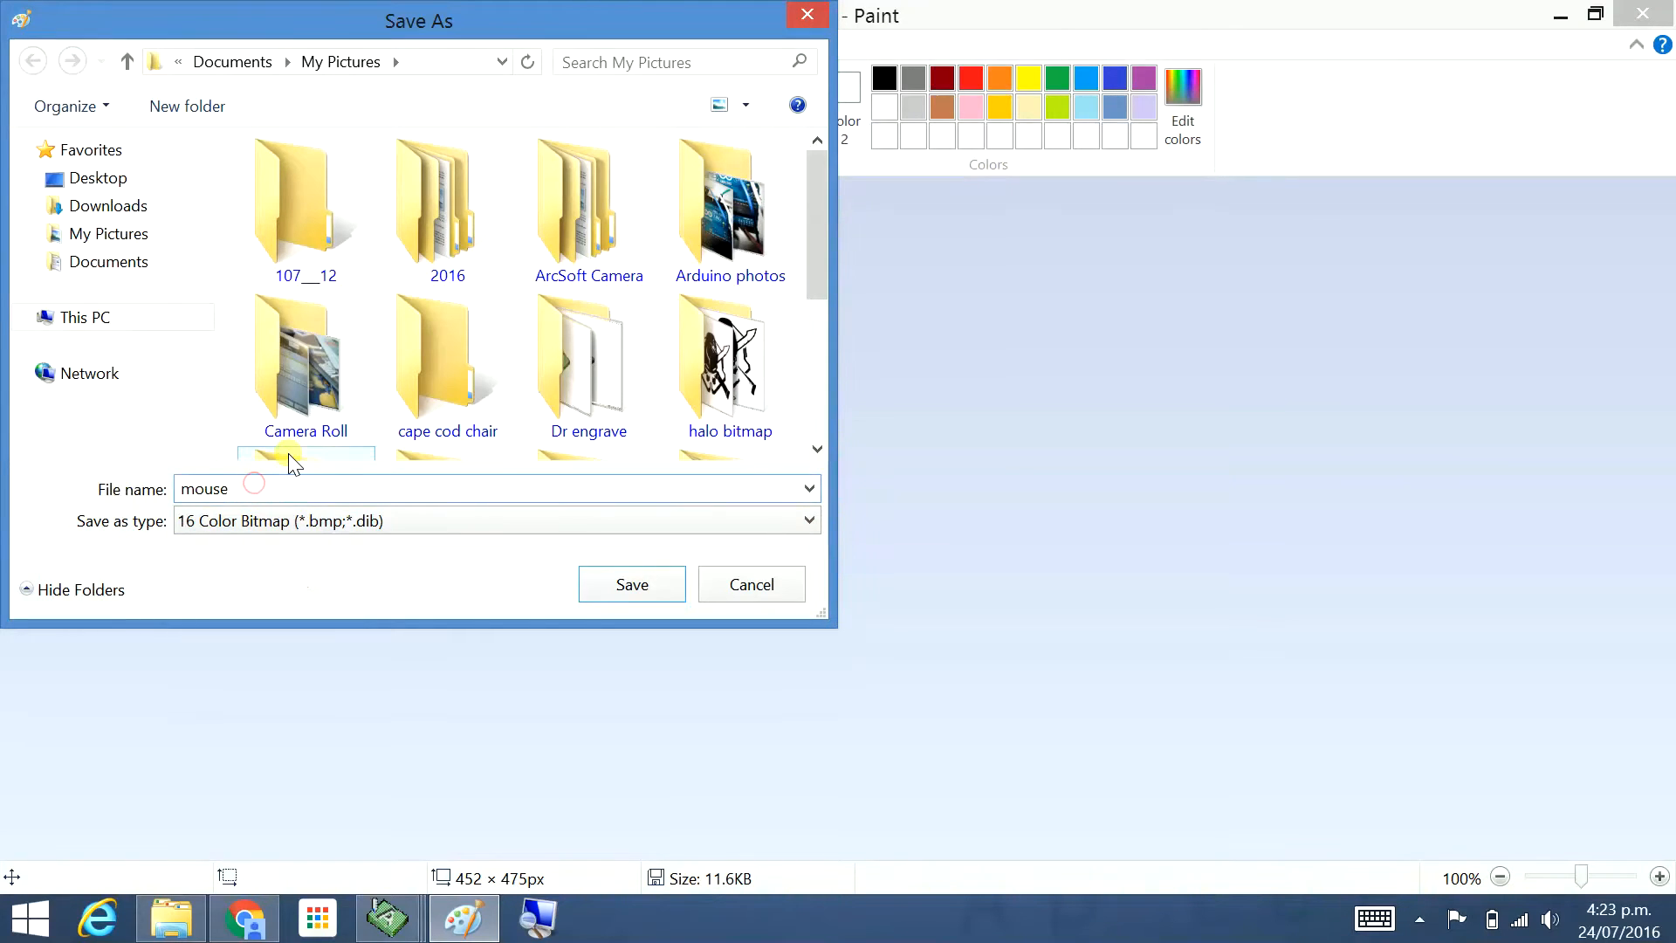
{"action": "type", "text": "colour"}
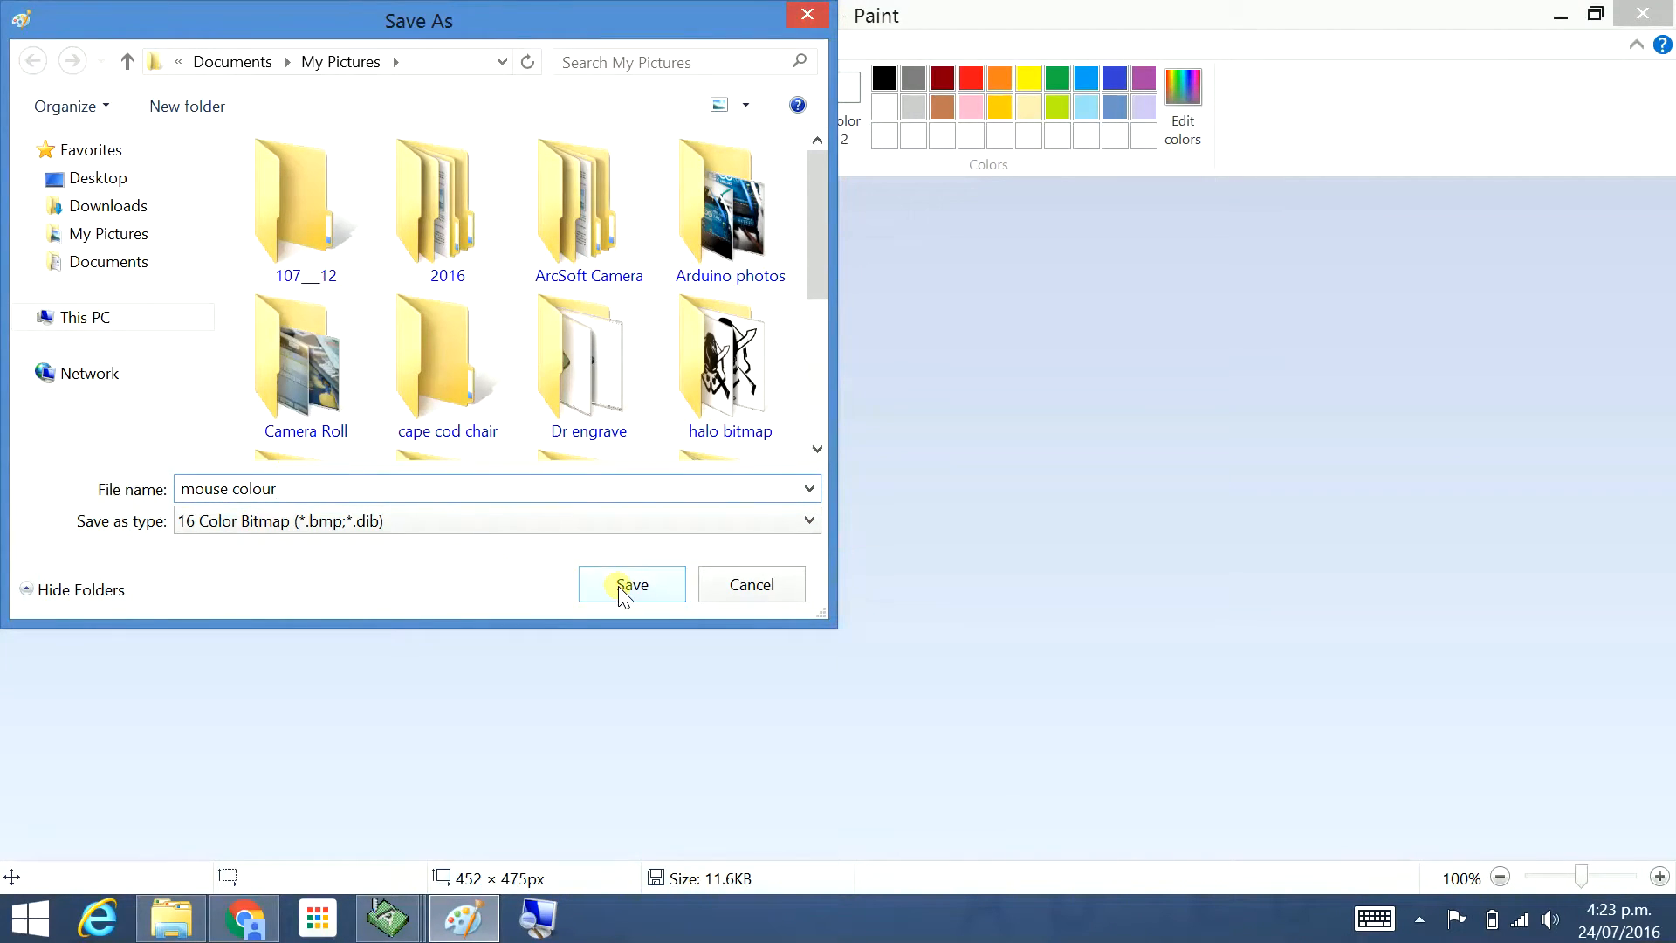
{"action": "left_click", "coordinate": [631, 585]}
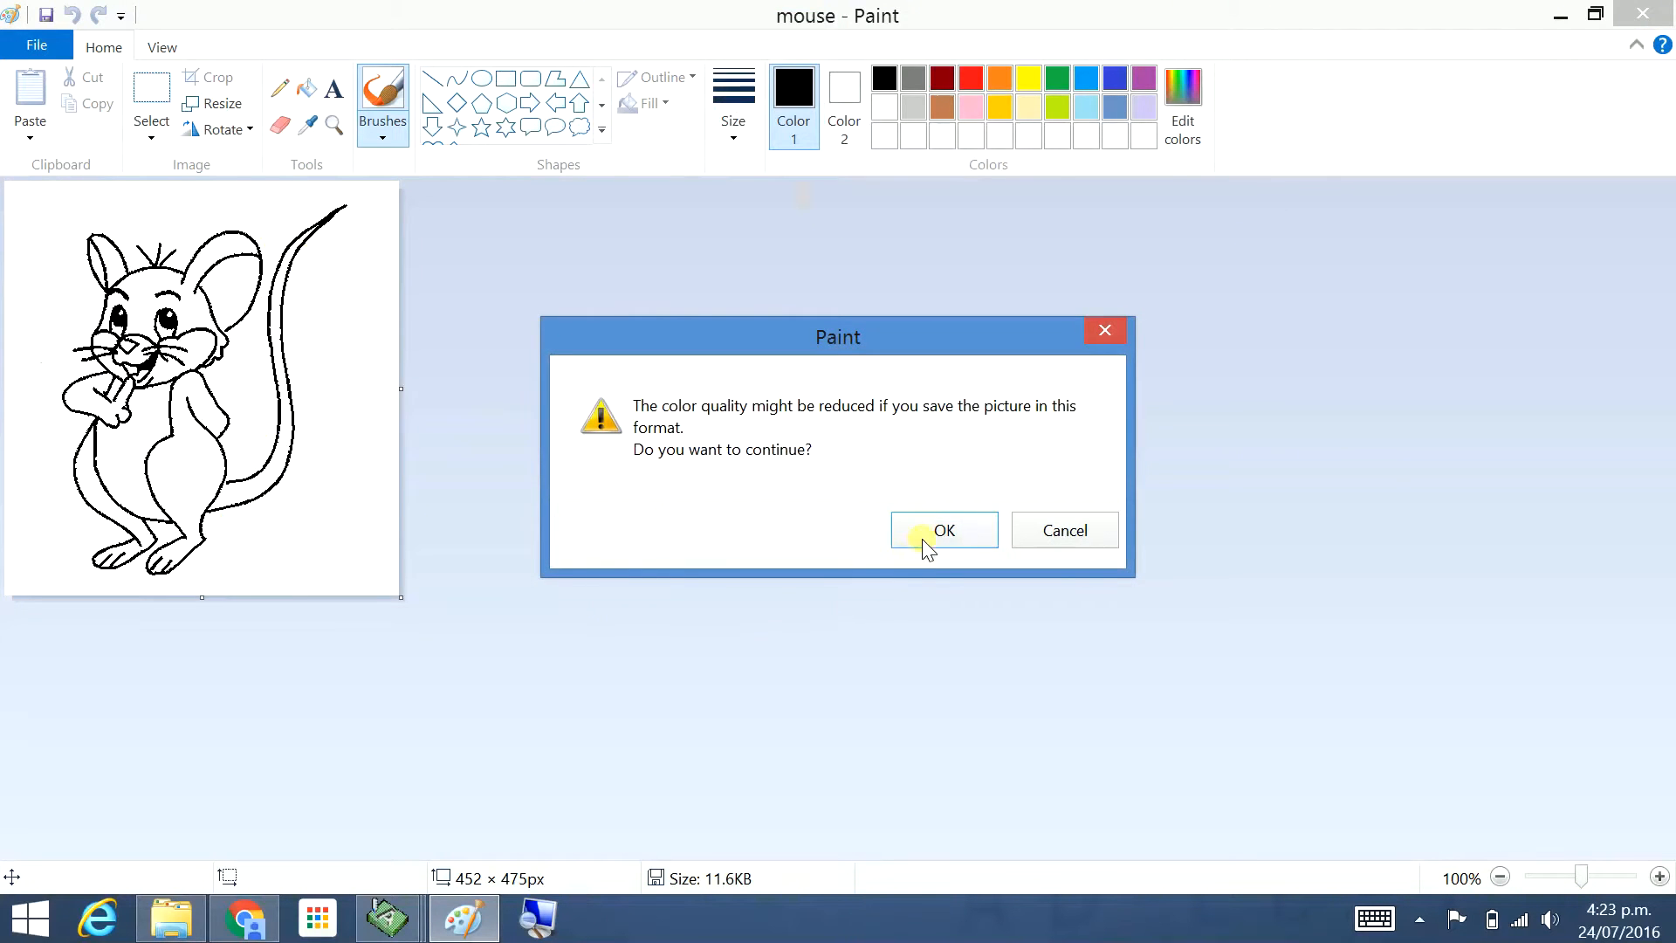
{"action": "left_click", "coordinate": [942, 531]}
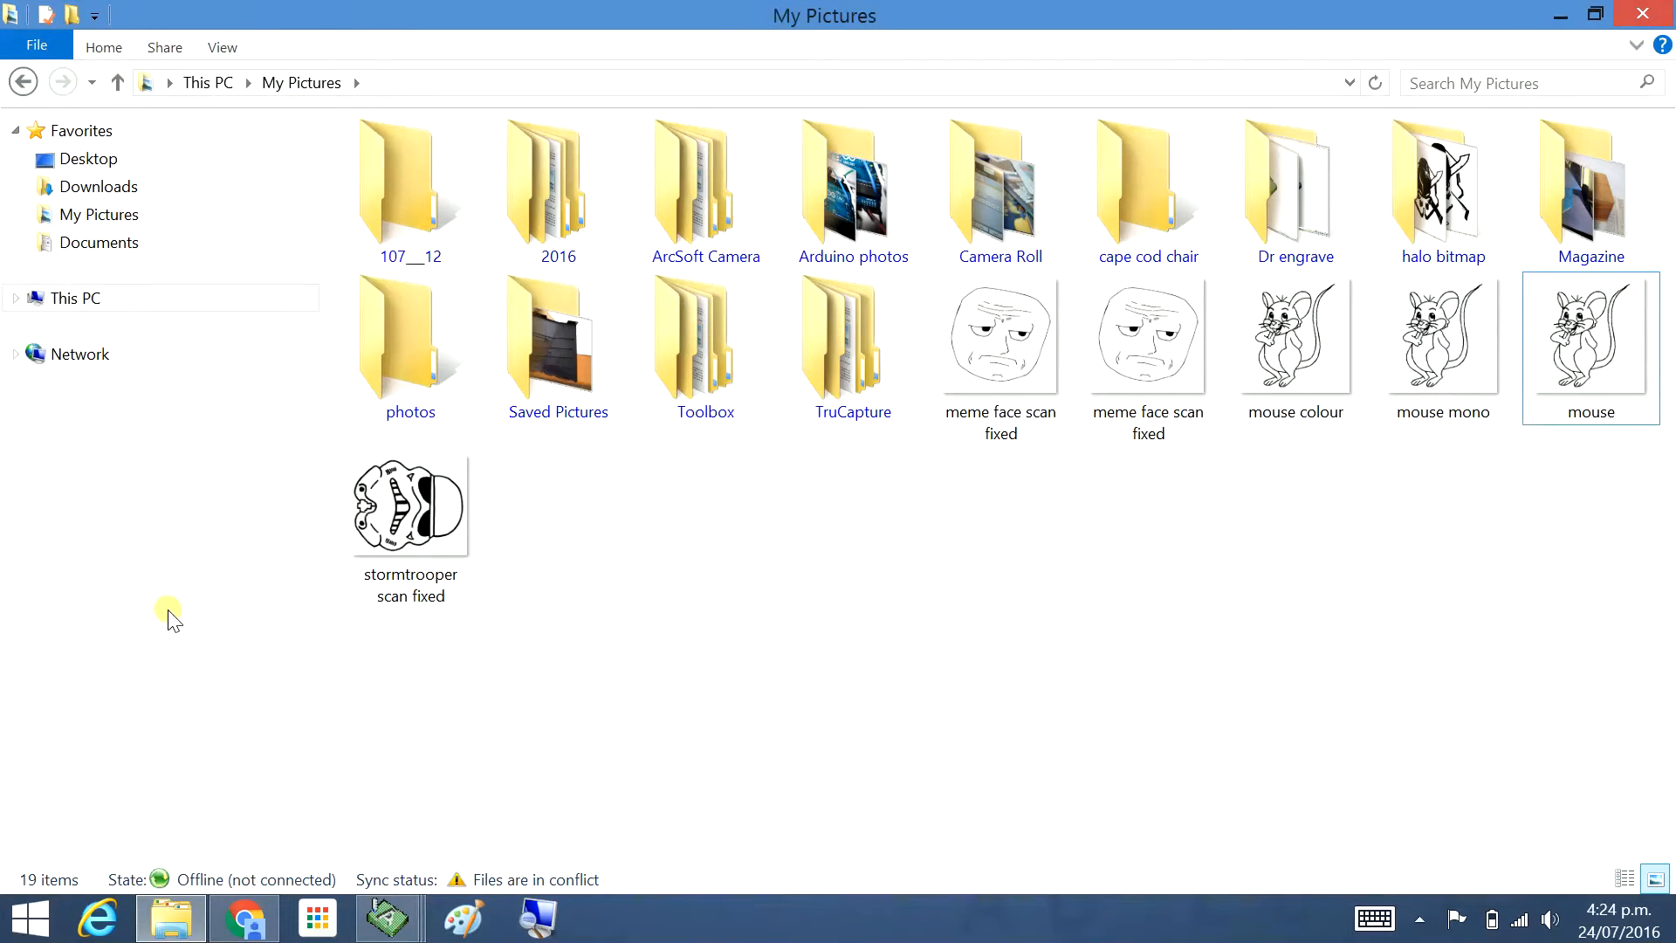
{"action": "mouse_move", "coordinate": [387, 917]}
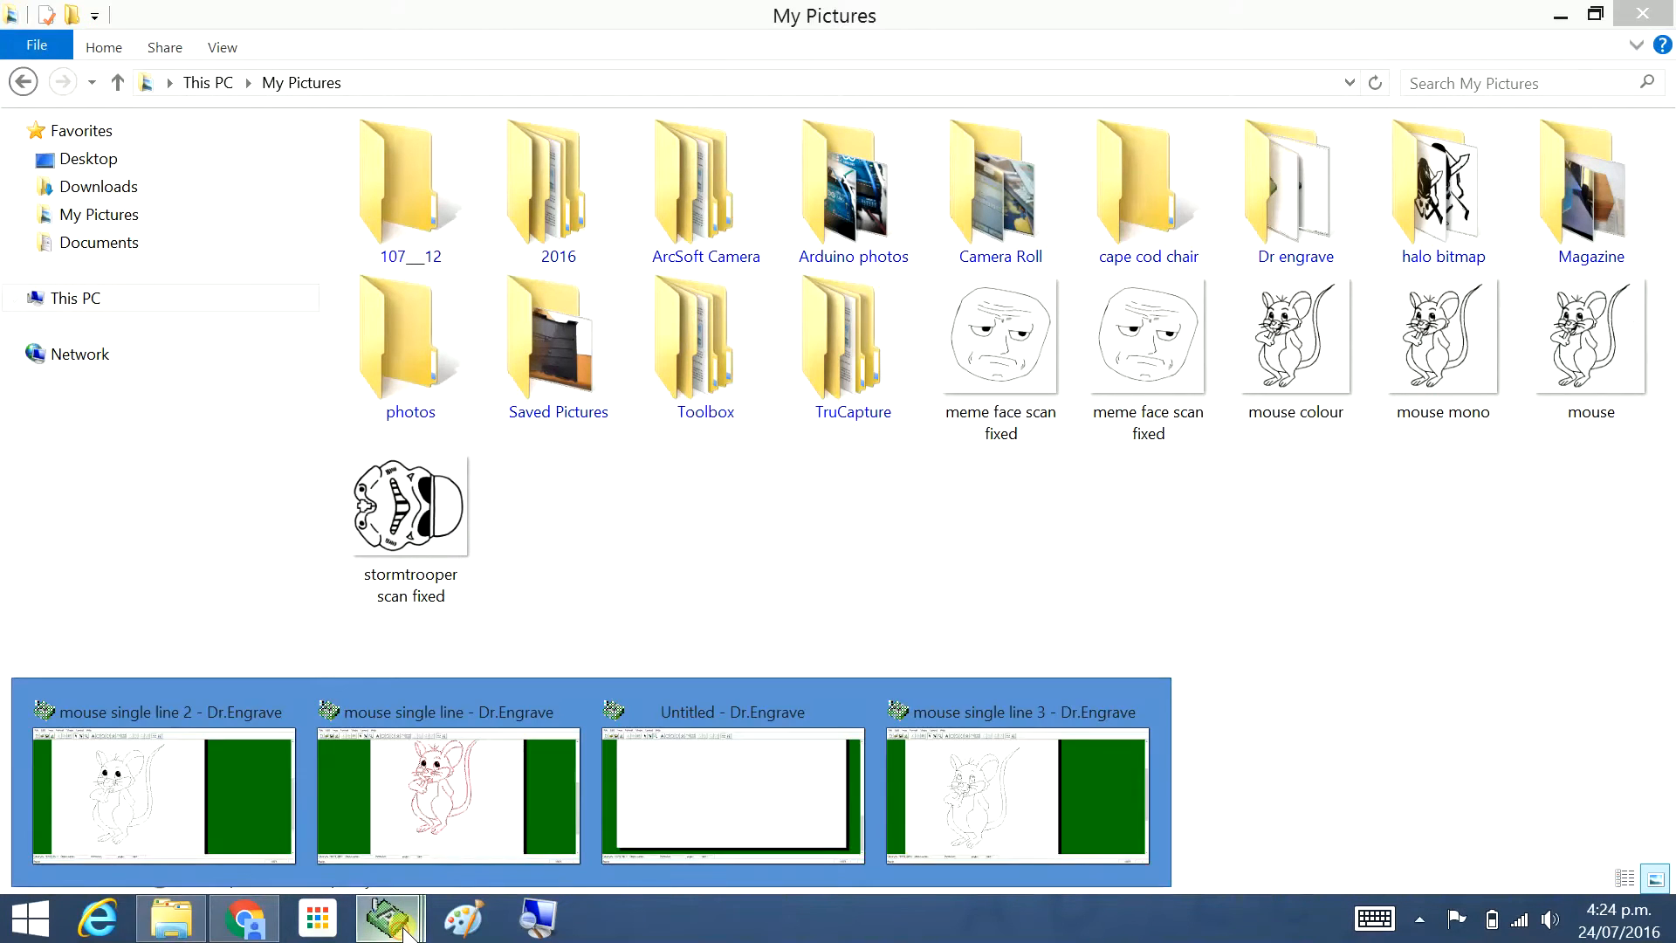
Bring the untitled Dr.Engrave drawing to the front from the taskbar
{"action": "left_click", "coordinate": [731, 711]}
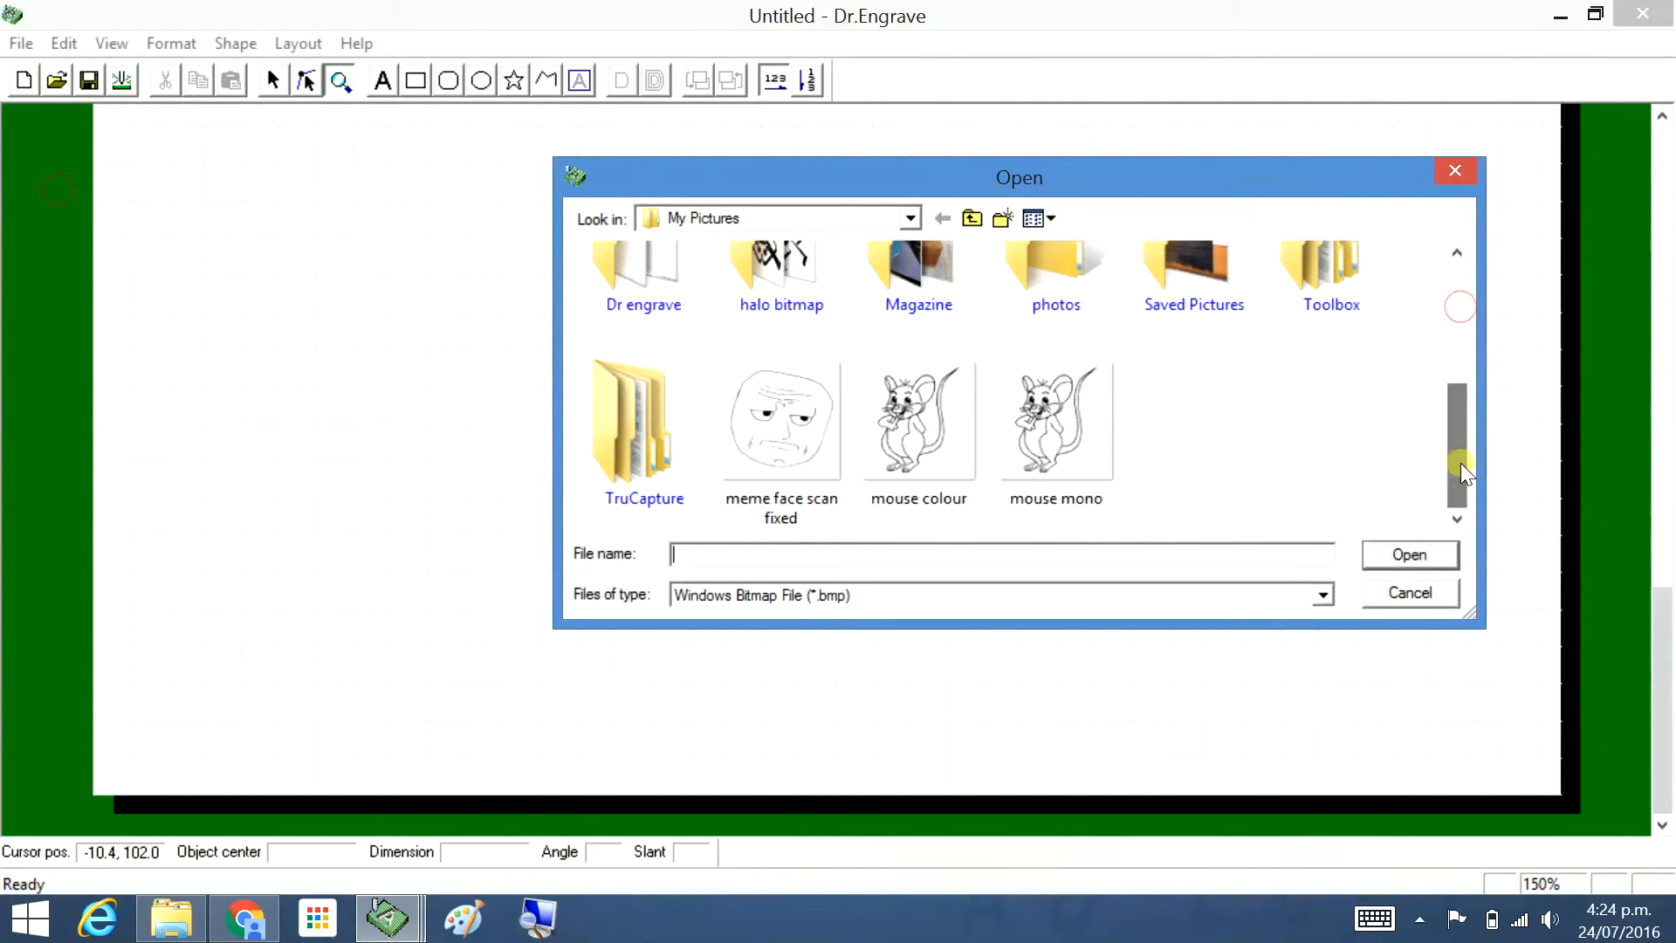
Import the 'mouse colour' bitmap with the density slider moved toward Light and trace it
{"action": "left_click", "coordinate": [917, 421]}
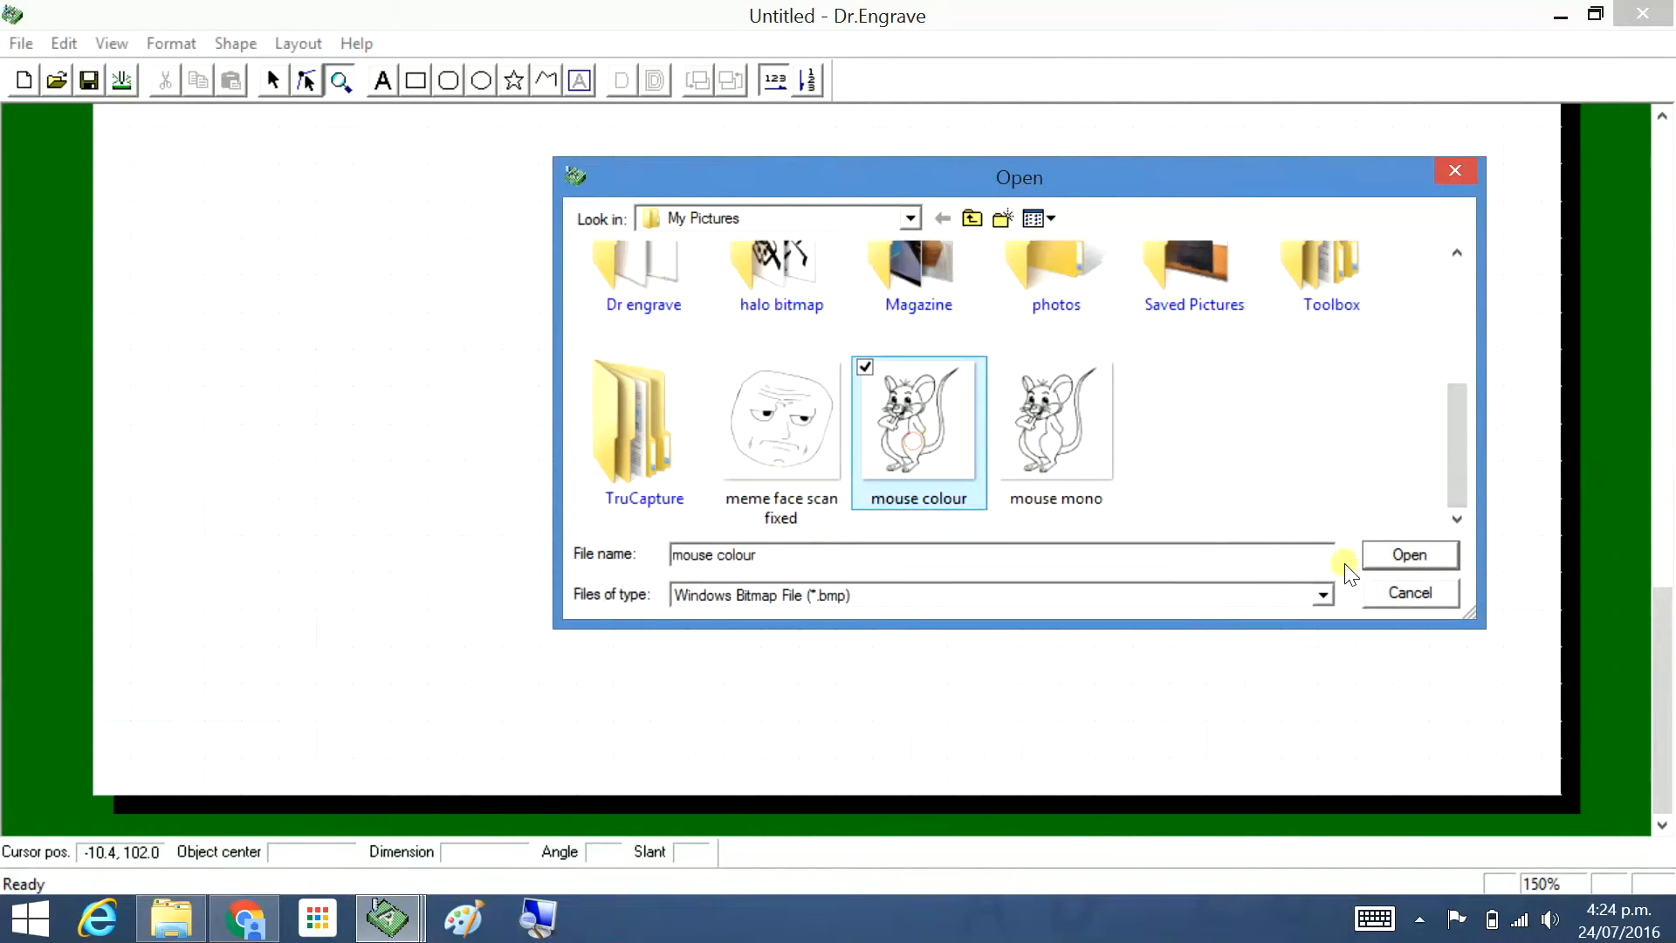
{"action": "left_click", "coordinate": [1408, 553]}
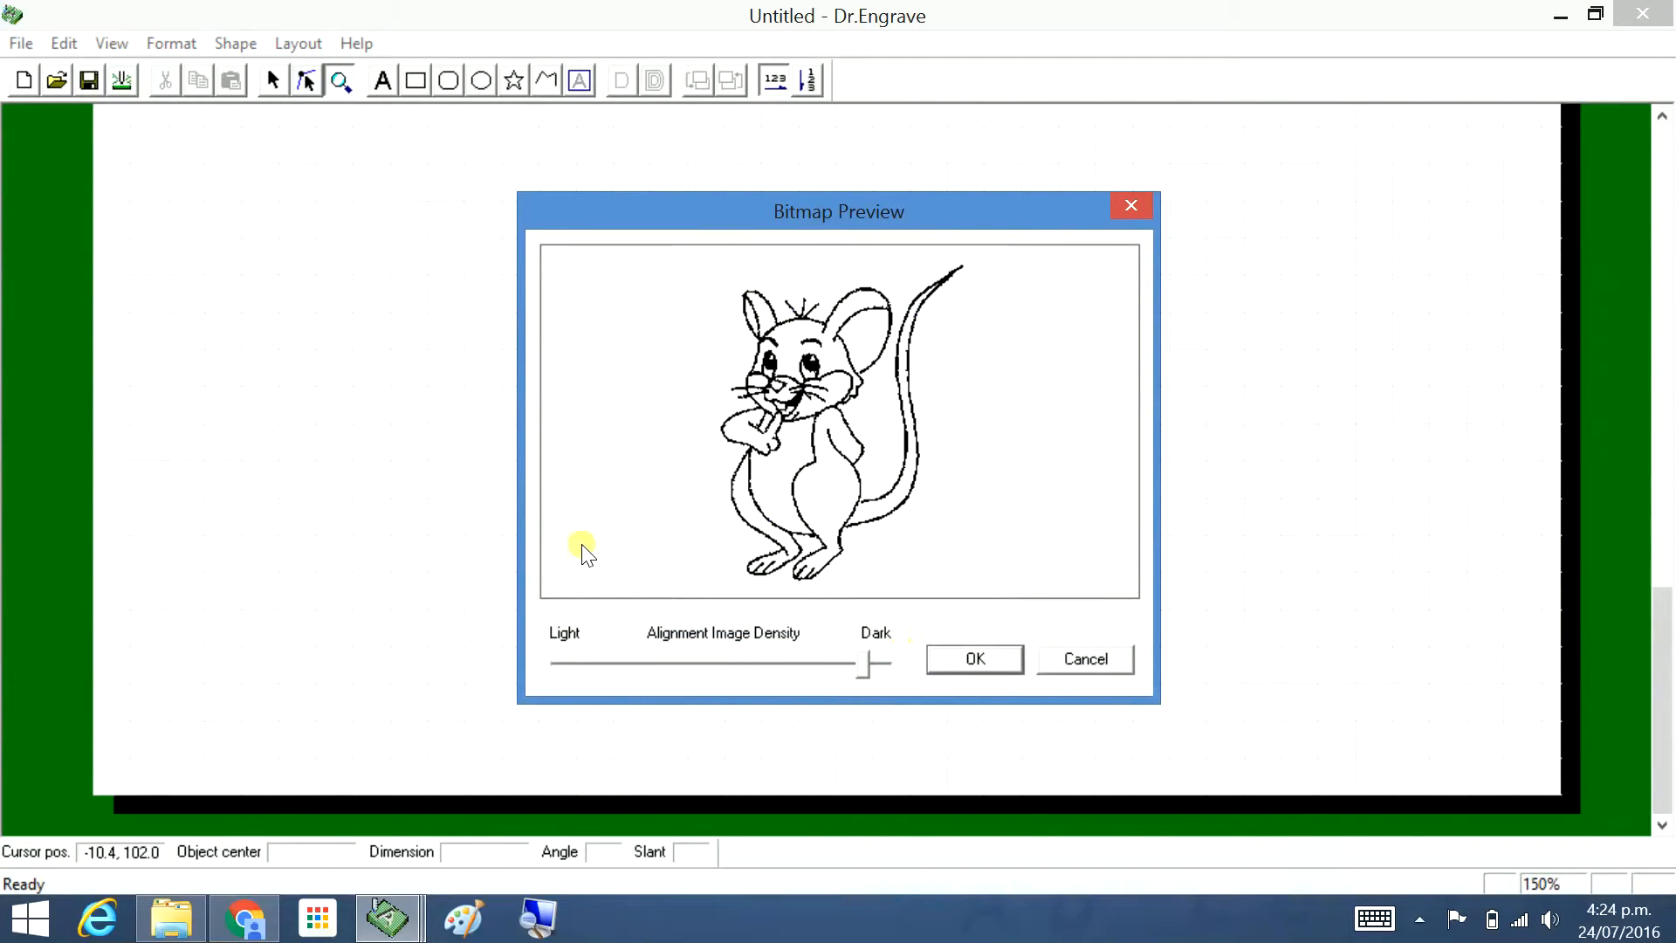
{"action": "left_click_drag", "start_coordinate": [866, 664], "coordinate": [749, 663]}
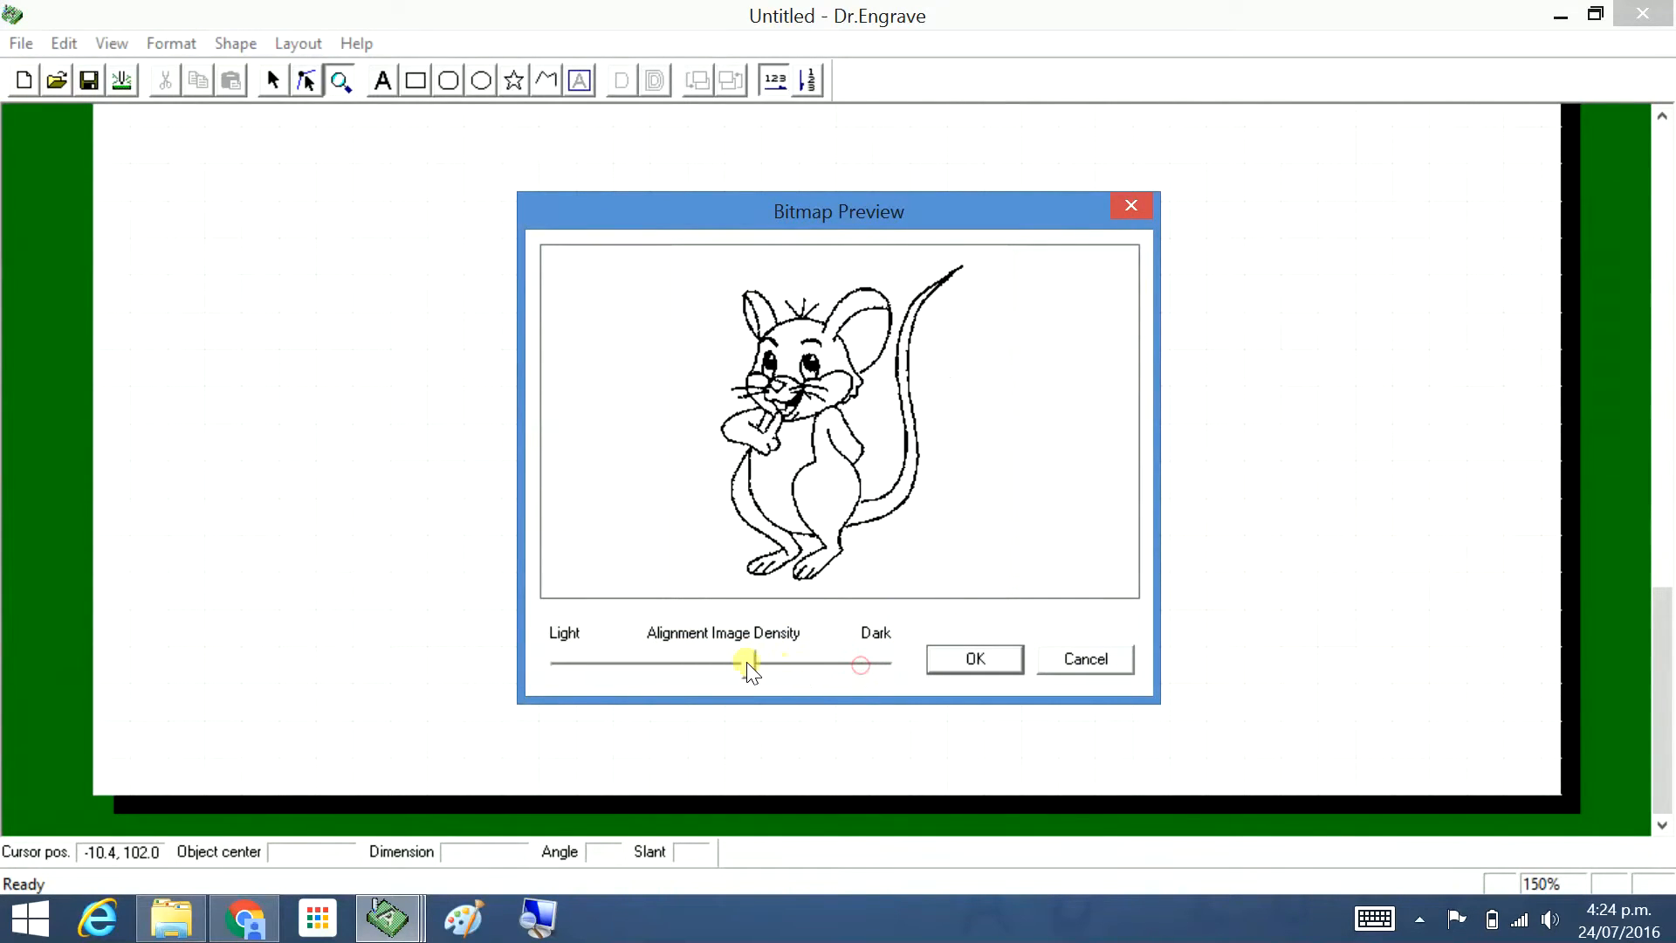
{"action": "left_click_drag", "start_coordinate": [749, 664], "coordinate": [801, 663]}
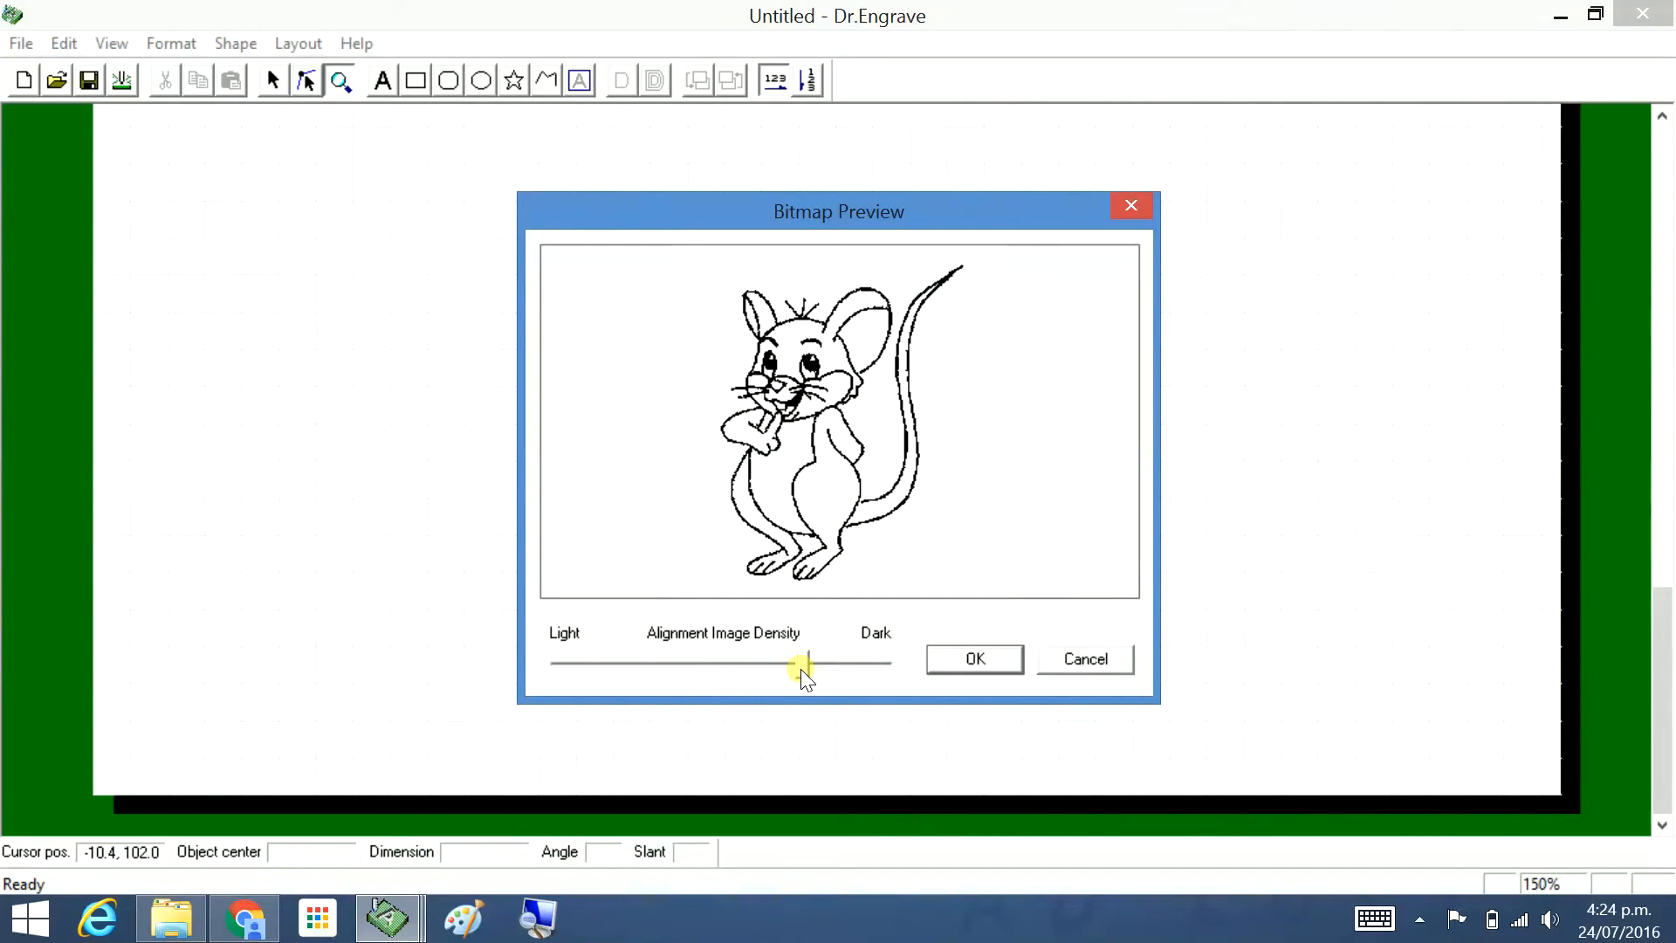
{"action": "left_click_drag", "start_coordinate": [801, 665], "coordinate": [669, 659]}
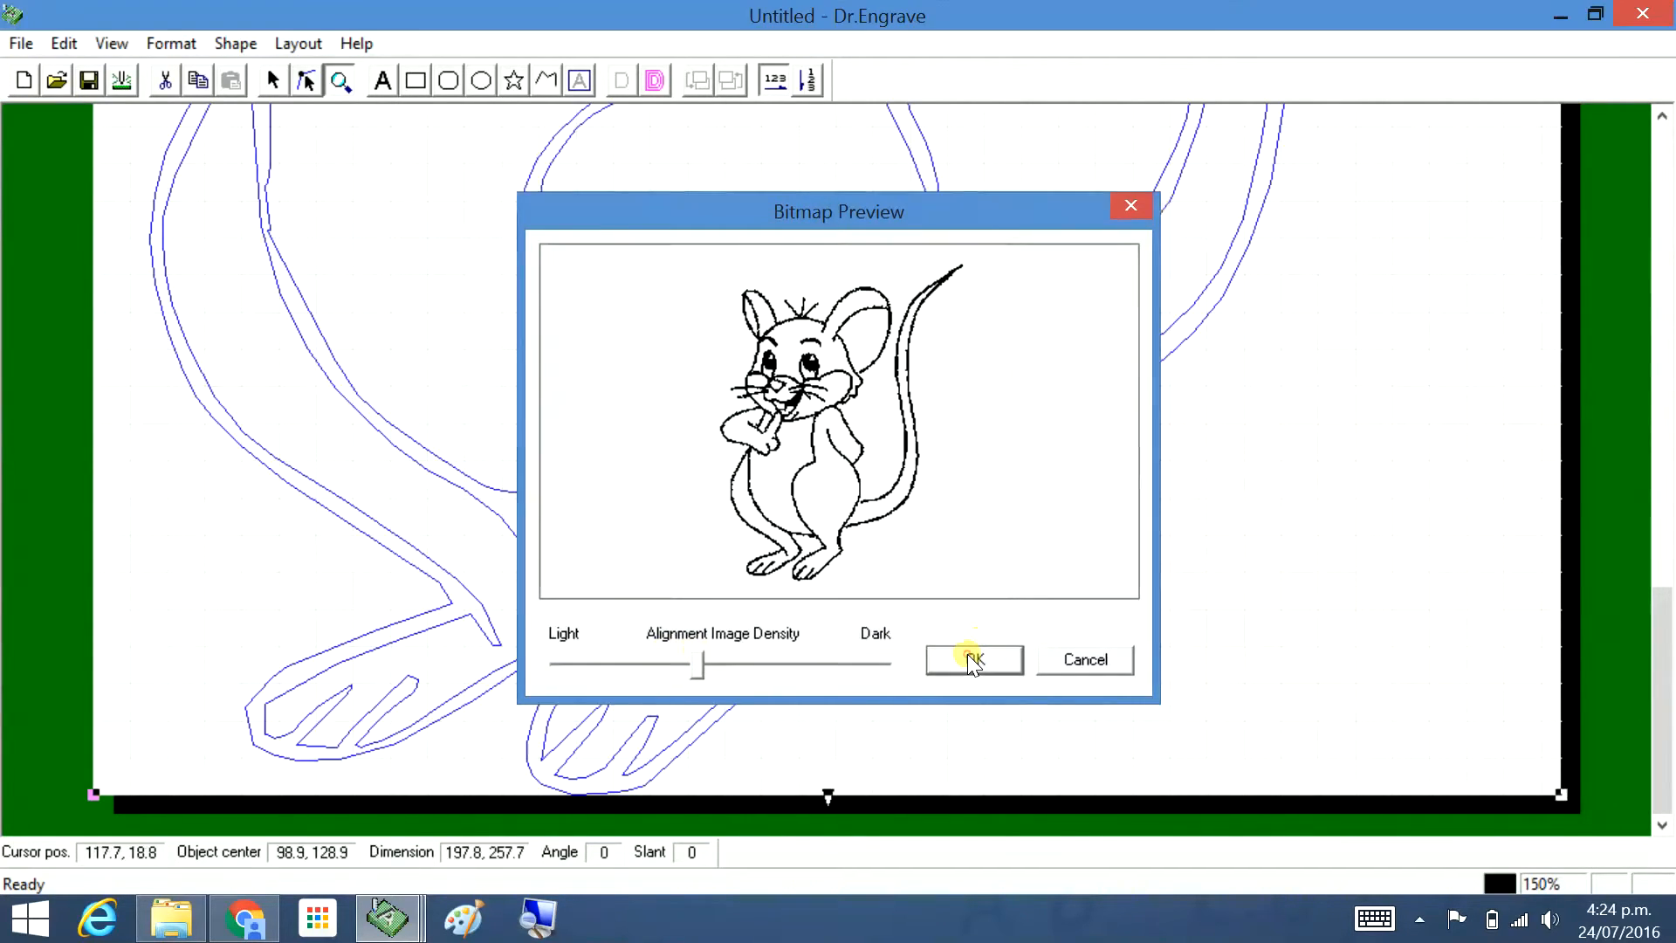
{"action": "left_click", "coordinate": [973, 660]}
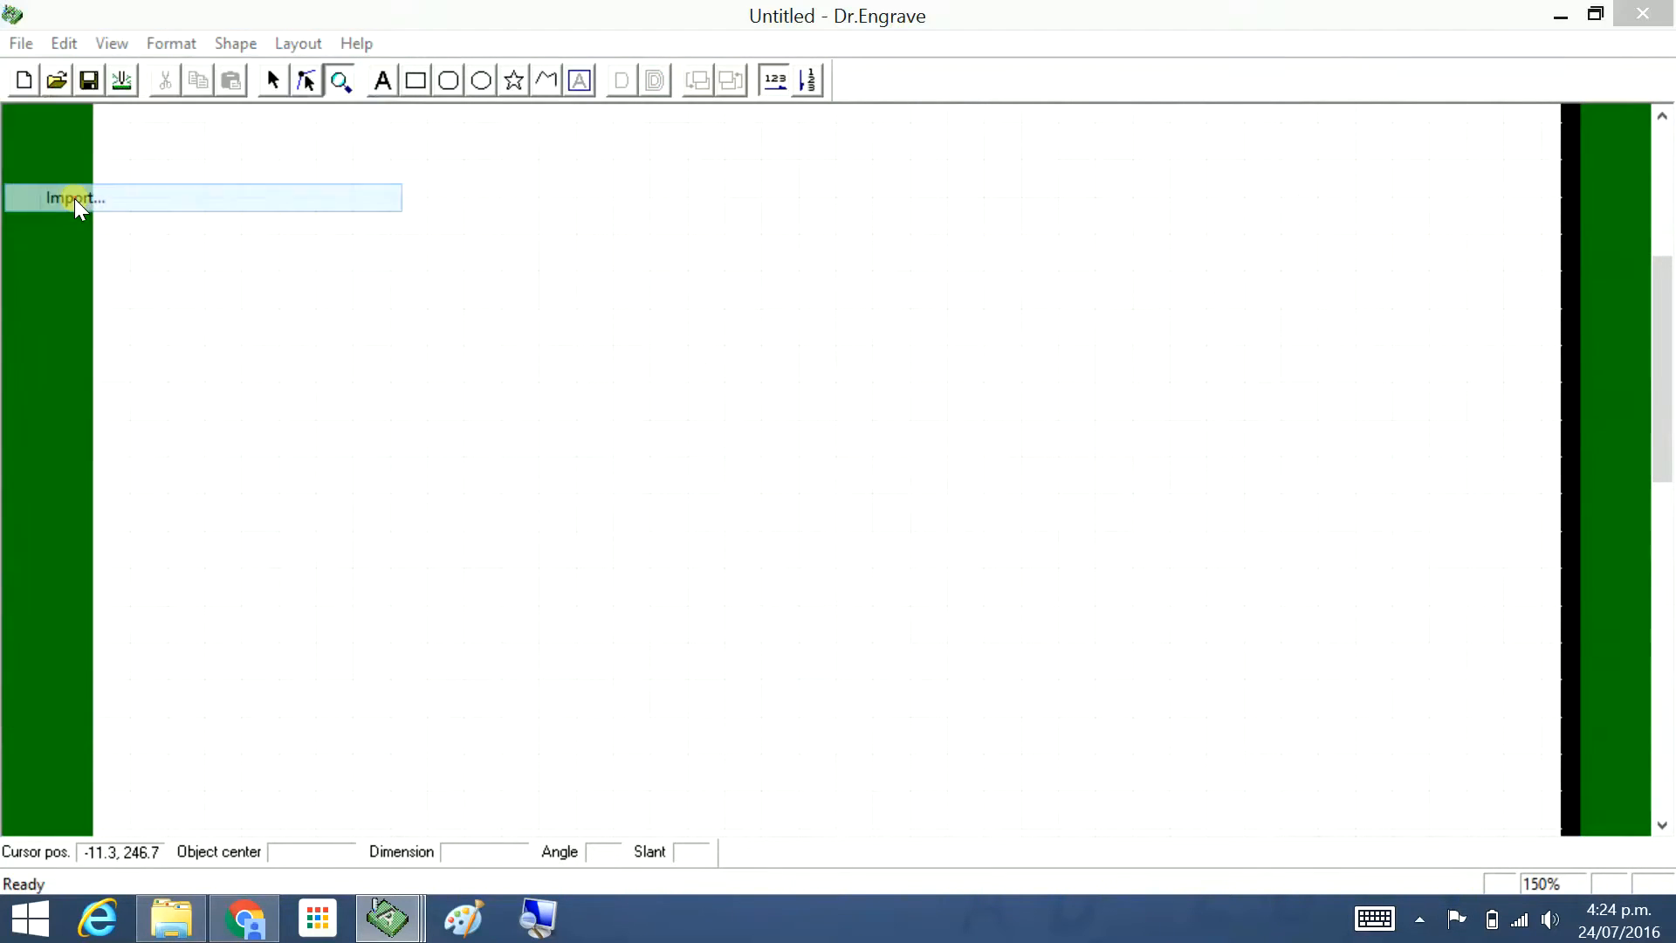
Import and trace the 'mouse mono' bitmap into double-line mouse outlines, zoomed out to fit
{"action": "left_click", "coordinate": [73, 197]}
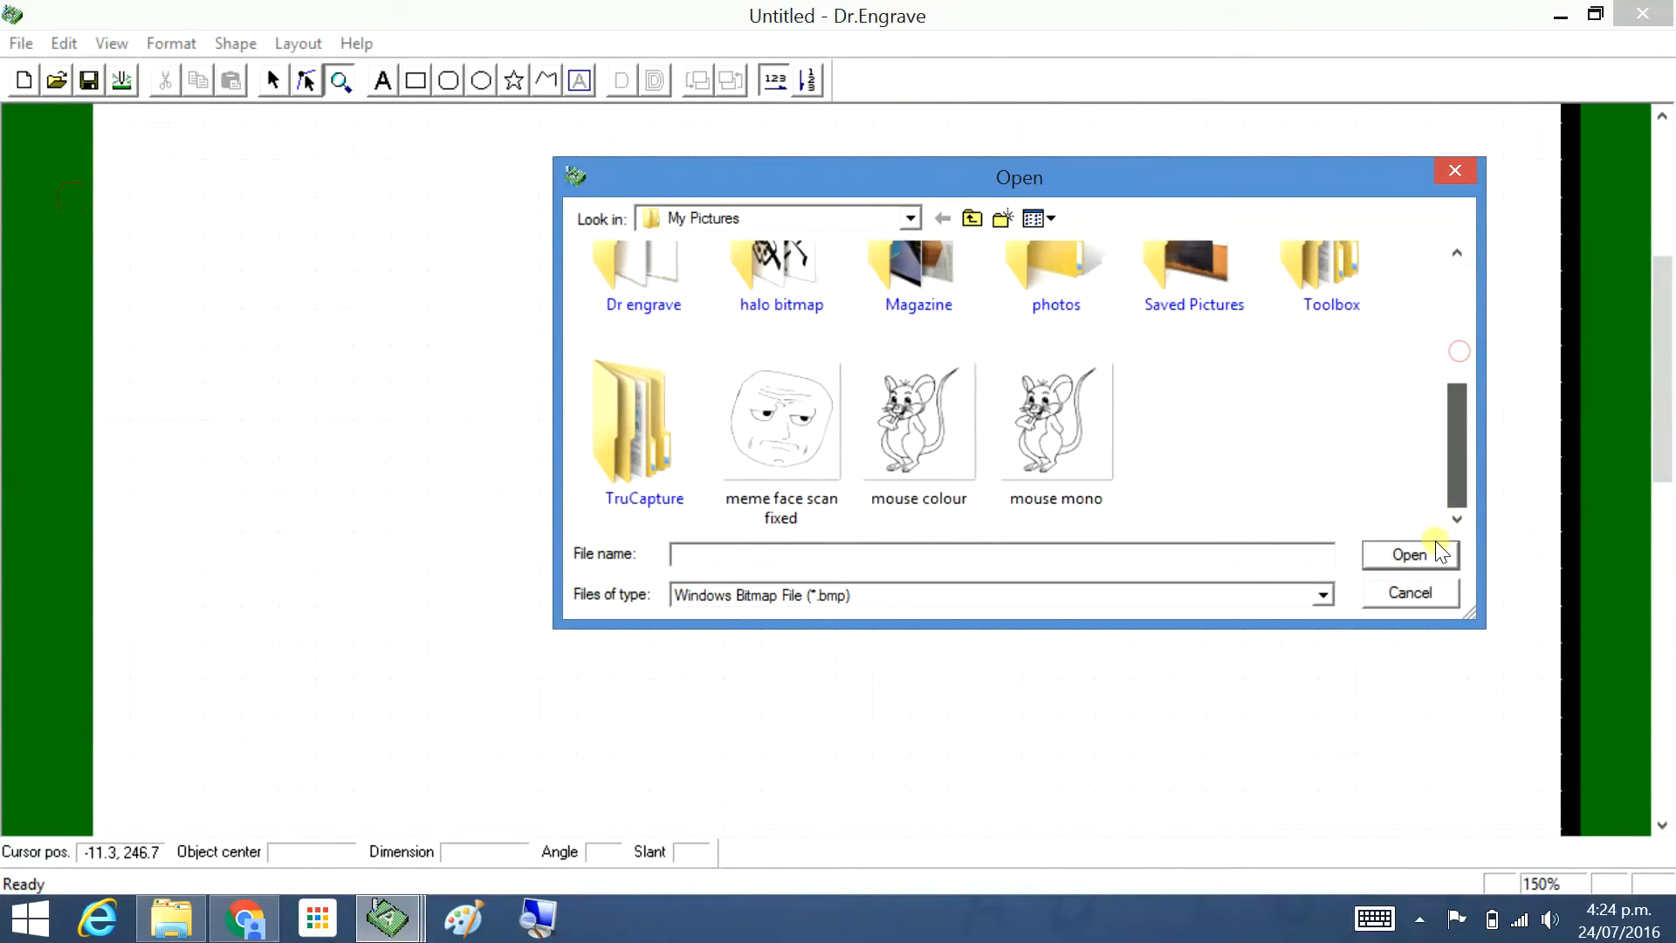
{"action": "left_click", "coordinate": [1054, 421]}
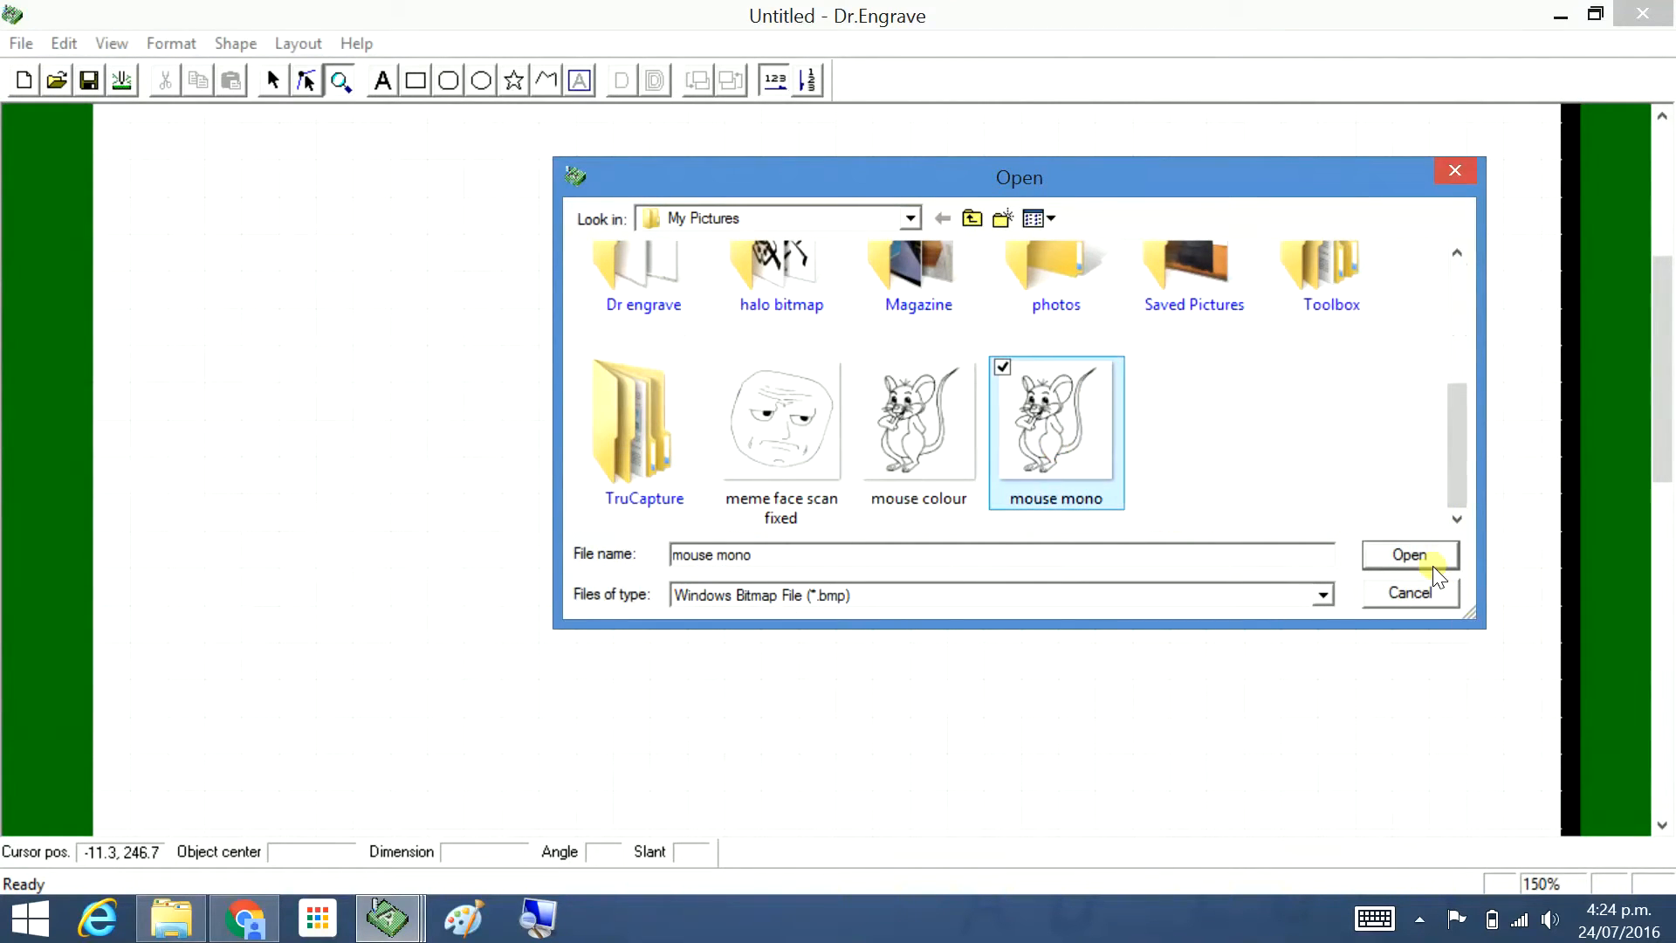
{"action": "left_click", "coordinate": [1408, 554]}
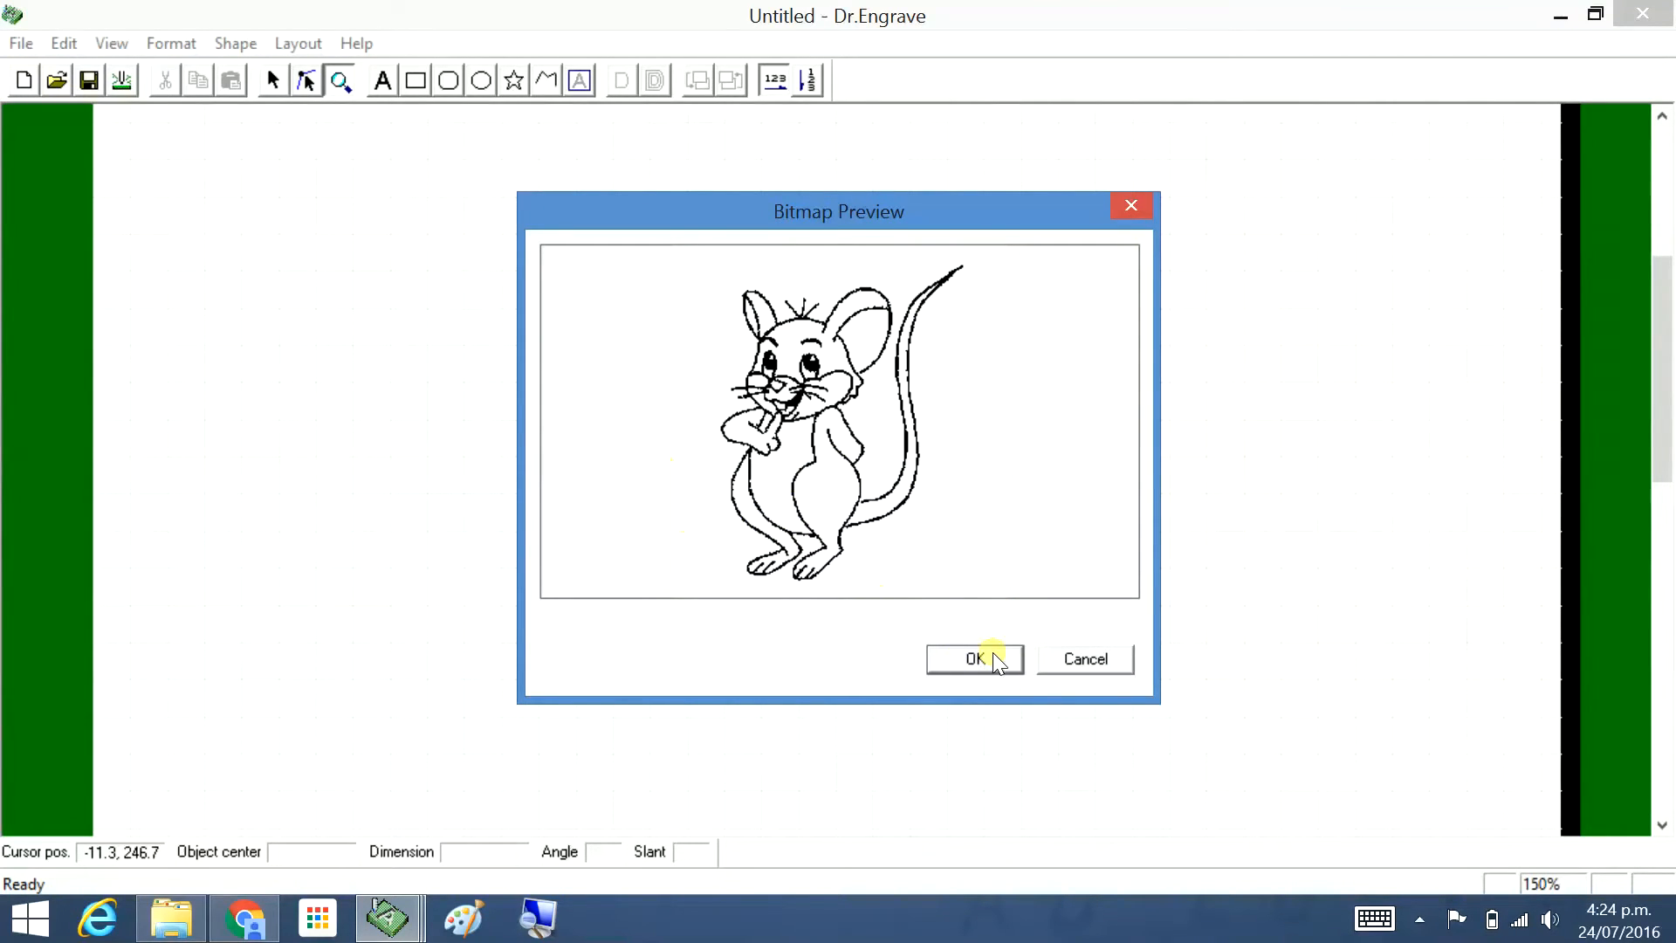
{"action": "left_click", "coordinate": [972, 658]}
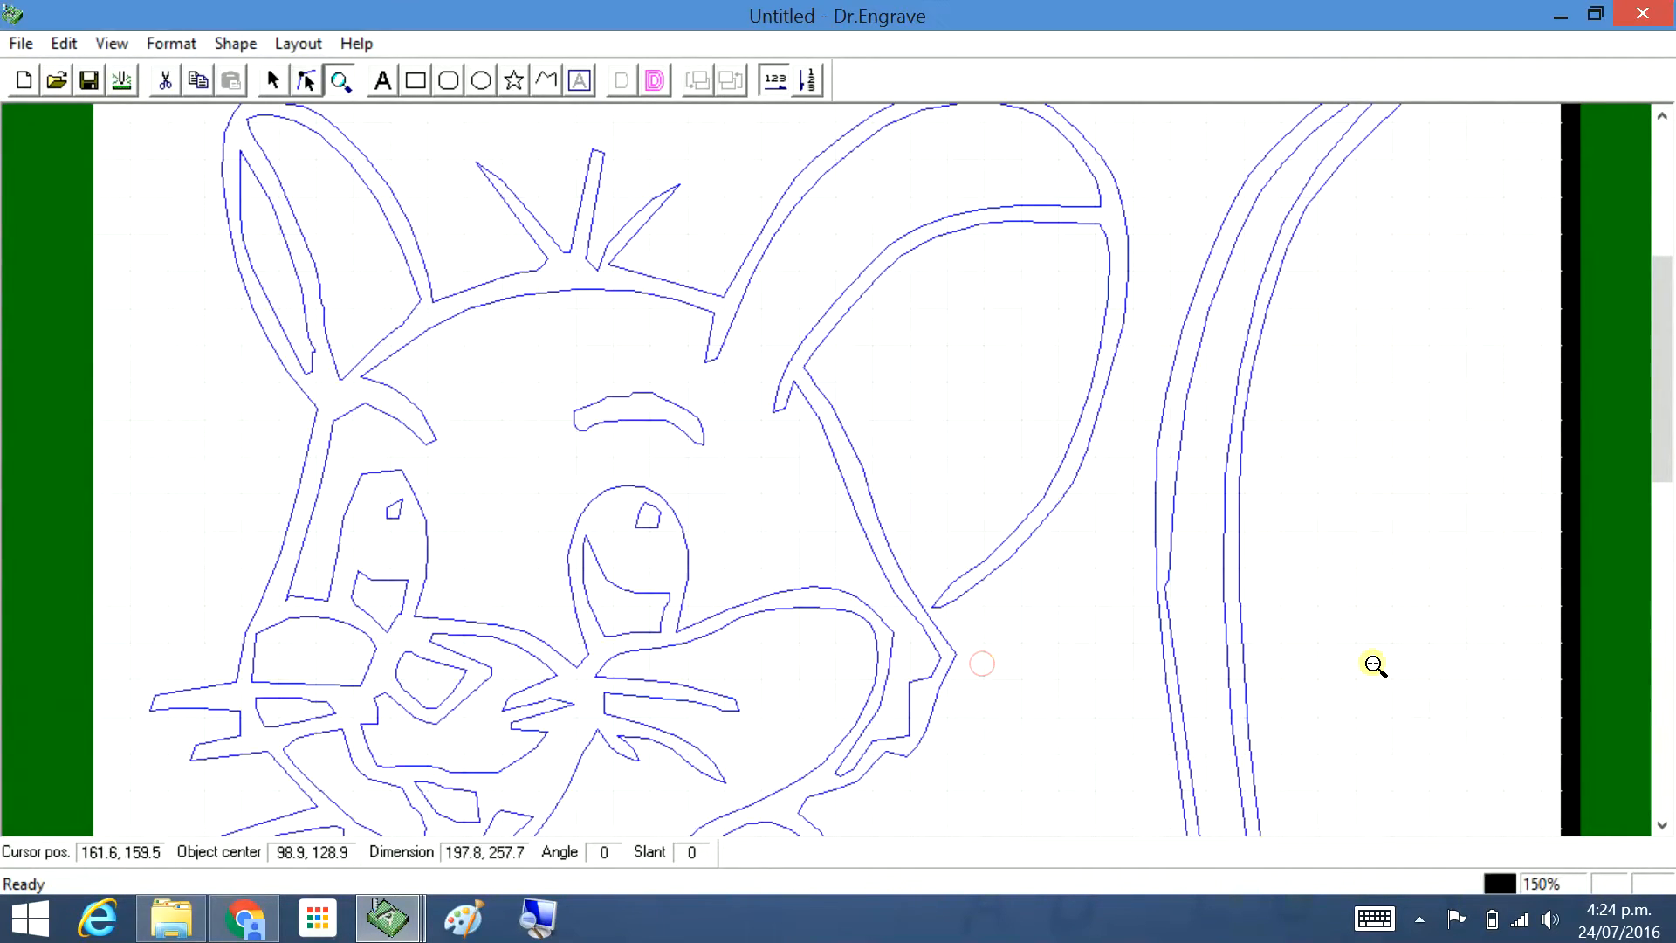
{"action": "left_click", "coordinate": [273, 81]}
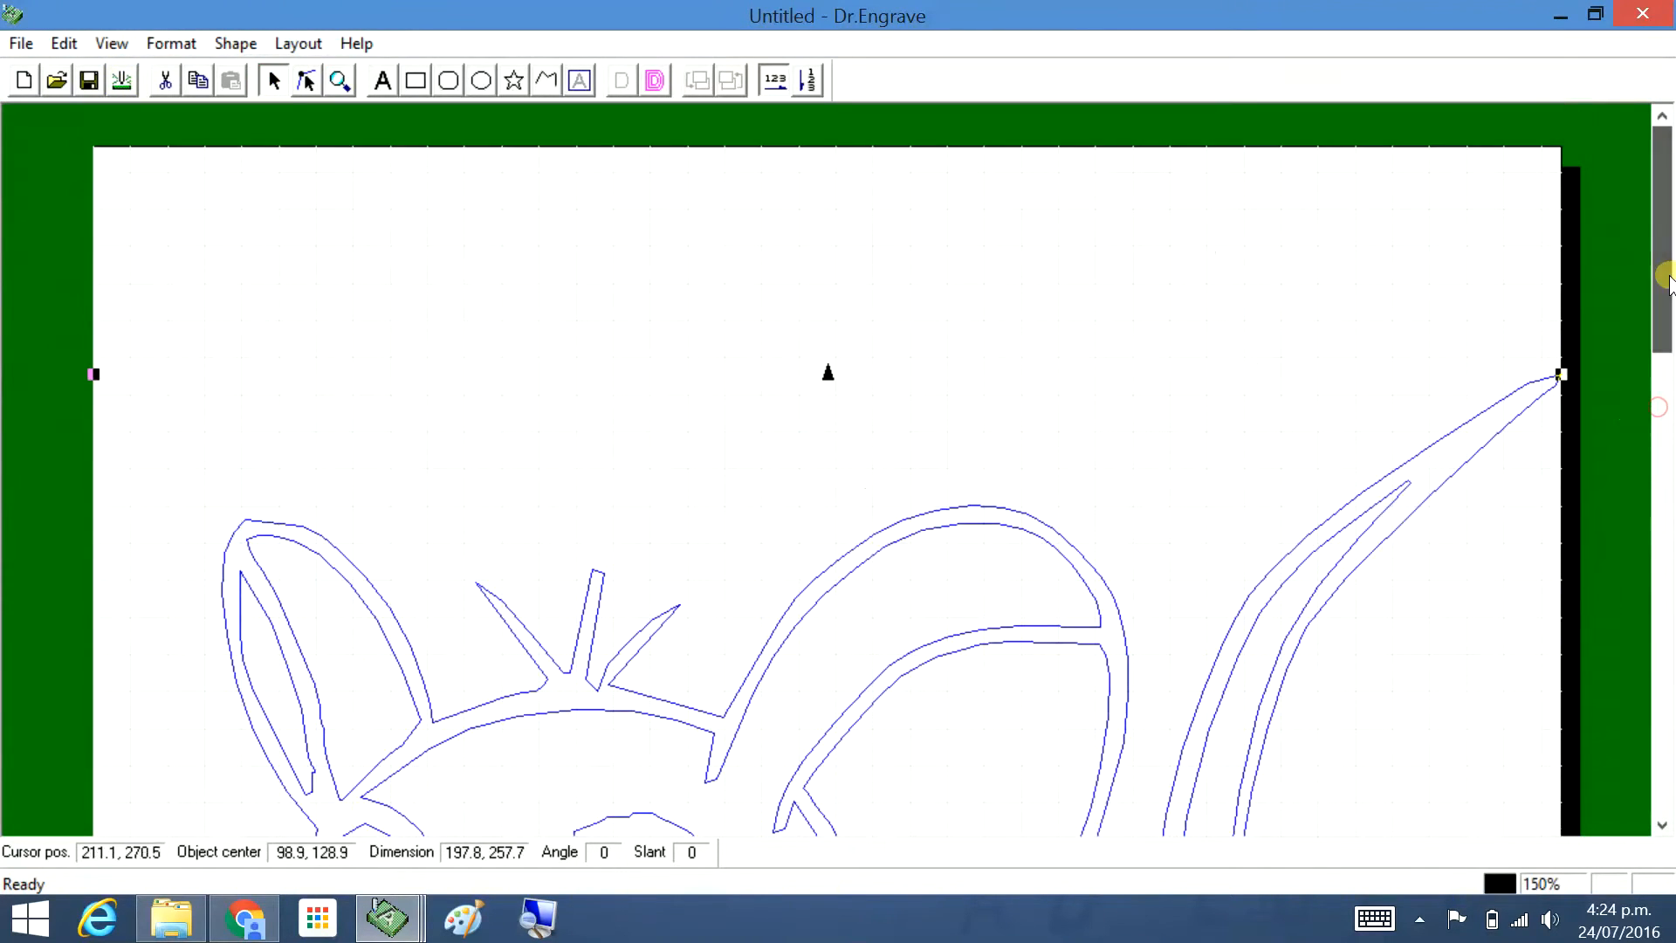
{"action": "mouse_move", "coordinate": [94, 374]}
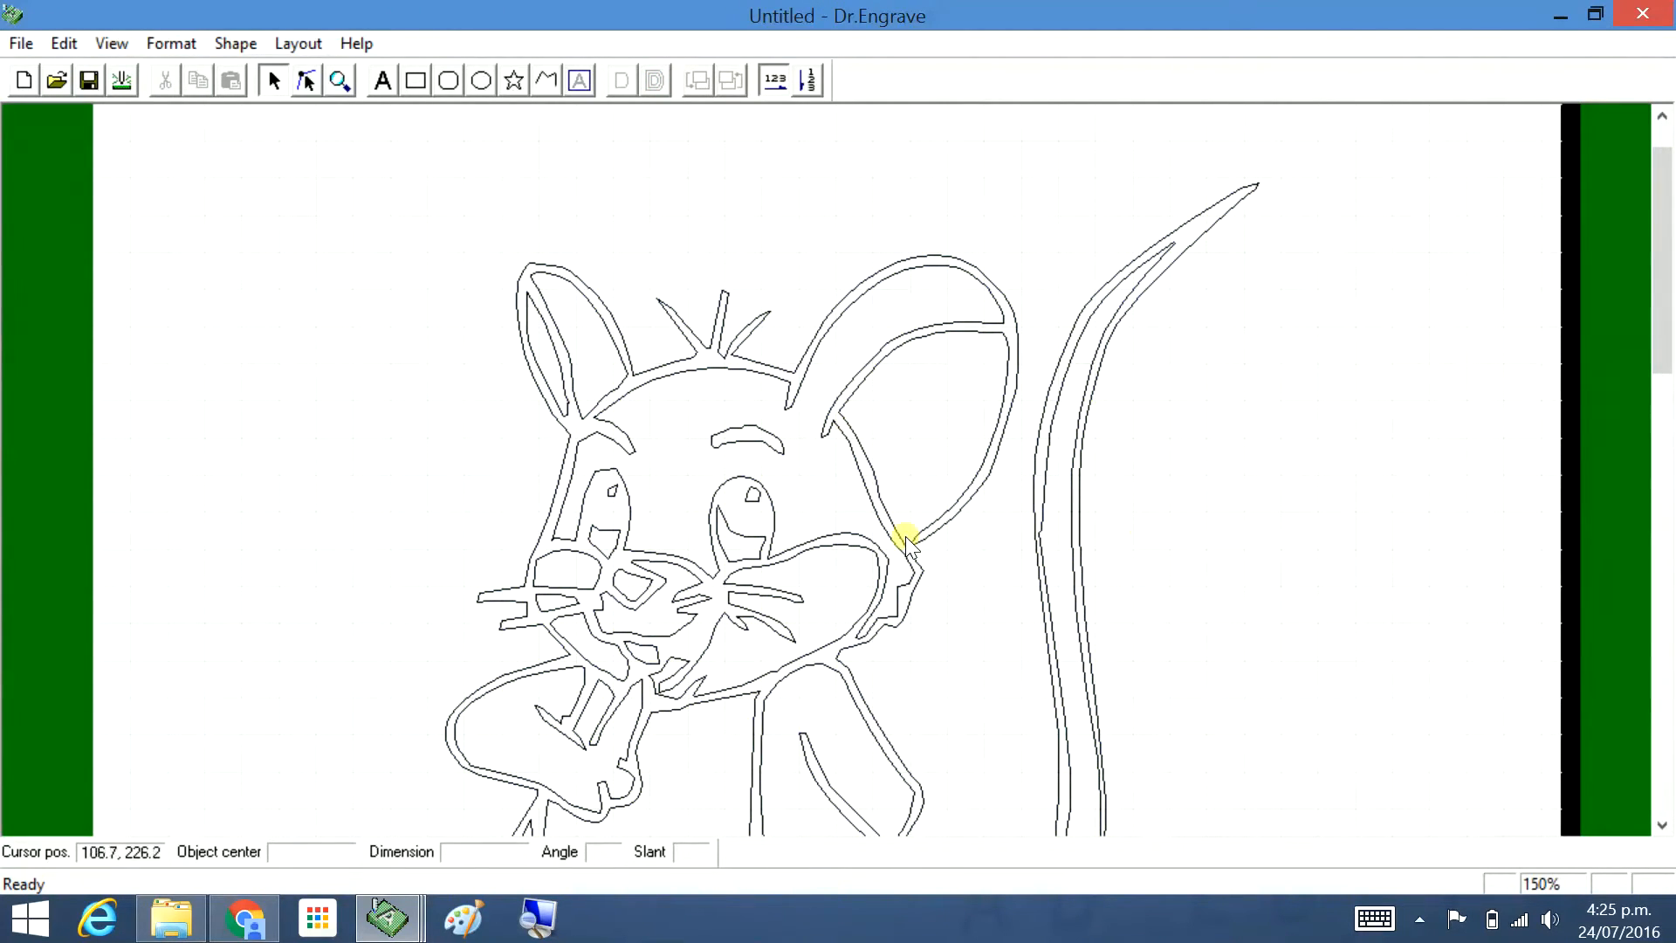
Fill the band between the mouse's double outlines solid (pitch 0.1, Contour)
{"action": "scroll", "scroll_direction": "down", "scroll_amount": 3}
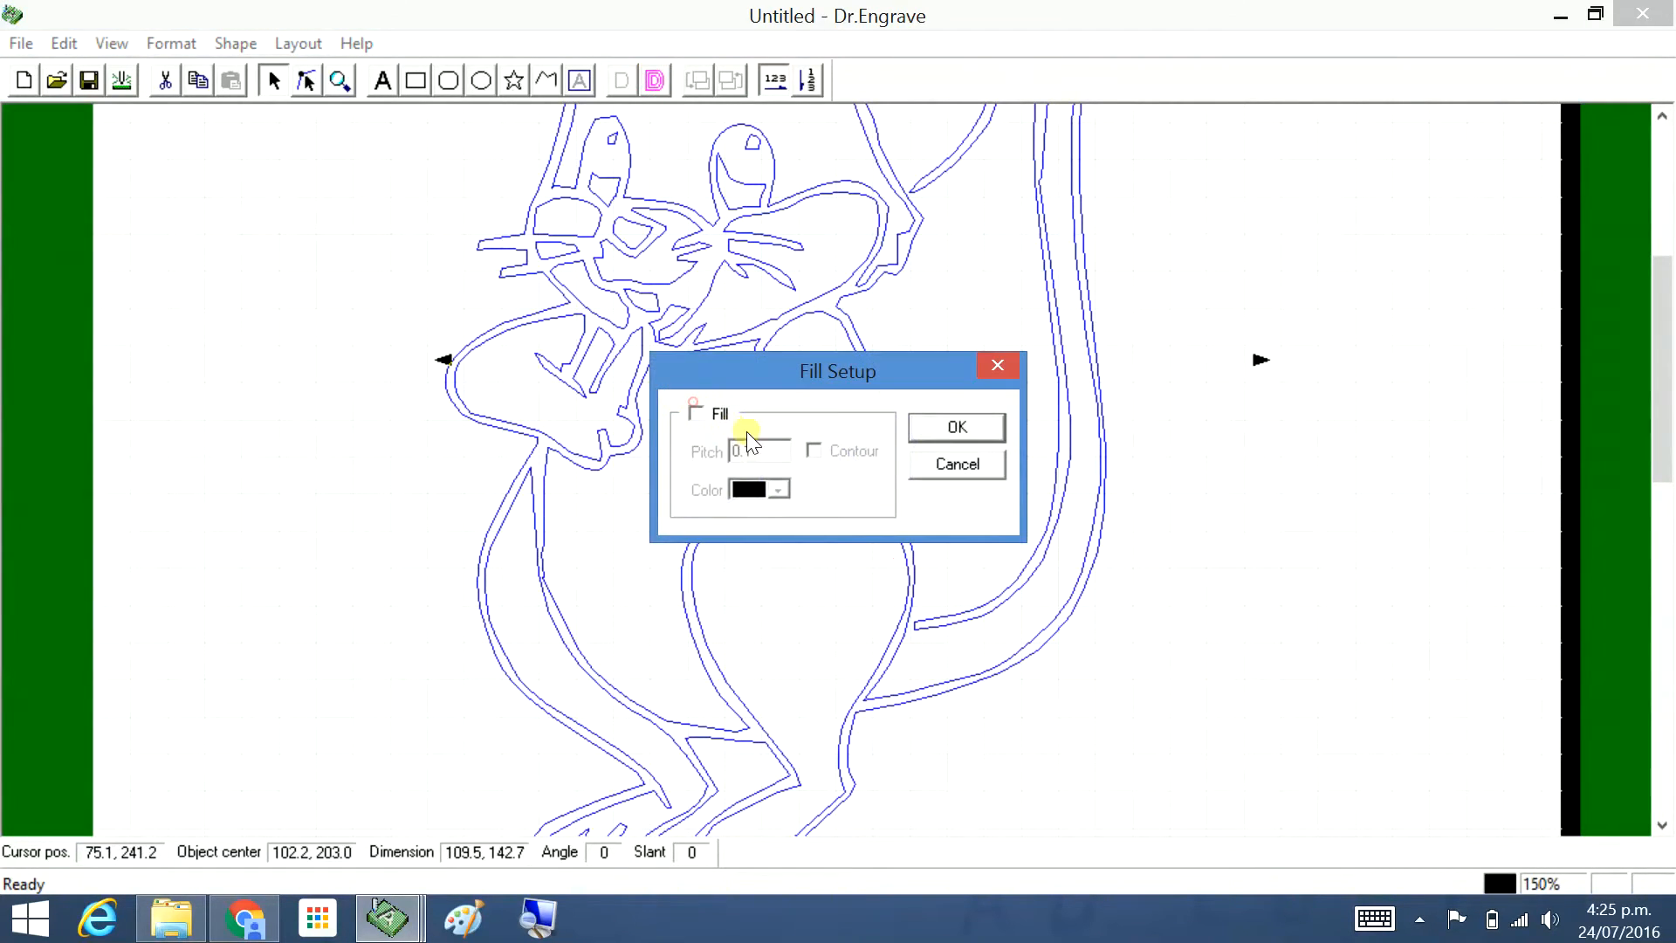
{"action": "left_click", "coordinate": [696, 414]}
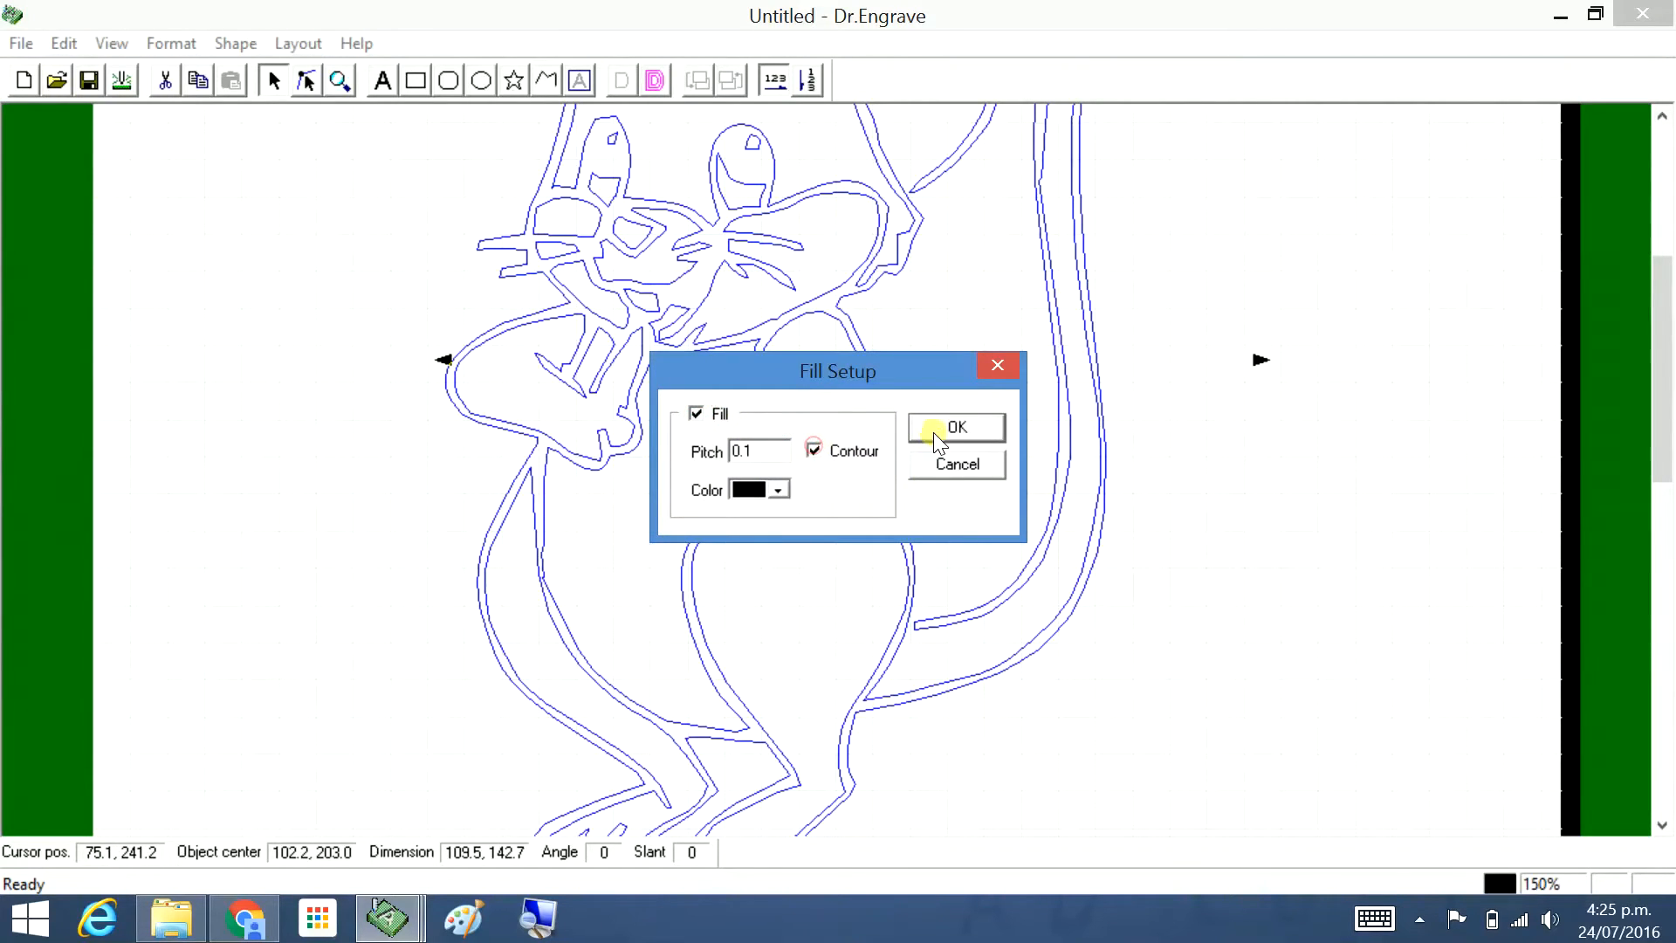
{"action": "left_click", "coordinate": [955, 426]}
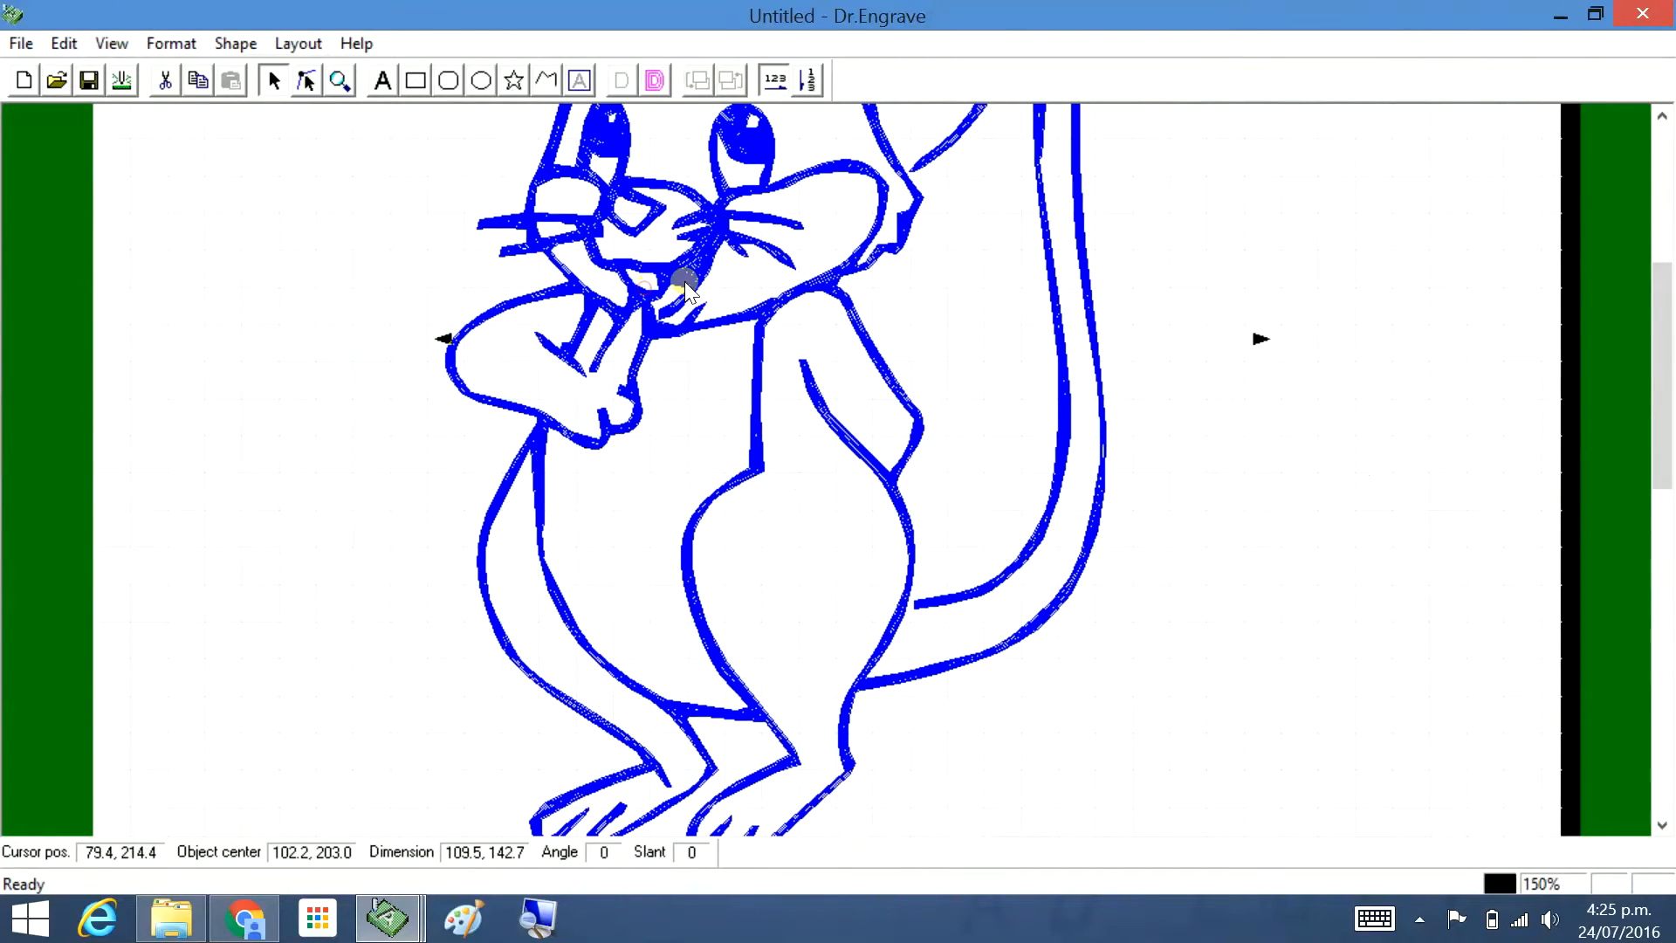
{"action": "left_click", "coordinate": [697, 414]}
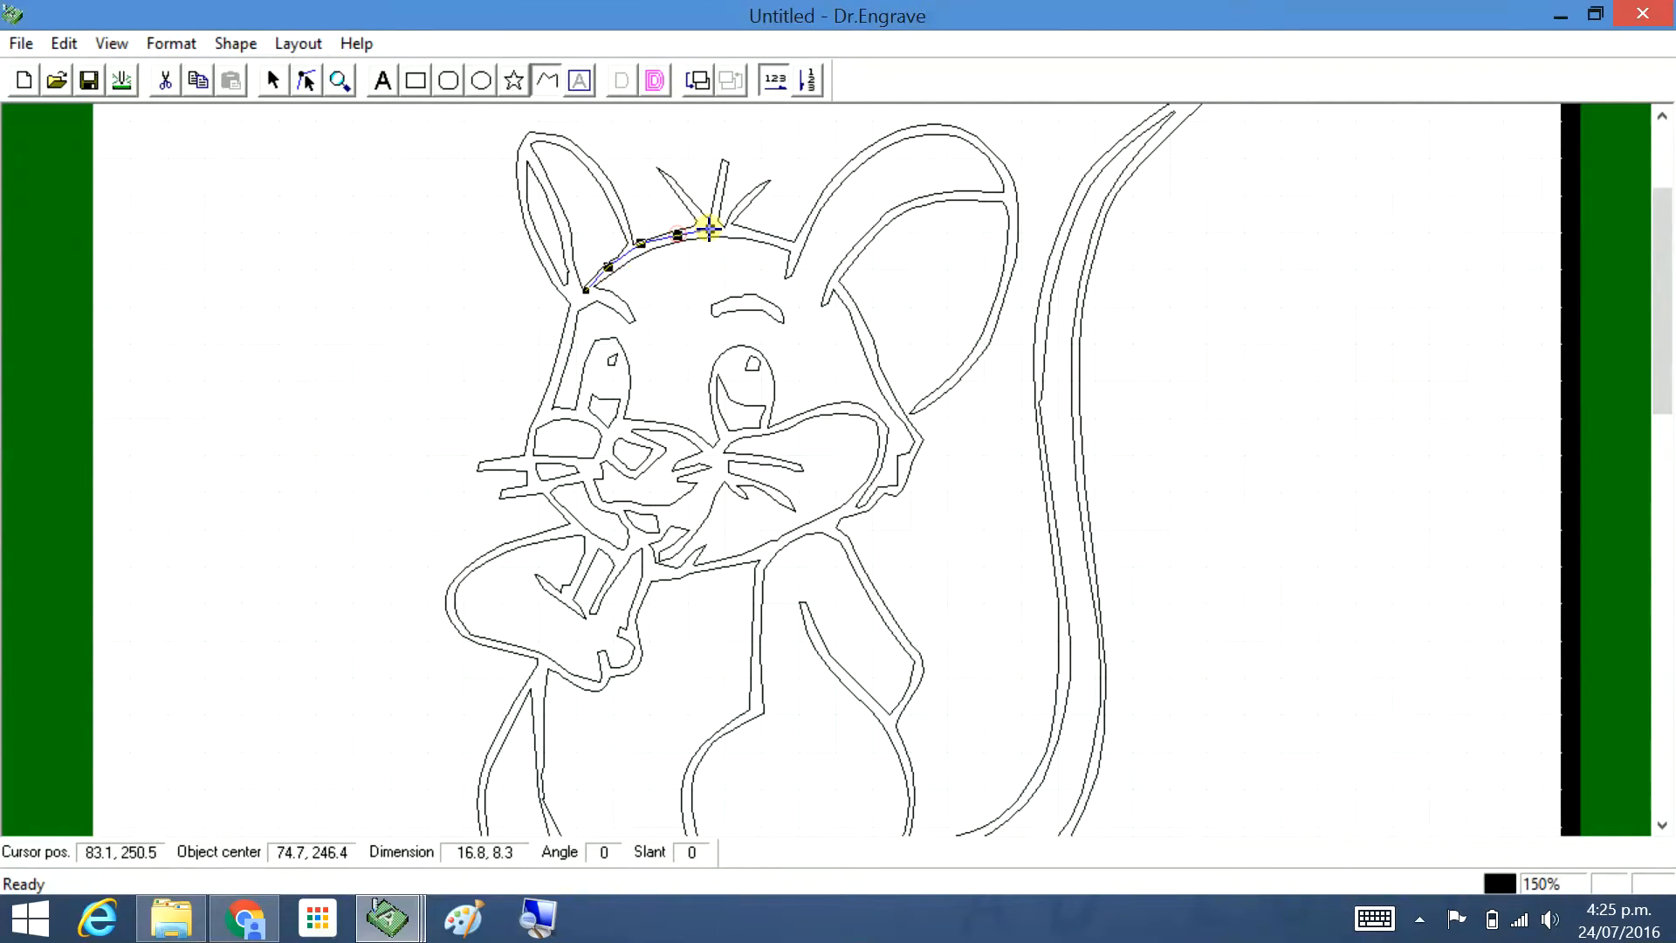
Draw a single polyline along the top of the mouse's head between the ears
{"action": "left_click_drag", "start_coordinate": [710, 225], "coordinate": [791, 252]}
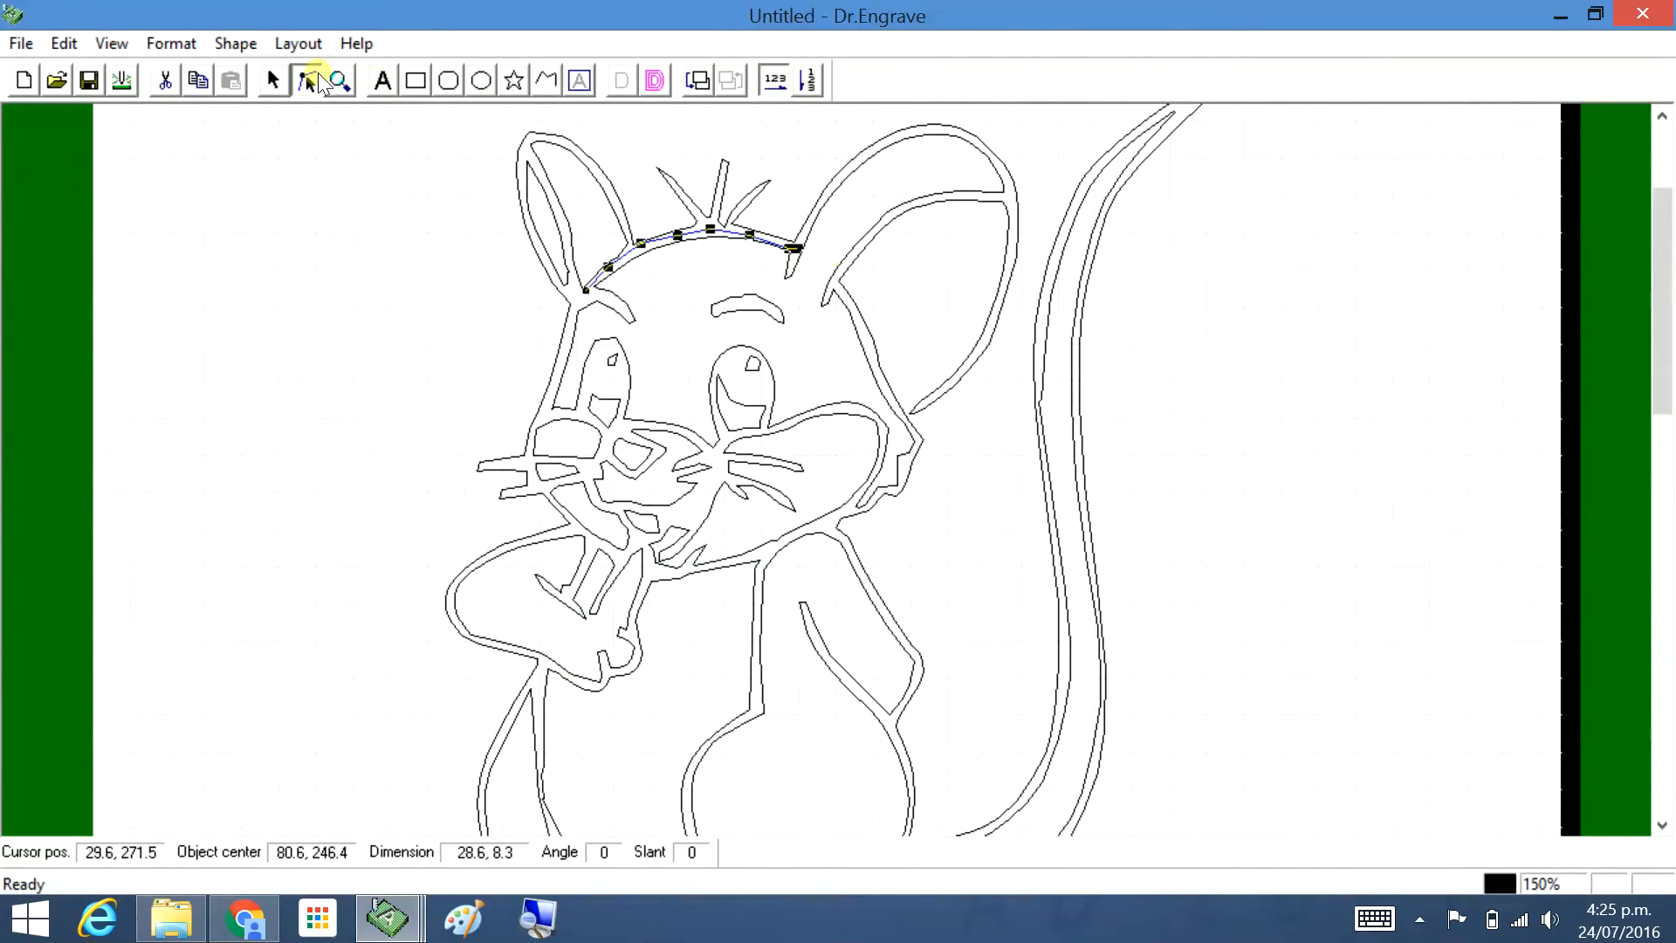
{"action": "left_click", "coordinate": [272, 80]}
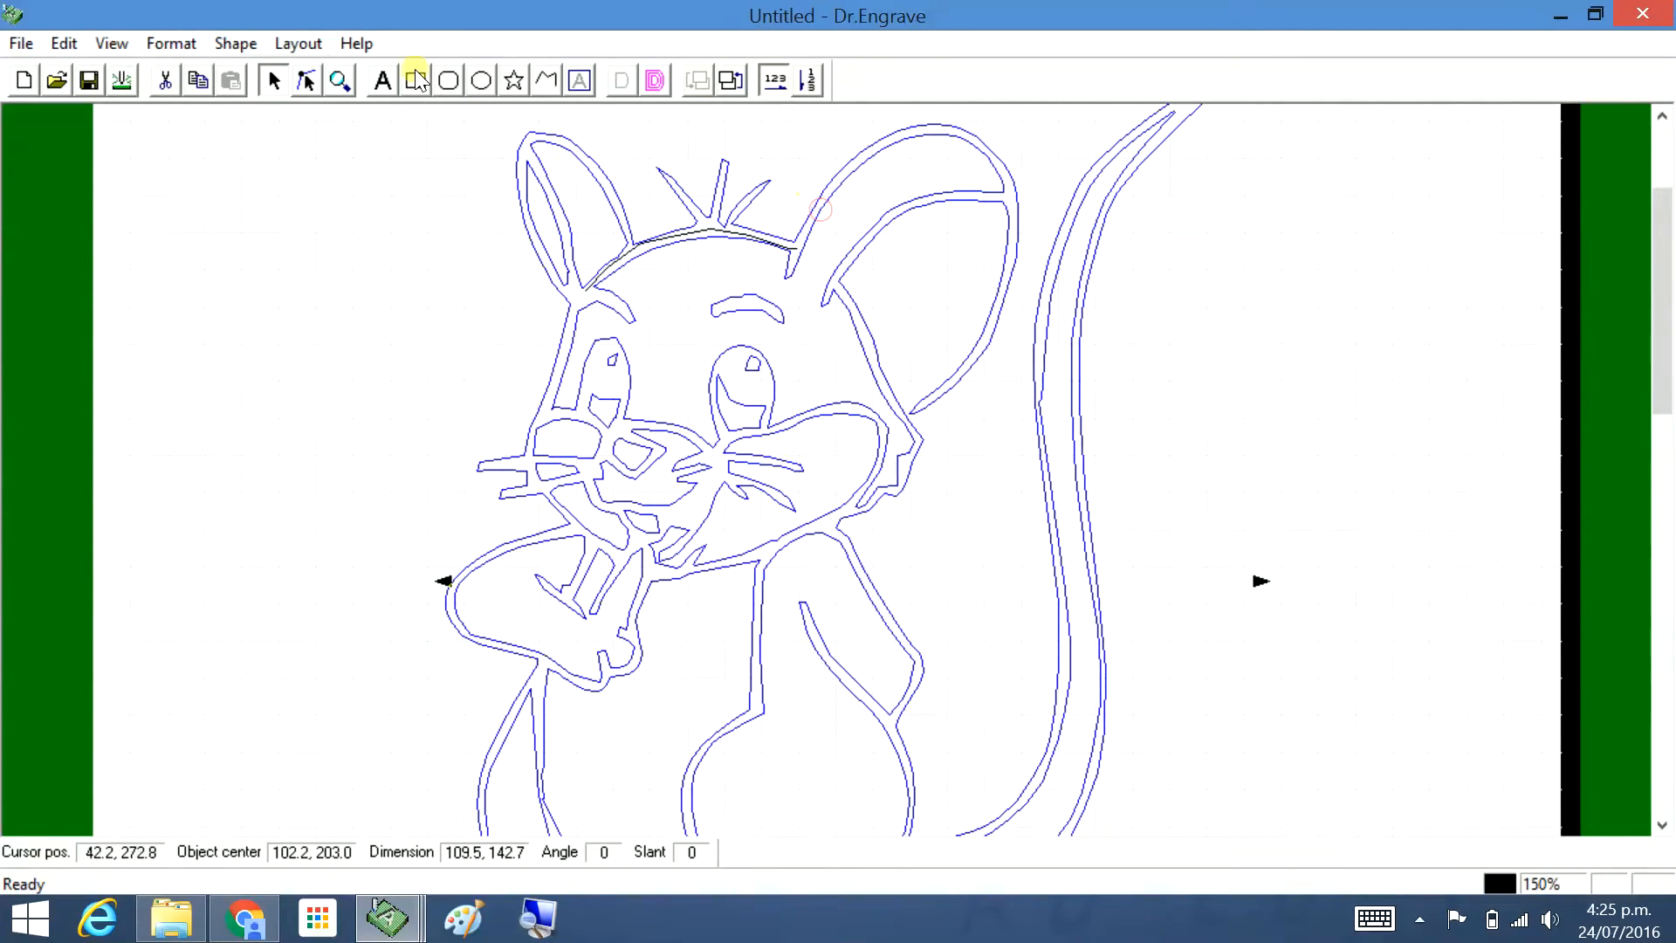
Colour the traced mouse outline red through its shape properties, leaving the head line dark
{"action": "left_click", "coordinate": [234, 42]}
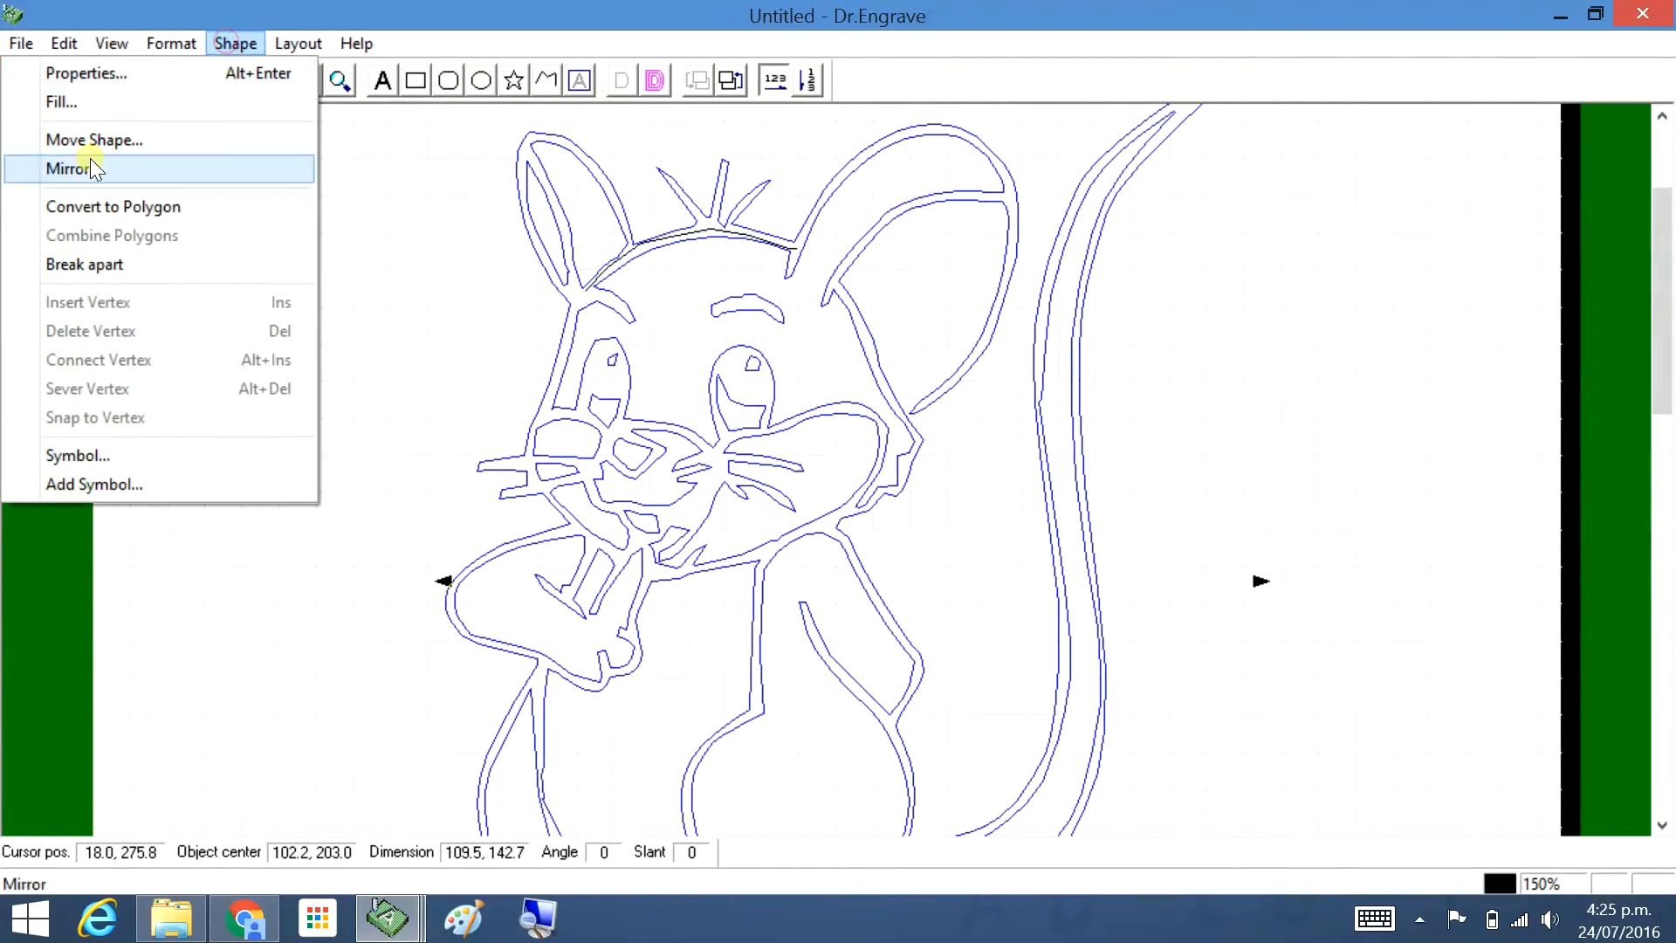
{"action": "left_click", "coordinate": [86, 73]}
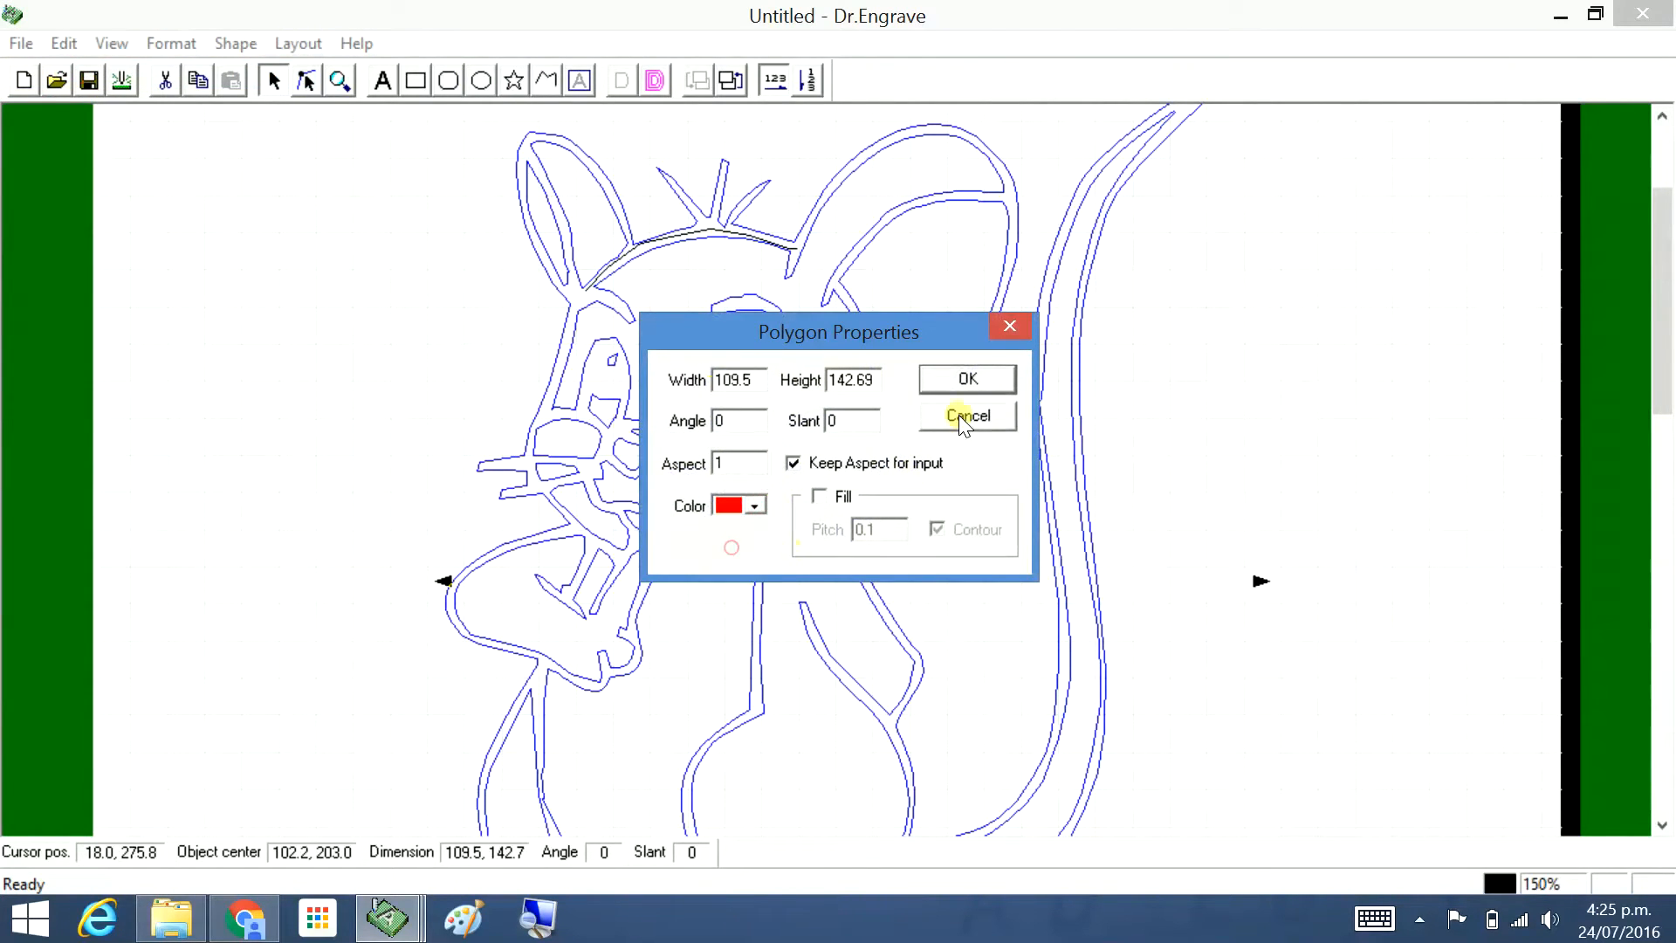
{"action": "left_click", "coordinate": [965, 415]}
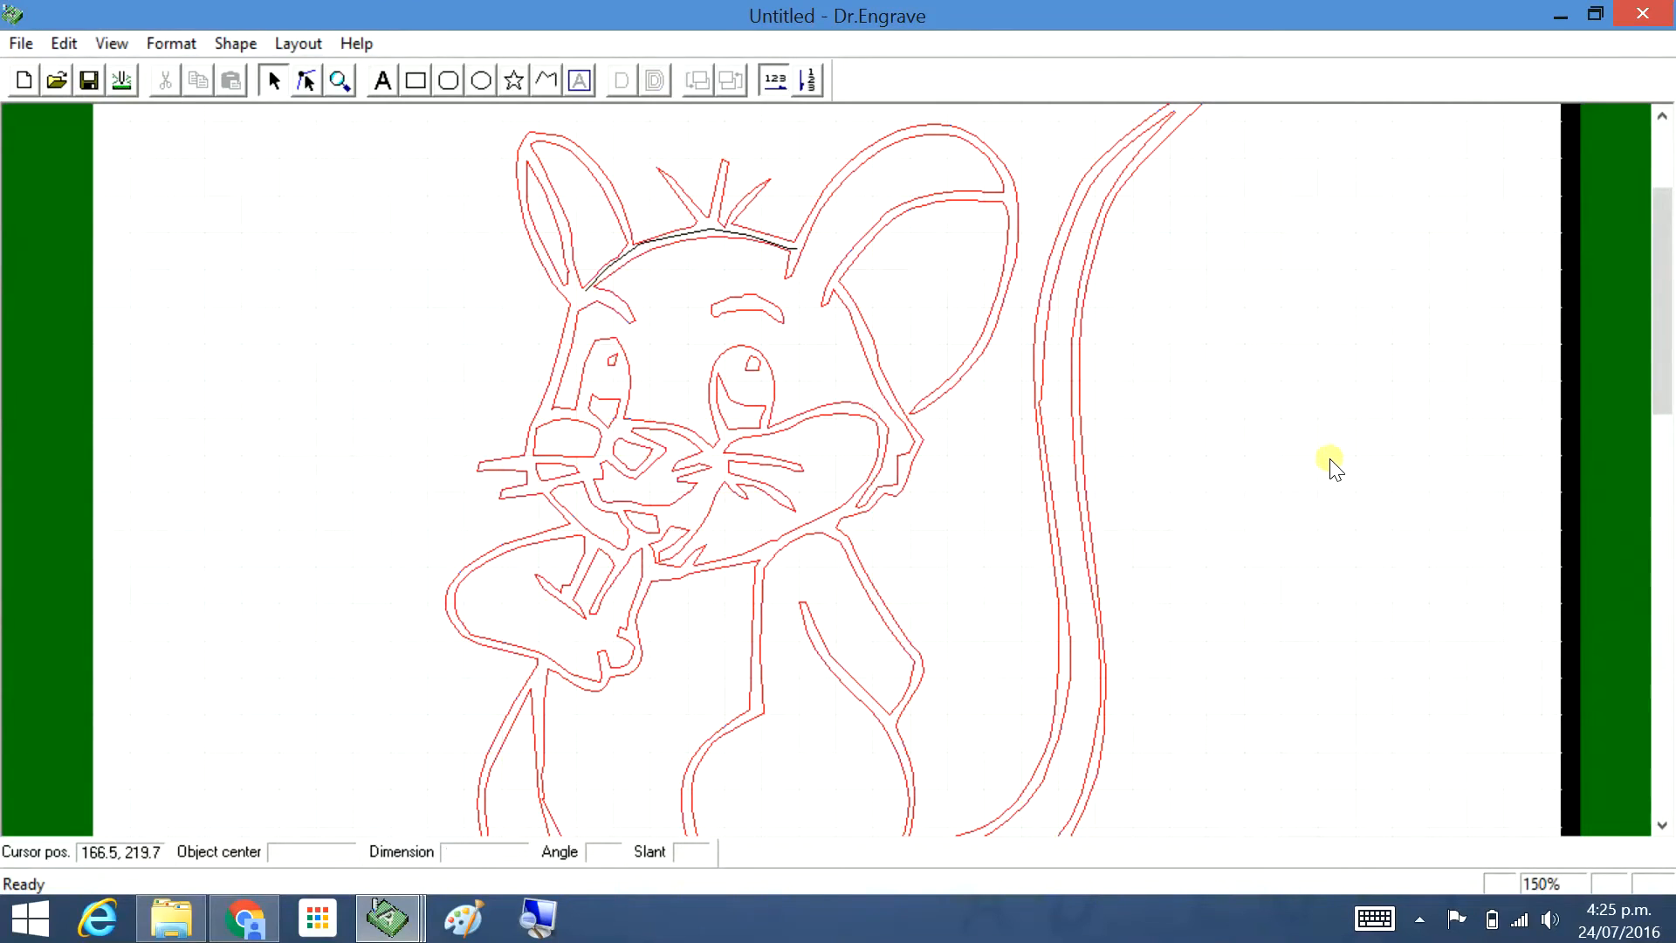
{"action": "mouse_move", "coordinate": [1328, 388]}
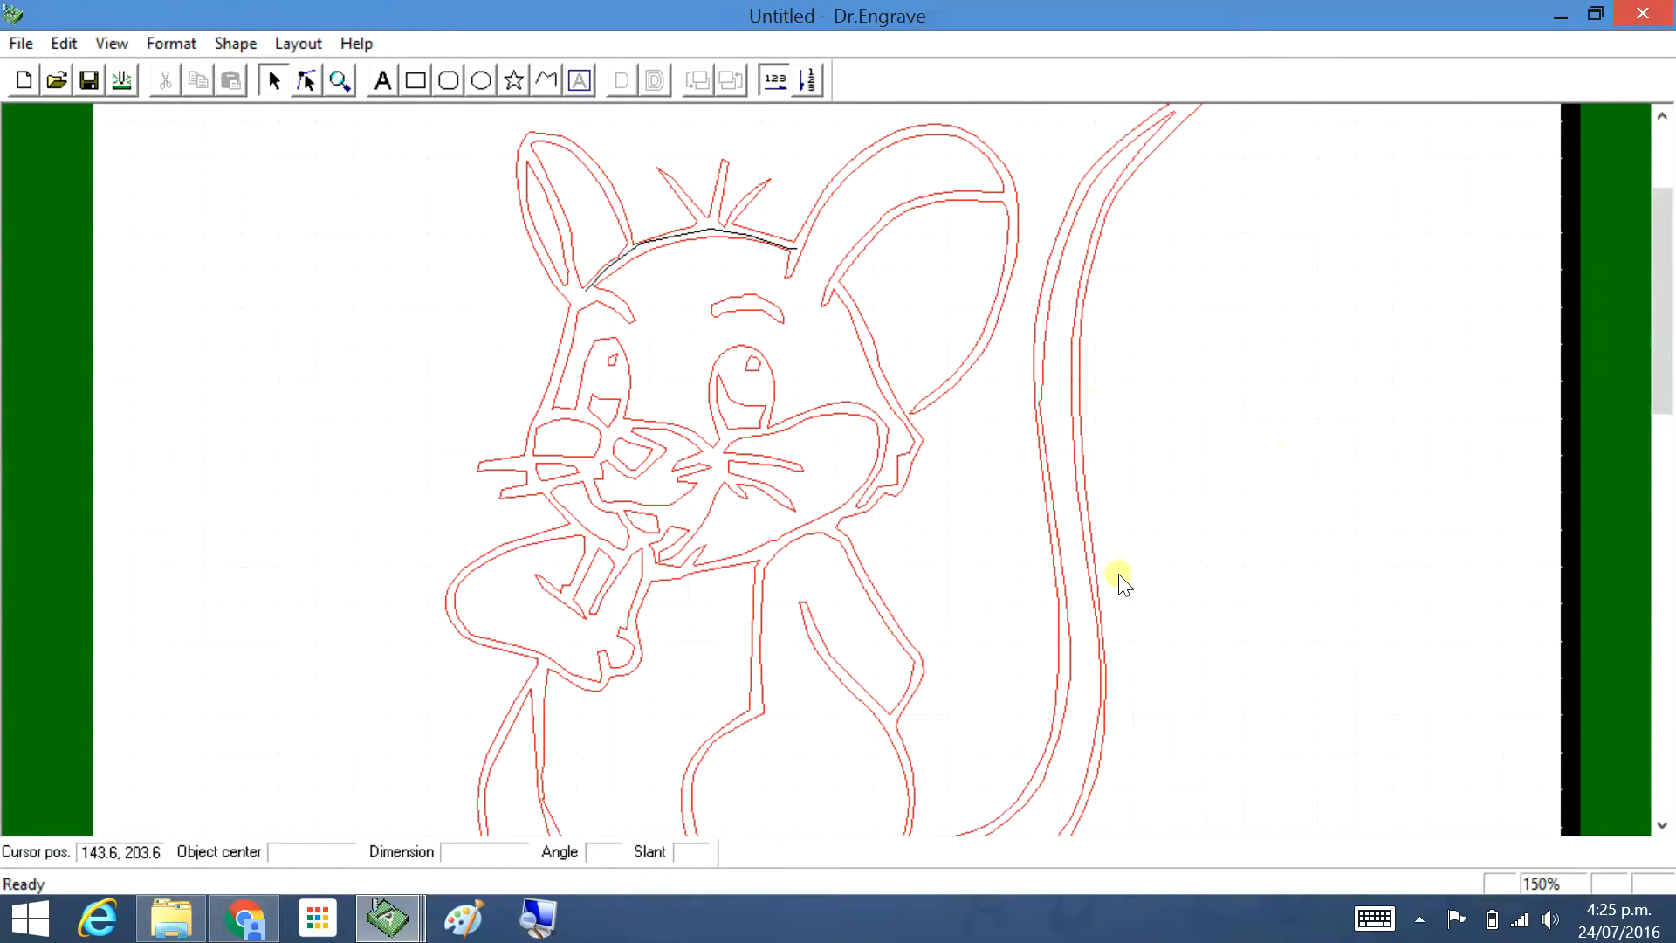
{"action": "mouse_move", "coordinate": [836, 310]}
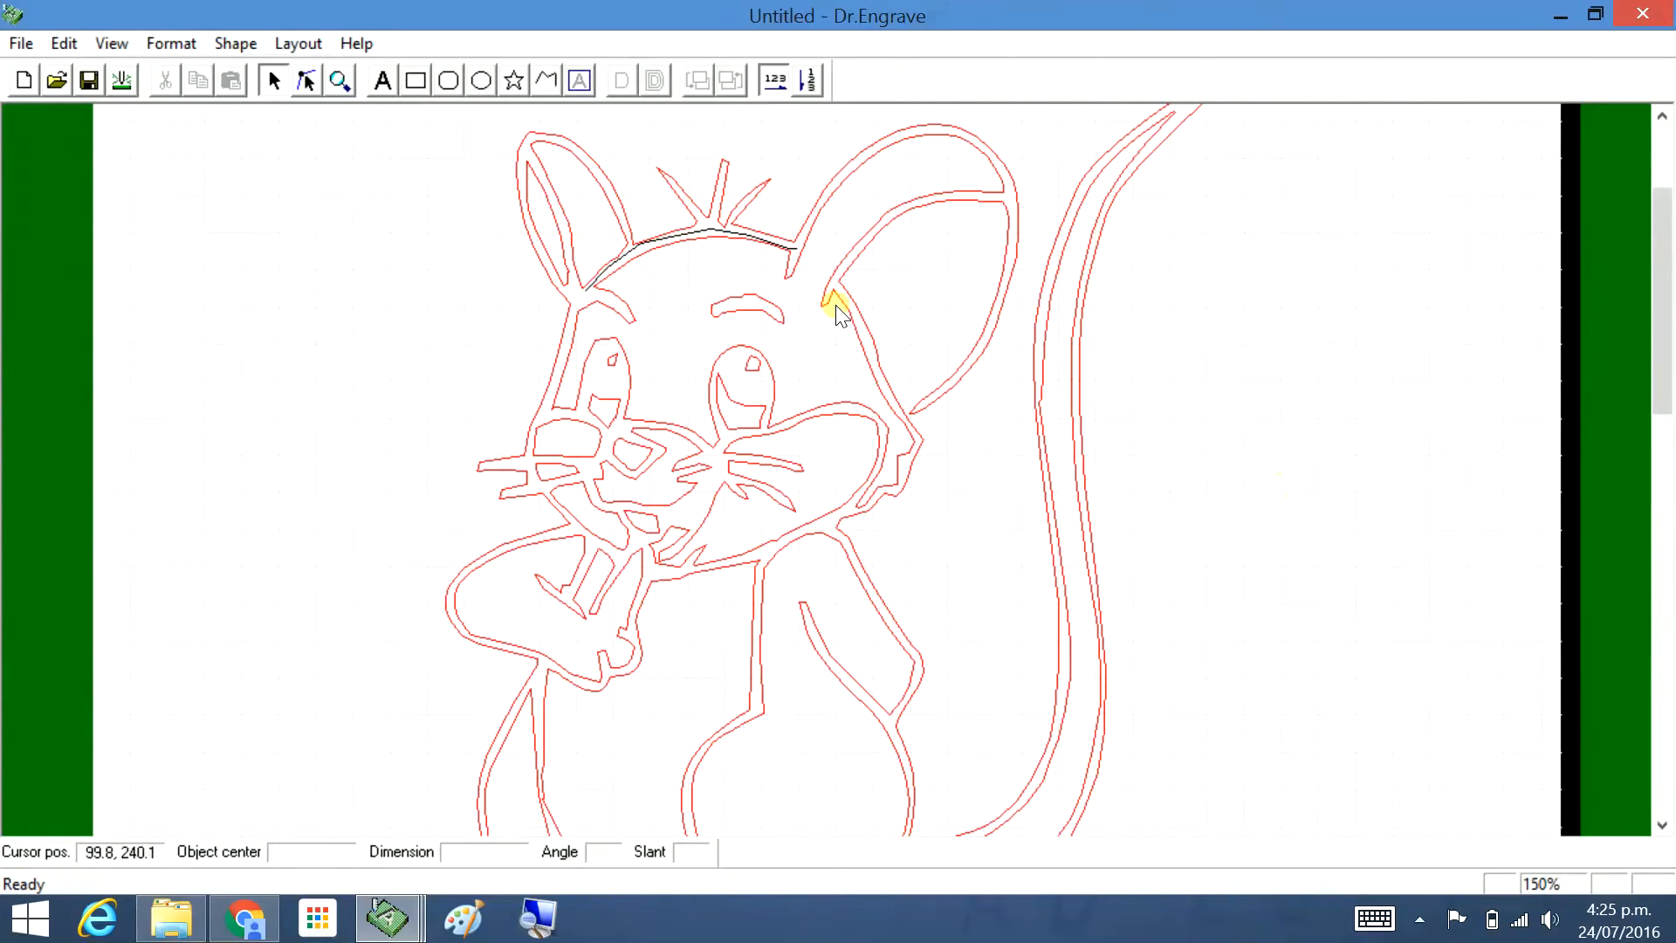
{"action": "mouse_move", "coordinate": [1278, 443]}
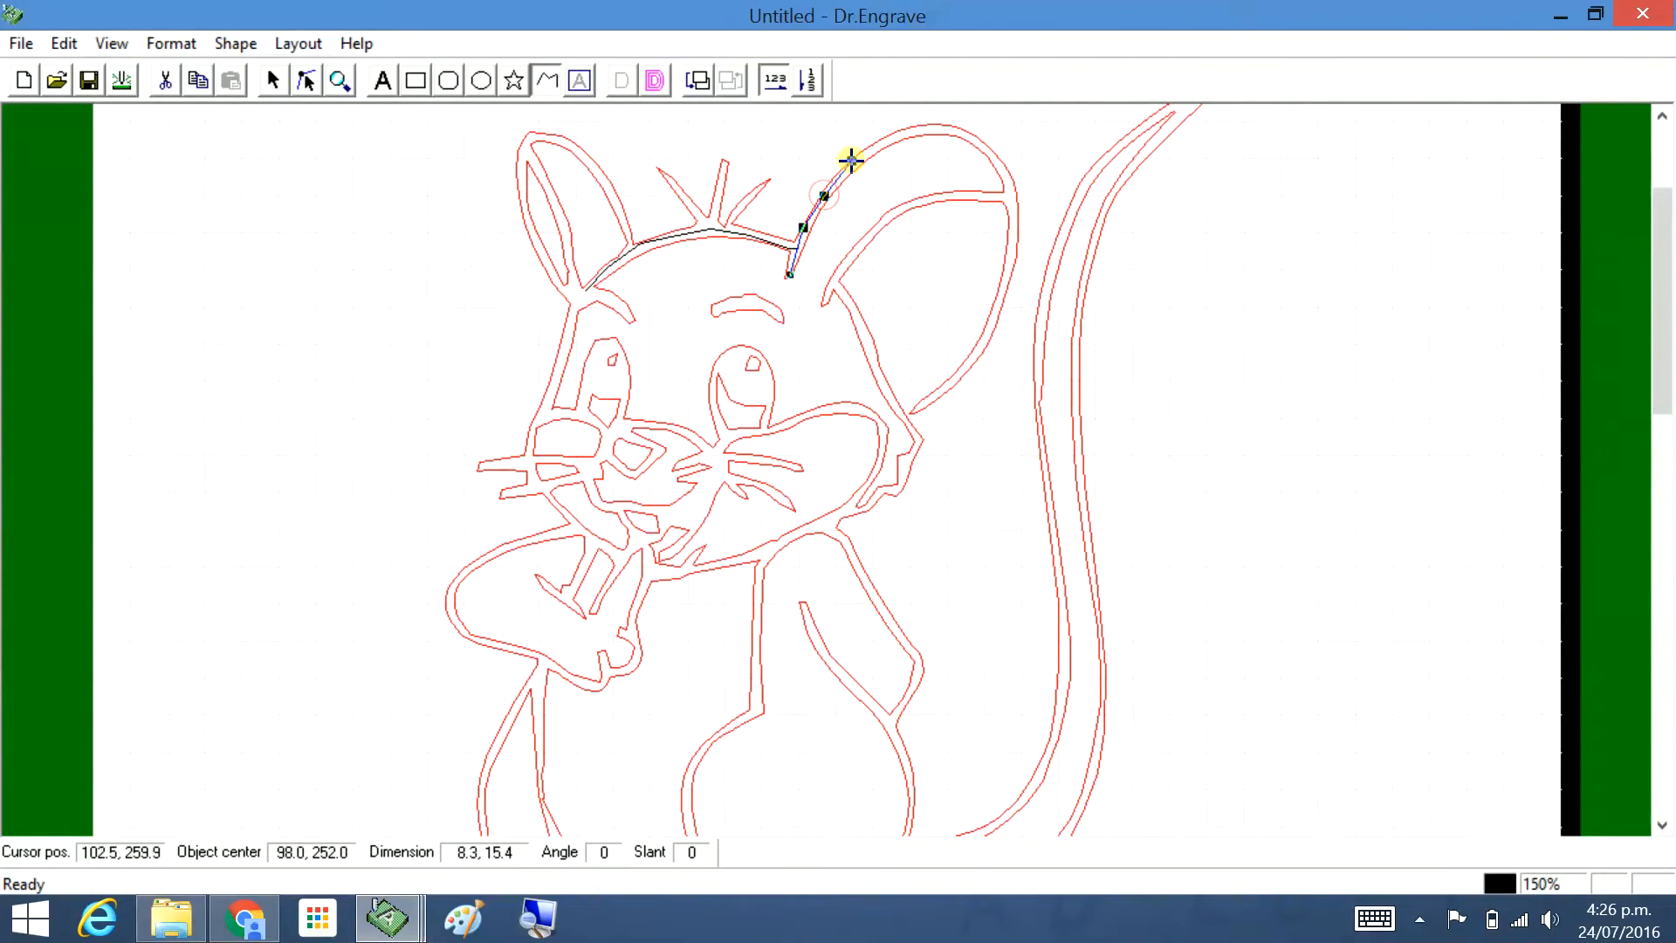
Draw a single line up, over and down the outer edge of the right ear
{"action": "left_click_drag", "start_coordinate": [848, 160], "coordinate": [960, 127]}
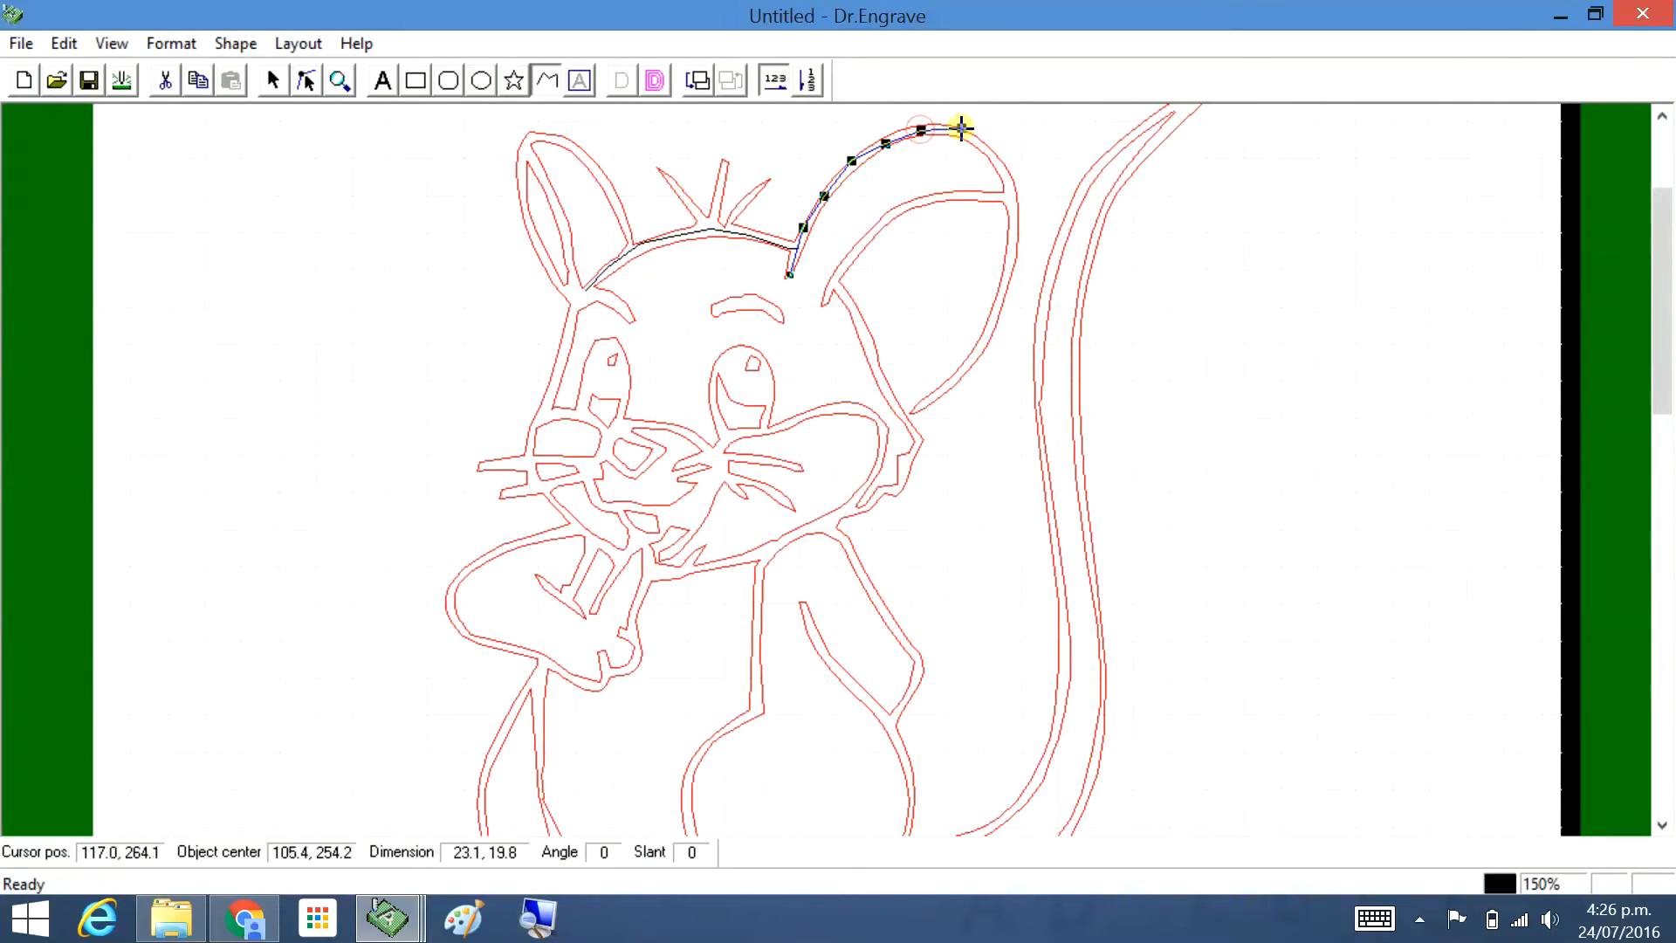
{"action": "left_click_drag", "start_coordinate": [960, 128], "coordinate": [1010, 238]}
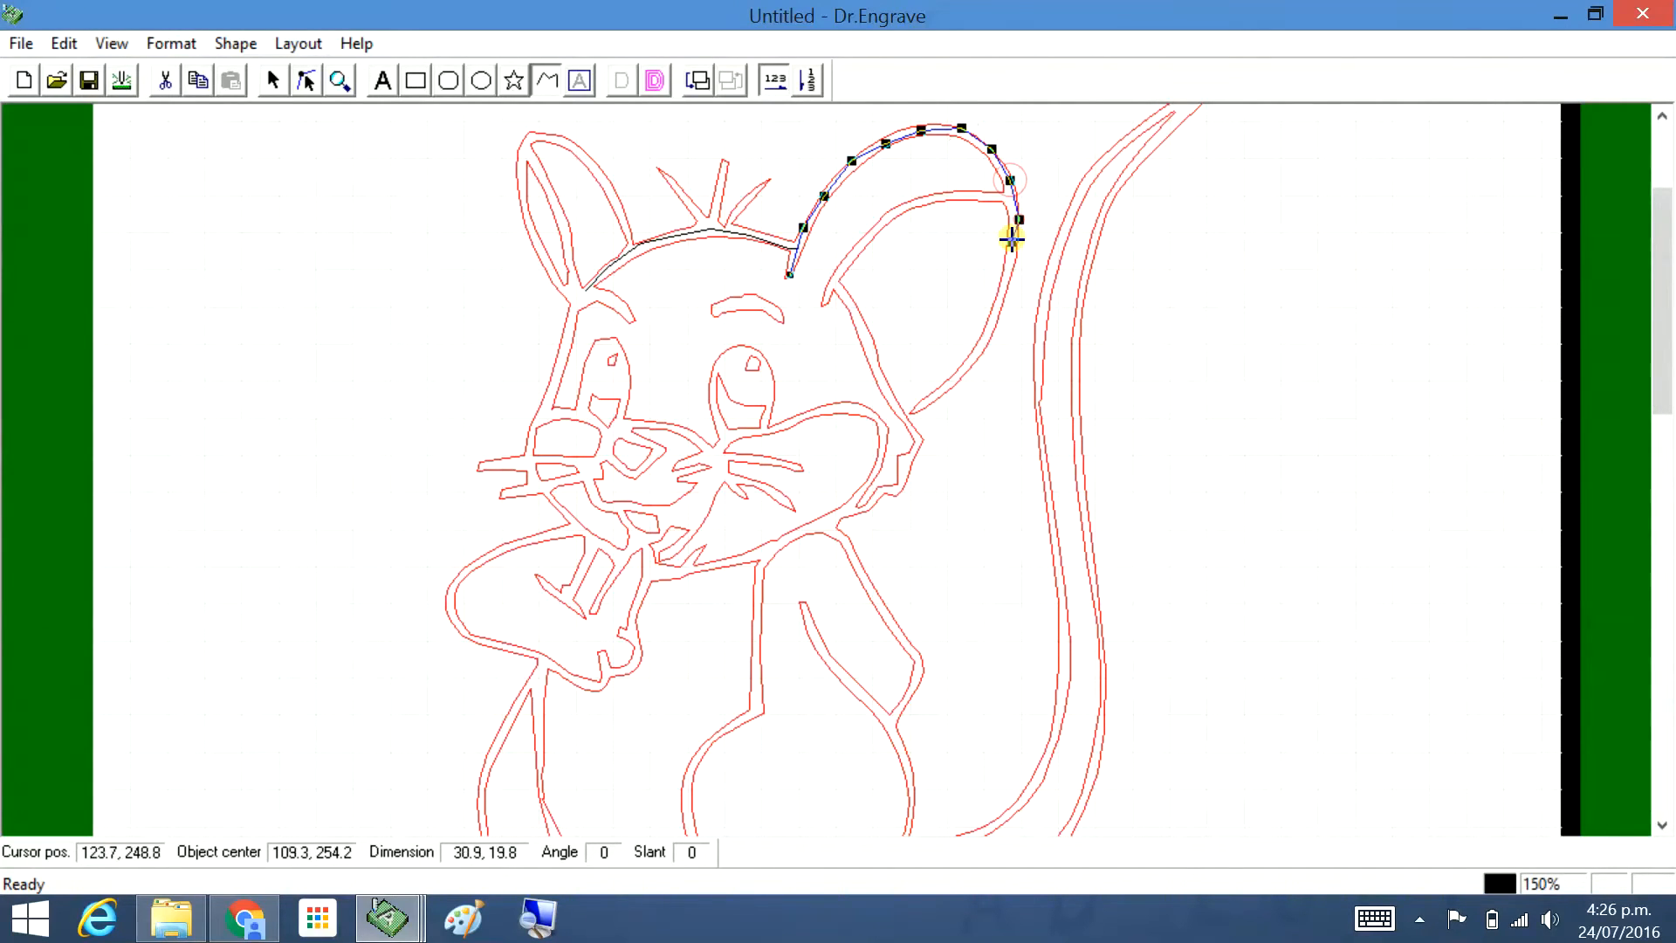
{"action": "left_click_drag", "start_coordinate": [1011, 236], "coordinate": [967, 372]}
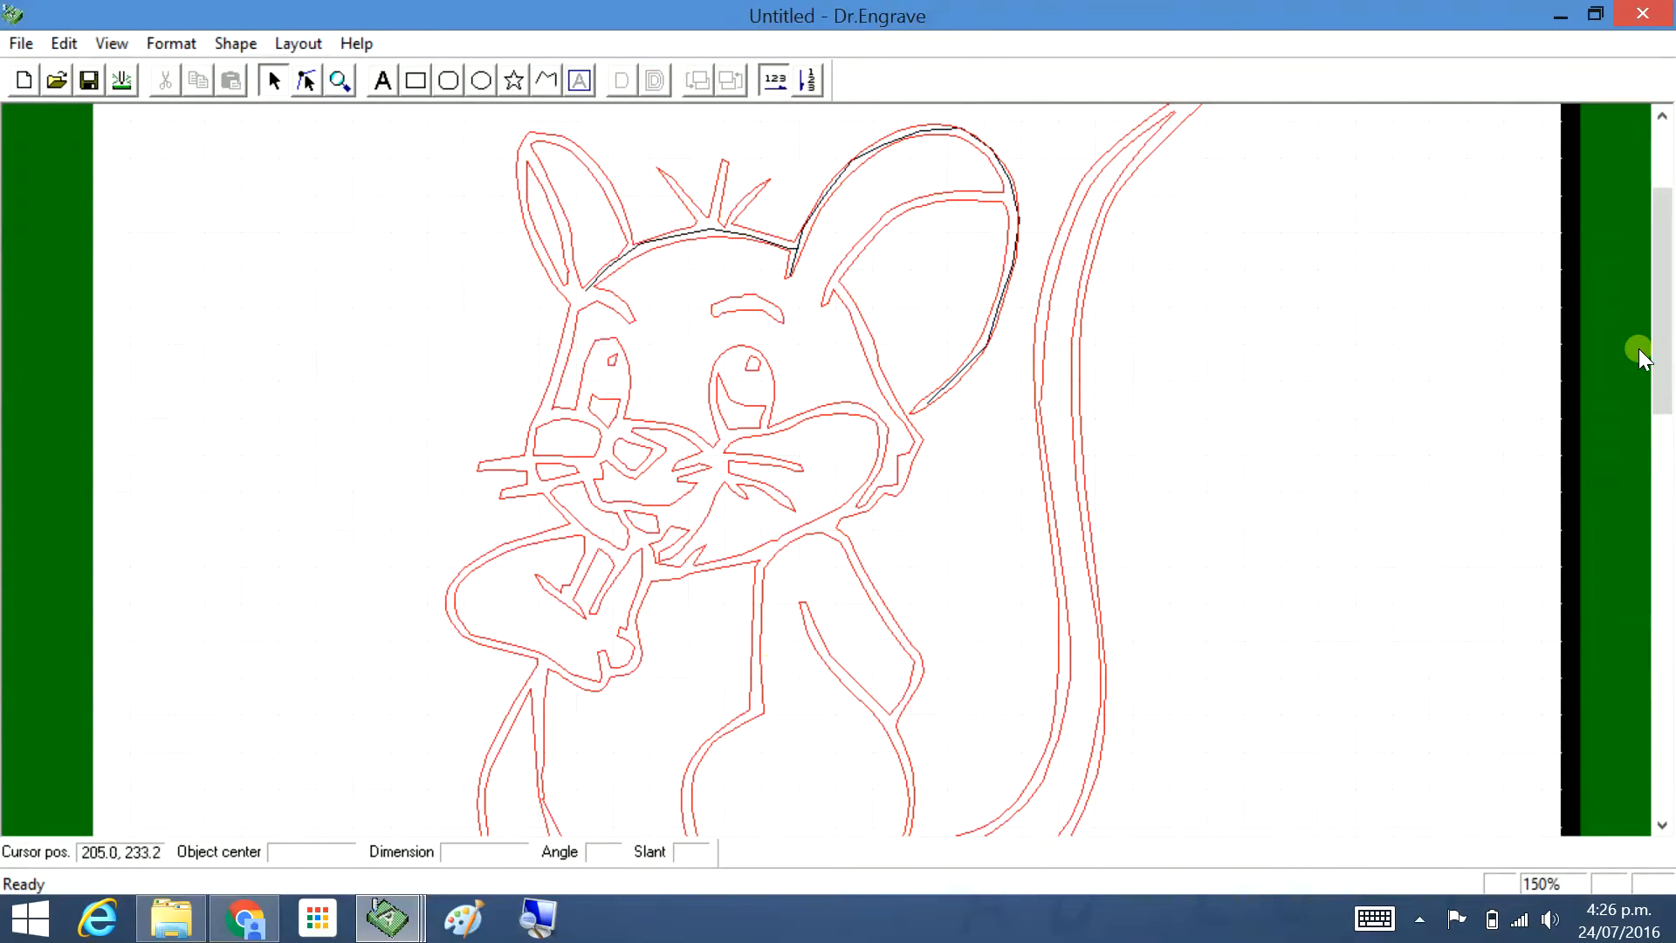
{"action": "left_click_drag", "start_coordinate": [1646, 353], "coordinate": [1652, 390]}
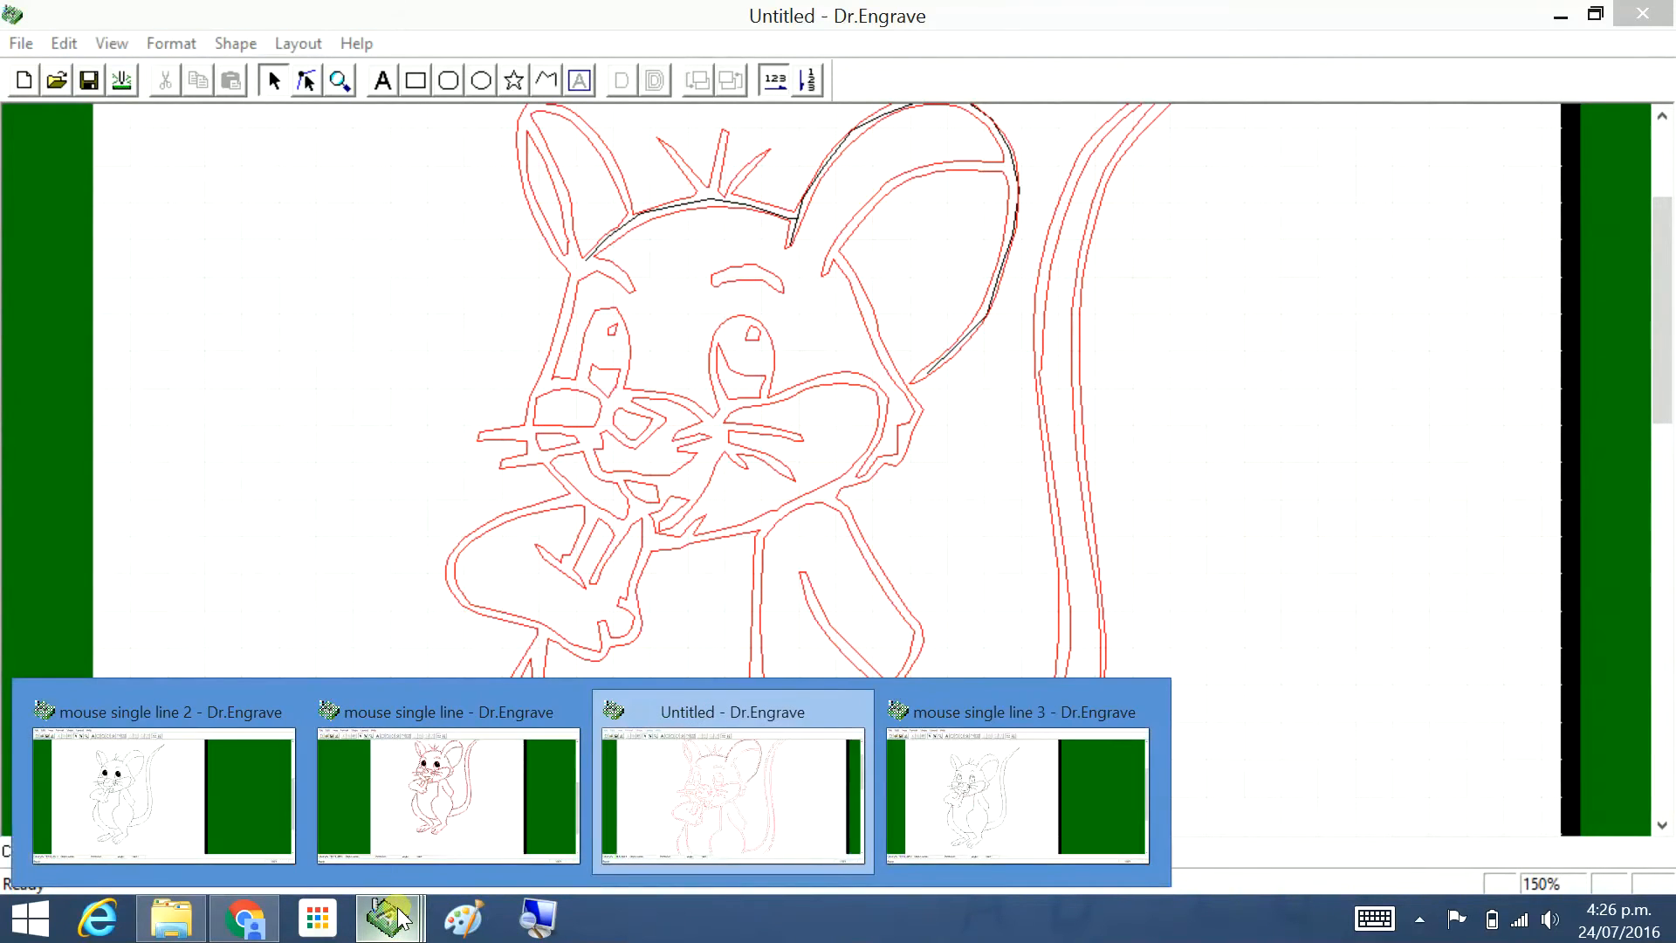
{"action": "mouse_move", "coordinate": [716, 802]}
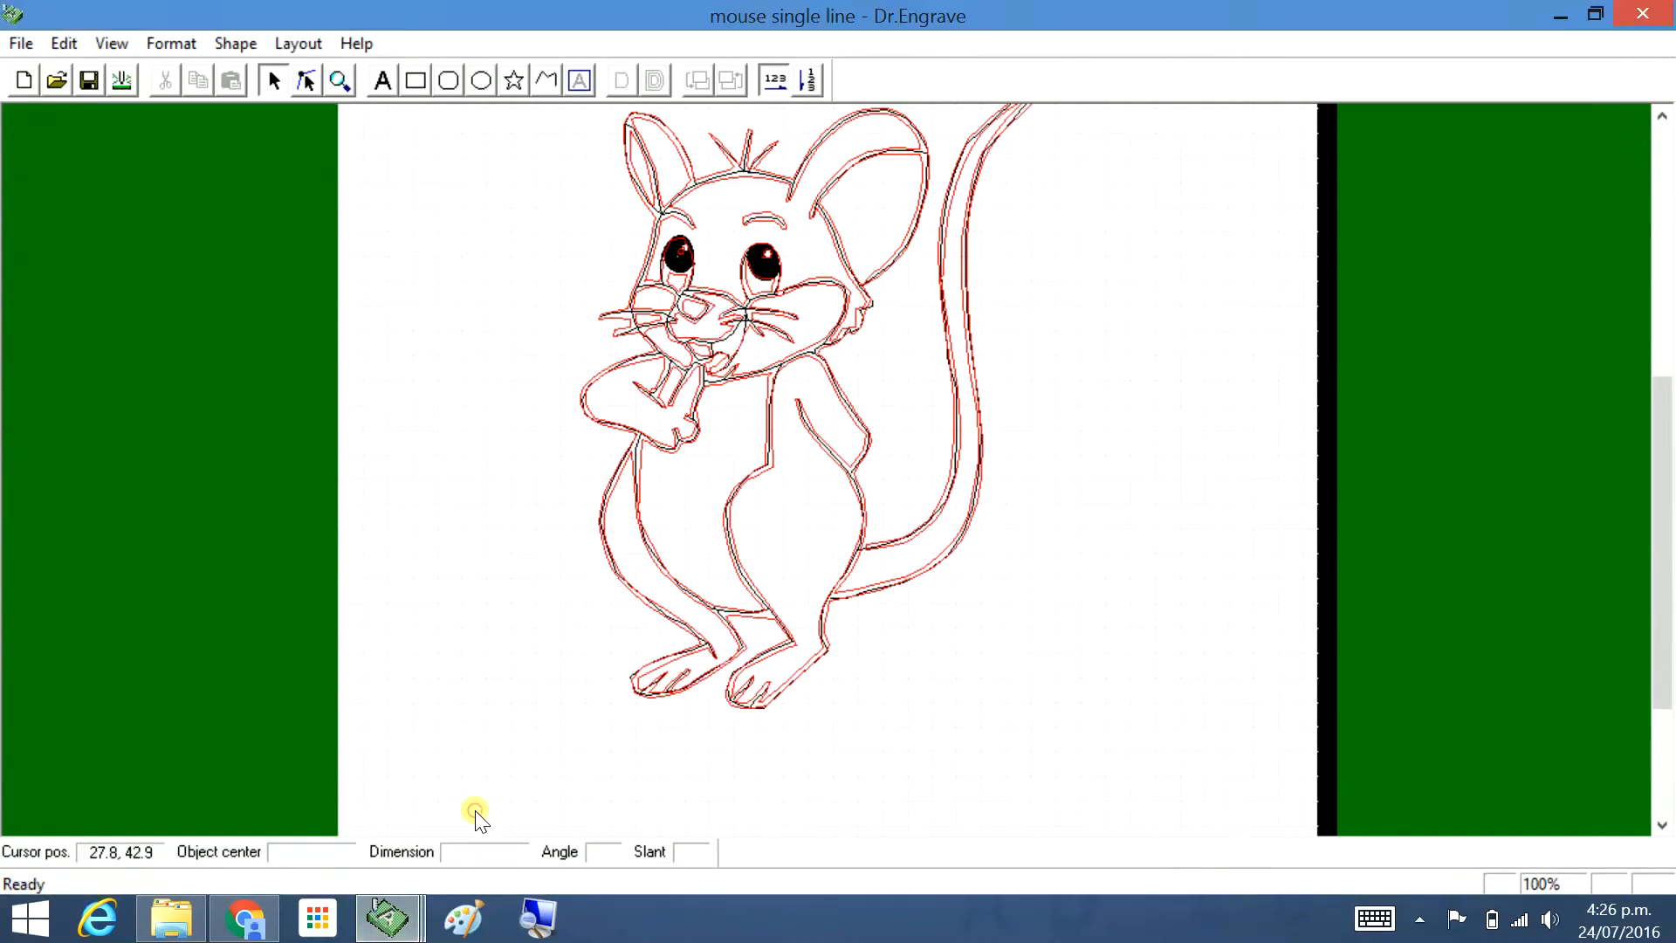
Zoom around the mouse's lower body, move the red trace aside and select the tail outline
{"action": "scroll", "scroll_direction": "down", "scroll_amount": 3}
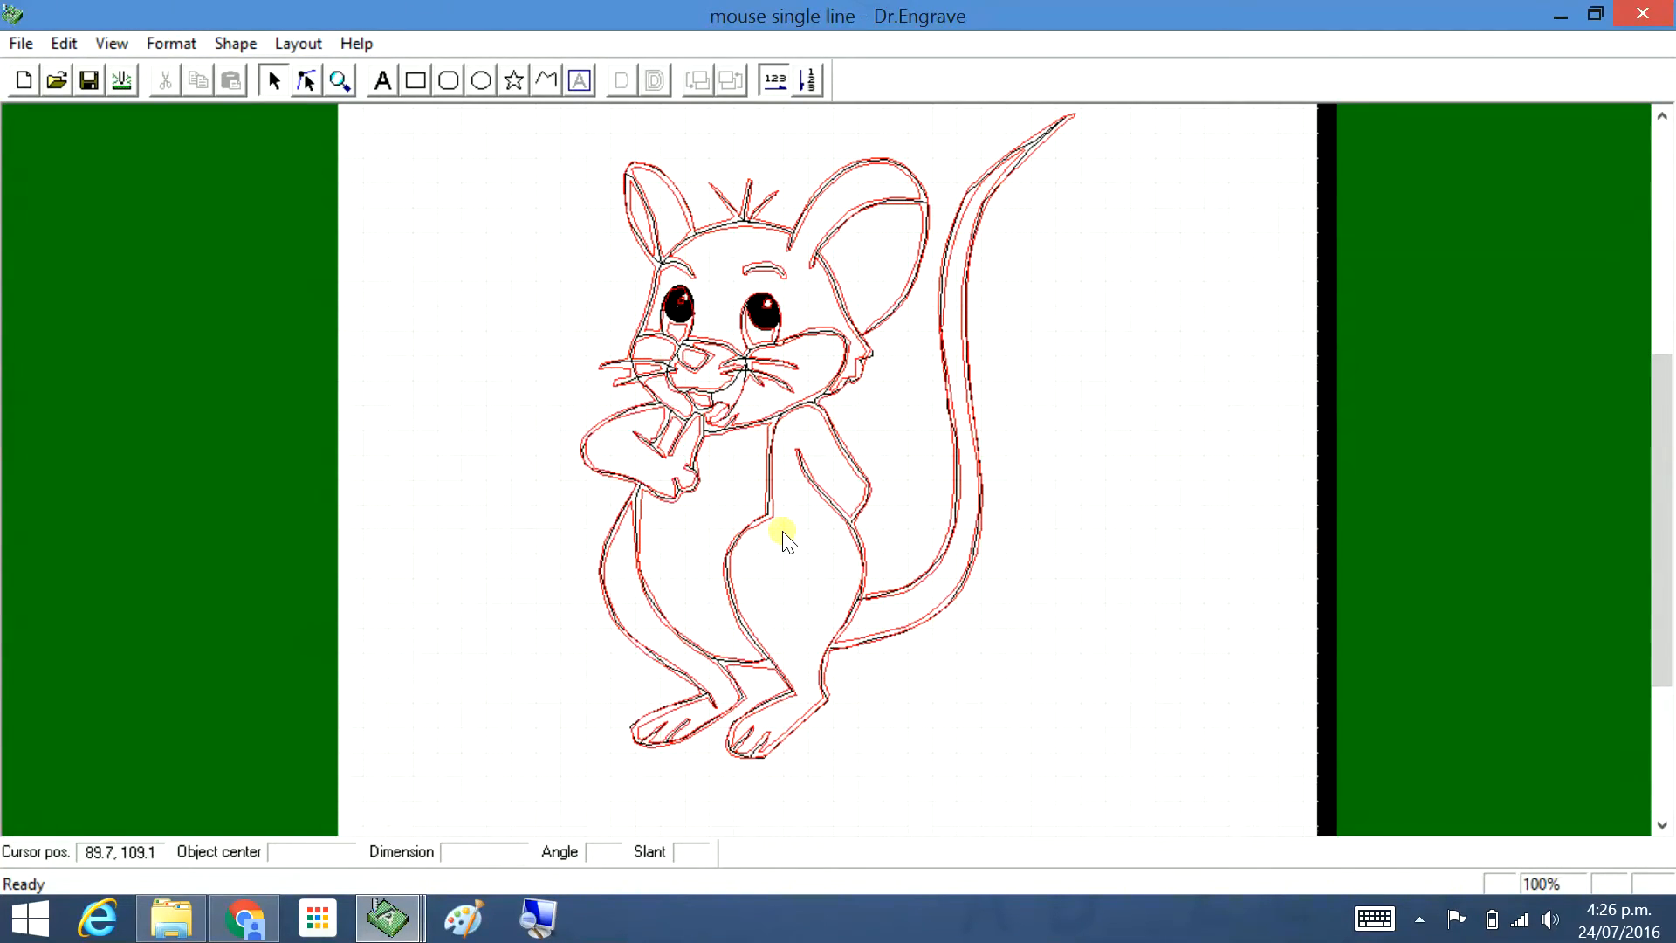
{"action": "left_click", "coordinate": [337, 80]}
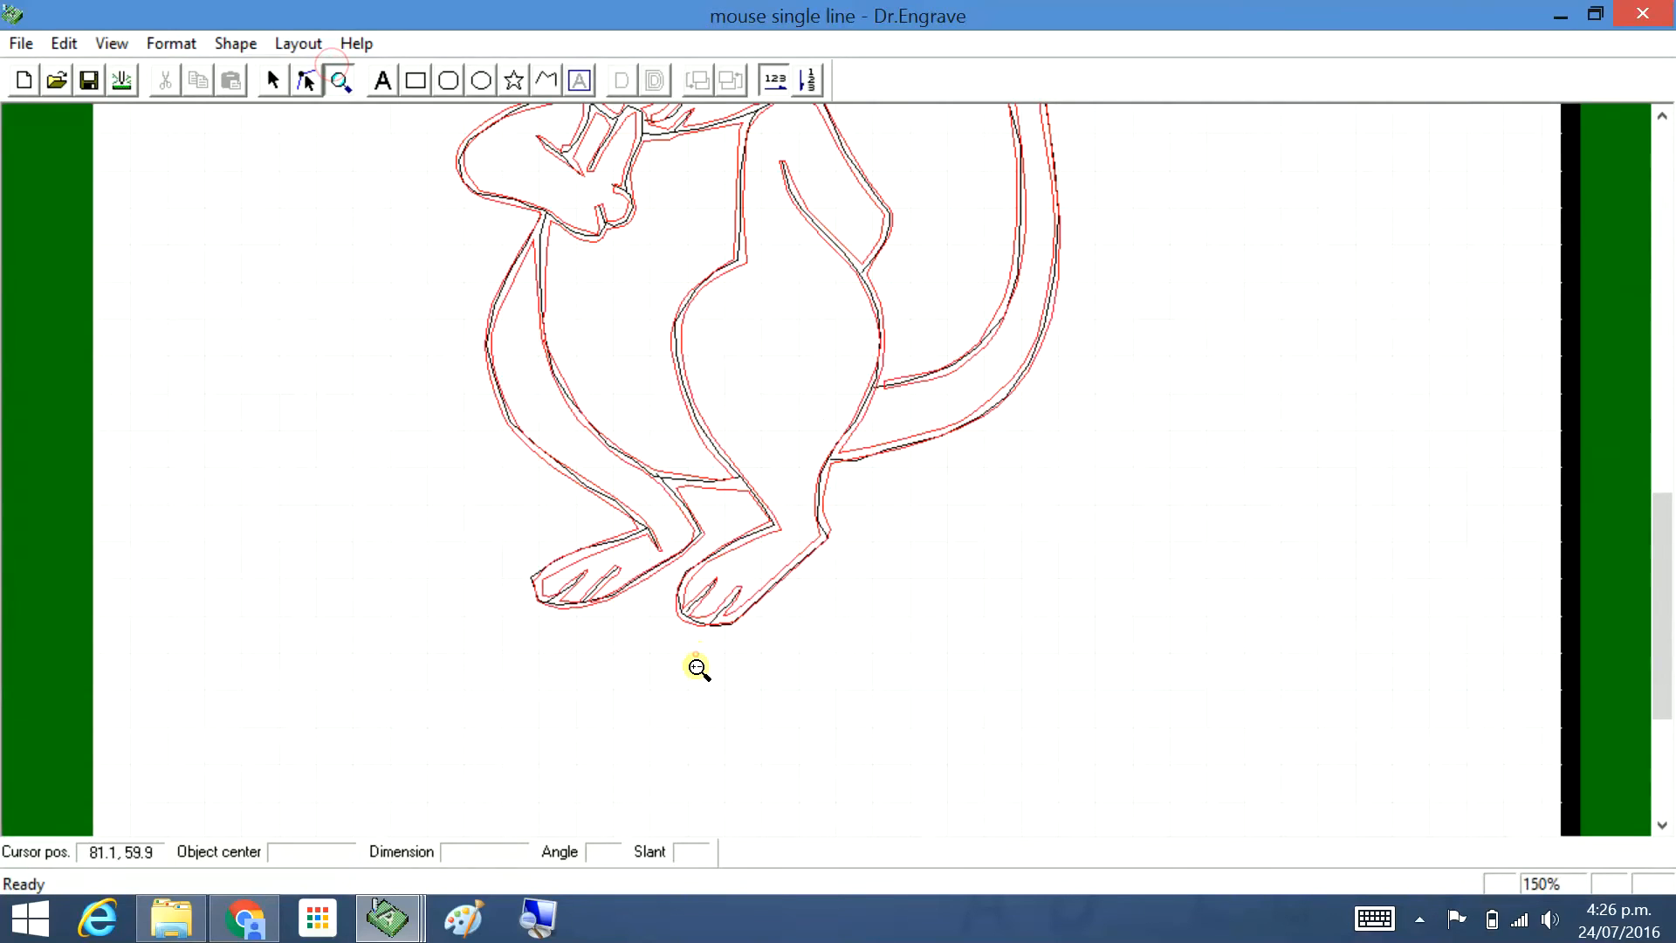
{"action": "left_click", "coordinate": [696, 666]}
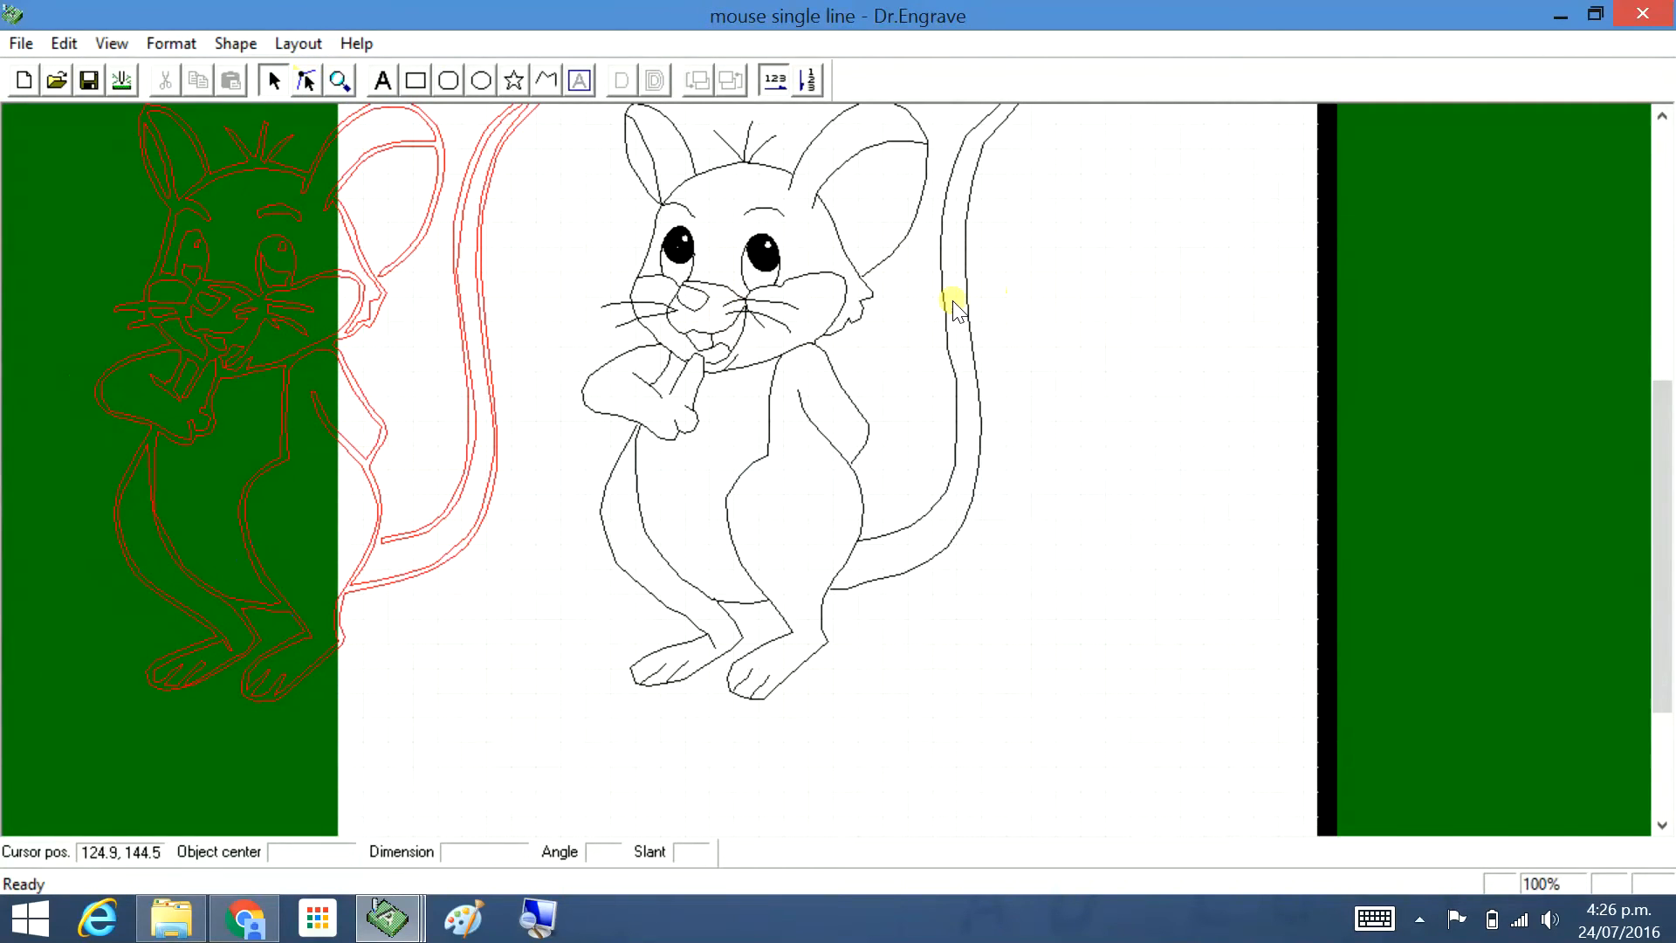
{"action": "left_click", "coordinate": [952, 304]}
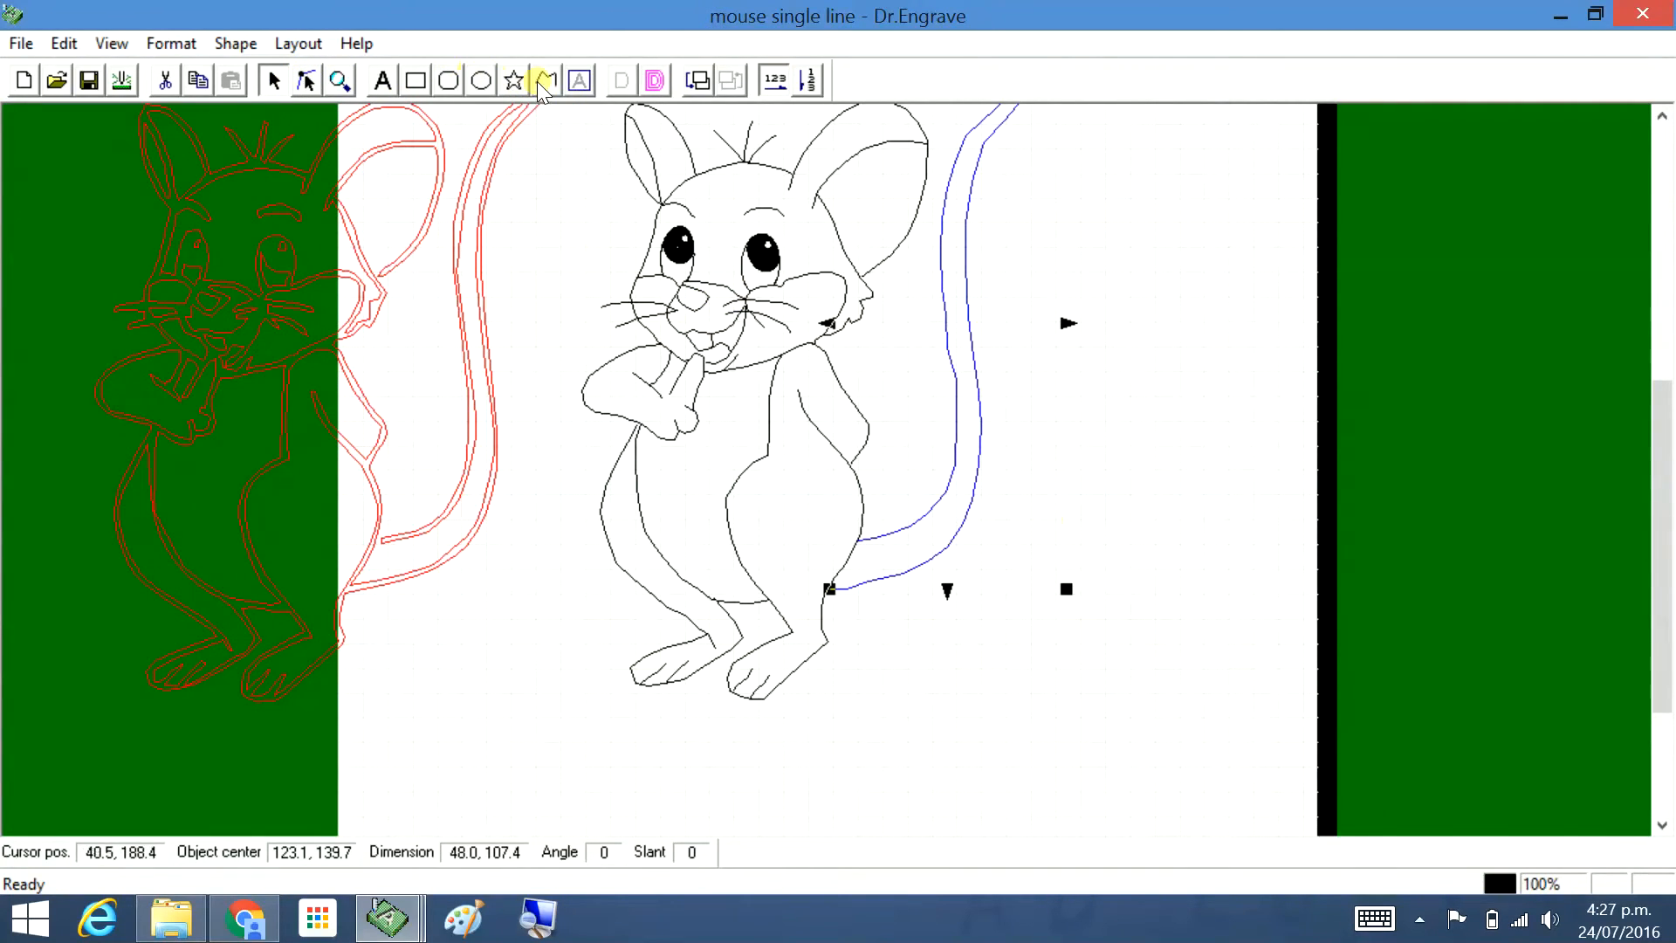
{"action": "left_click", "coordinate": [339, 80]}
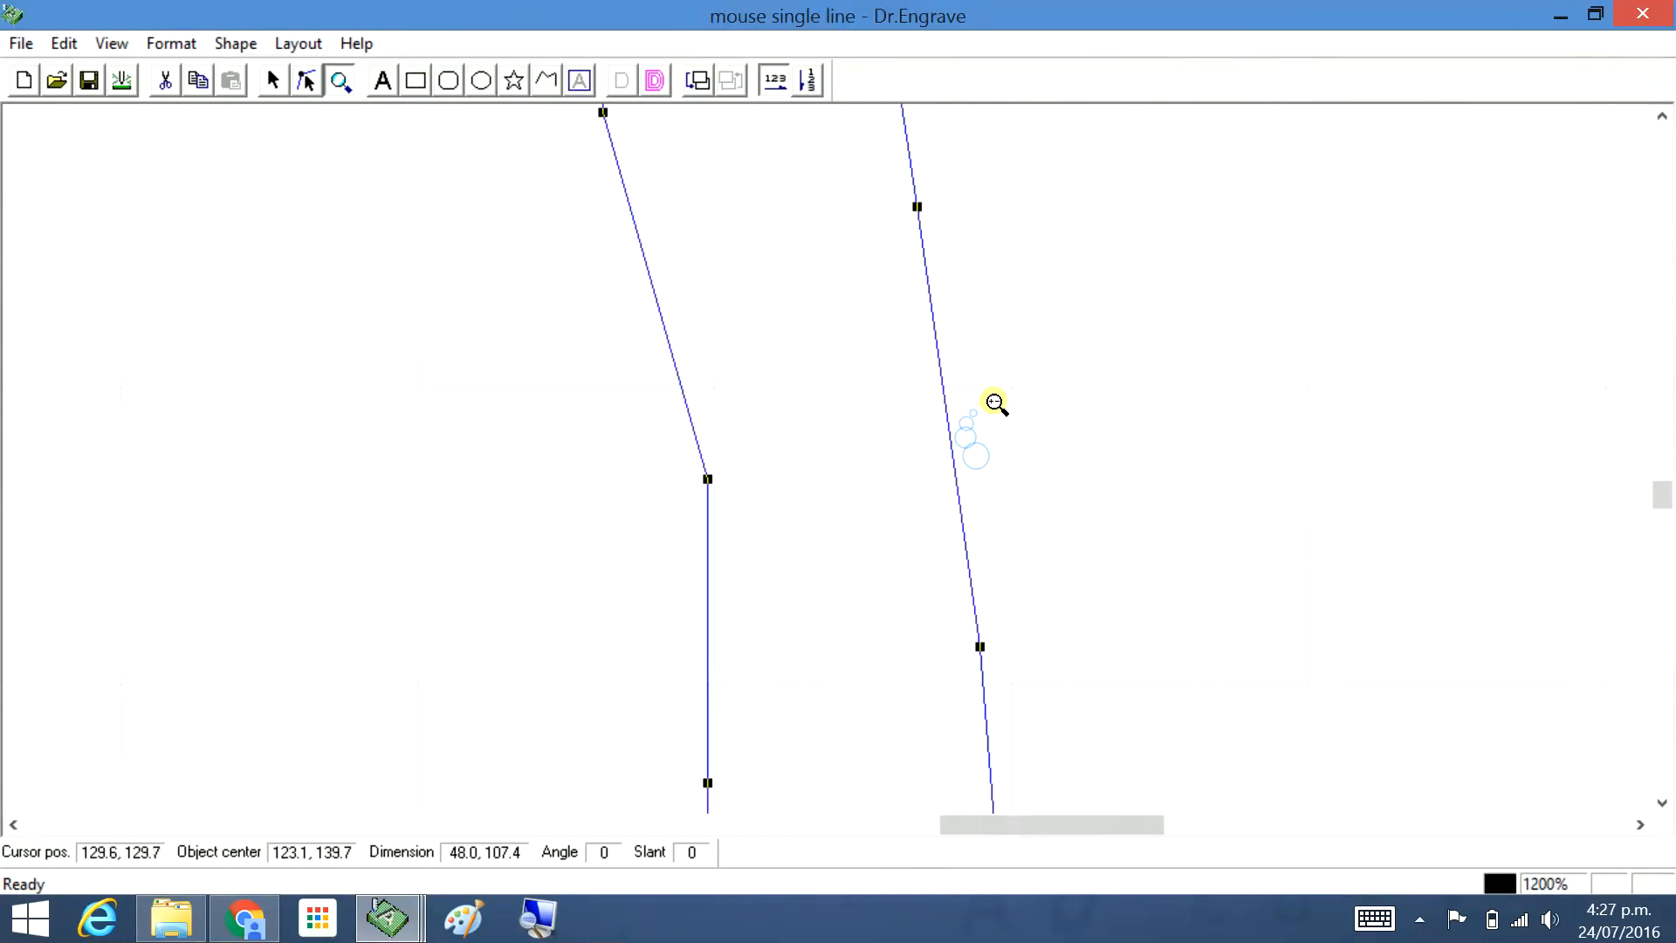
Insert a new vertex partway along the left tail line with the Node Edit tool
{"action": "left_click", "coordinate": [307, 80]}
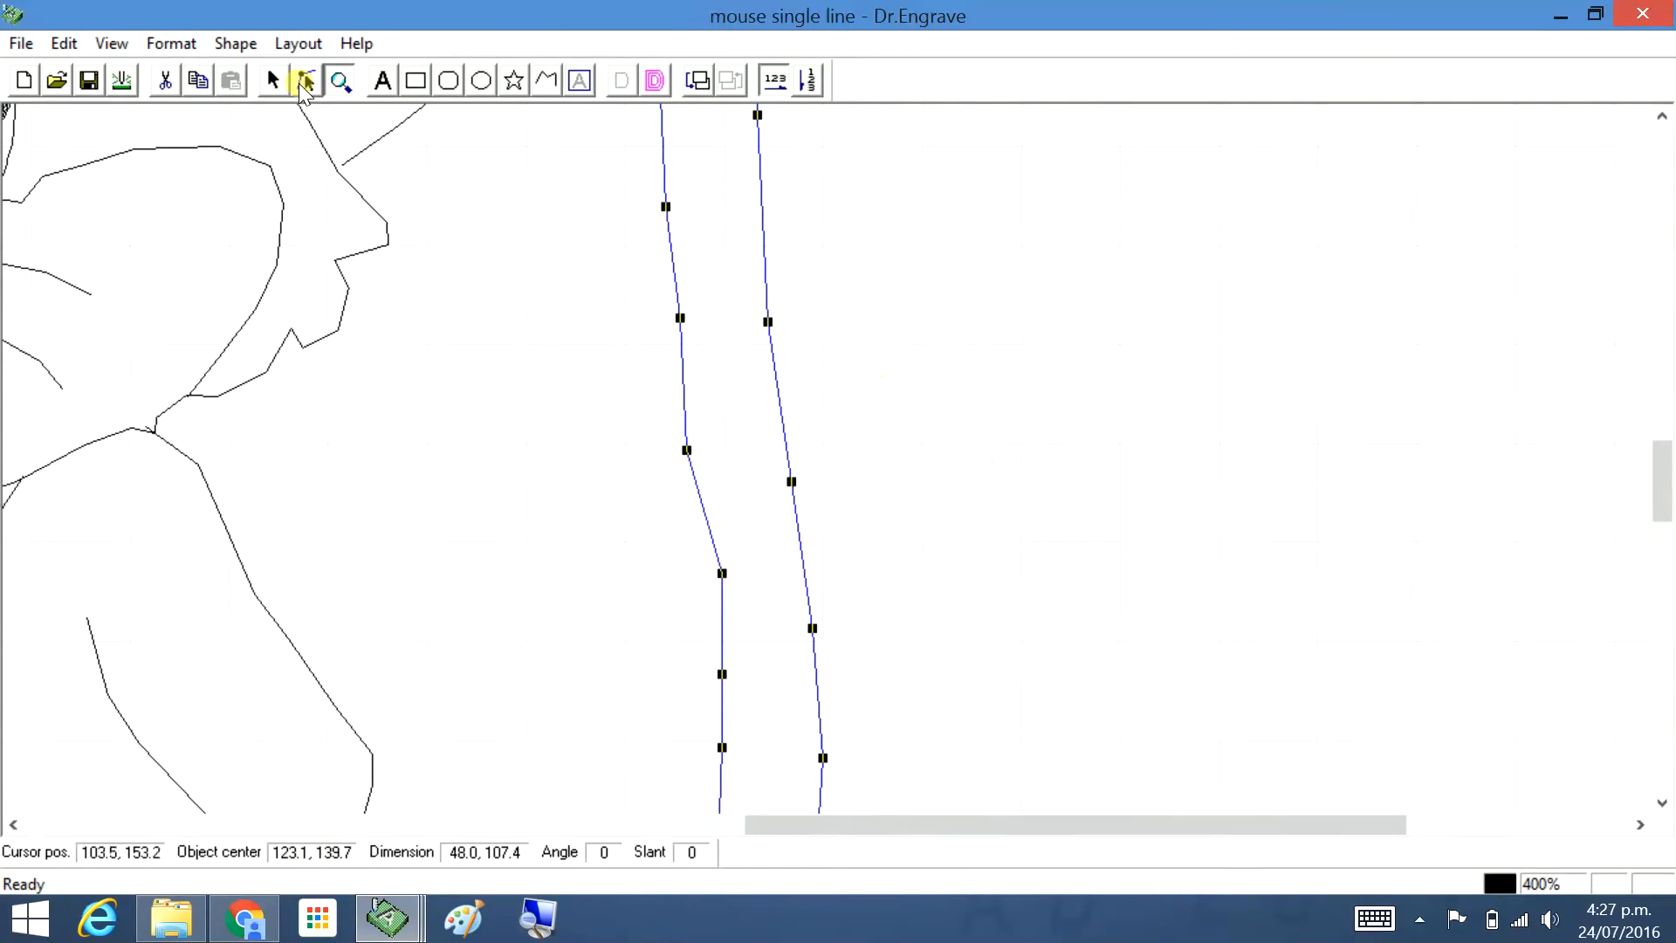
{"action": "left_click", "coordinate": [307, 80]}
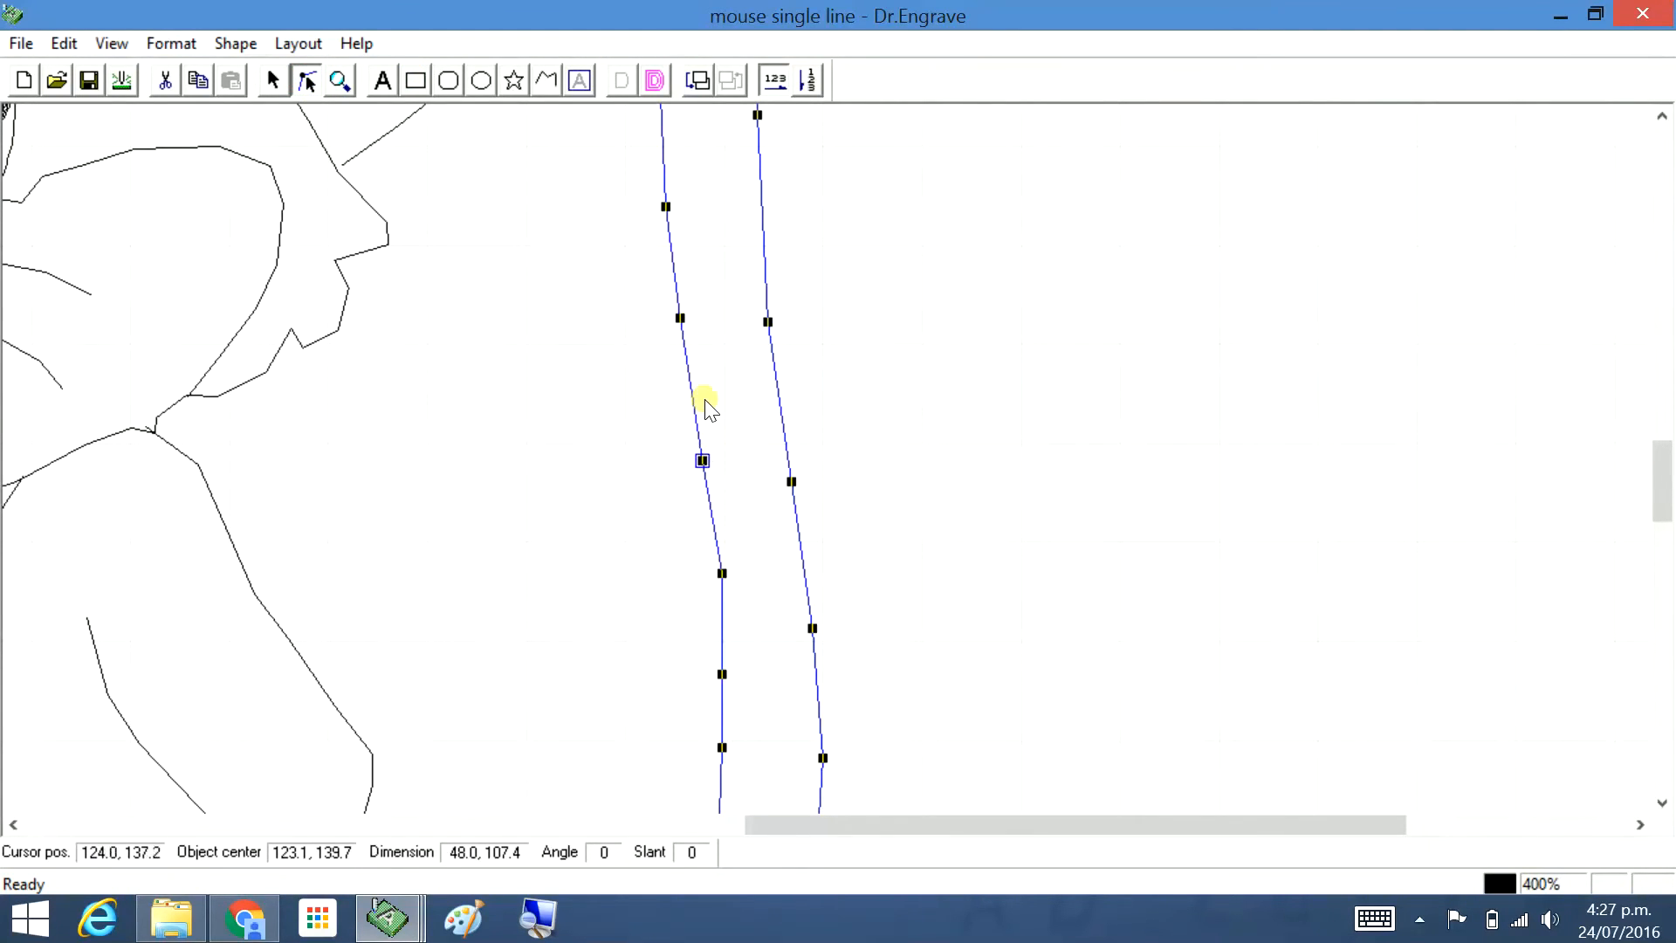
{"action": "right_click", "coordinate": [687, 382]}
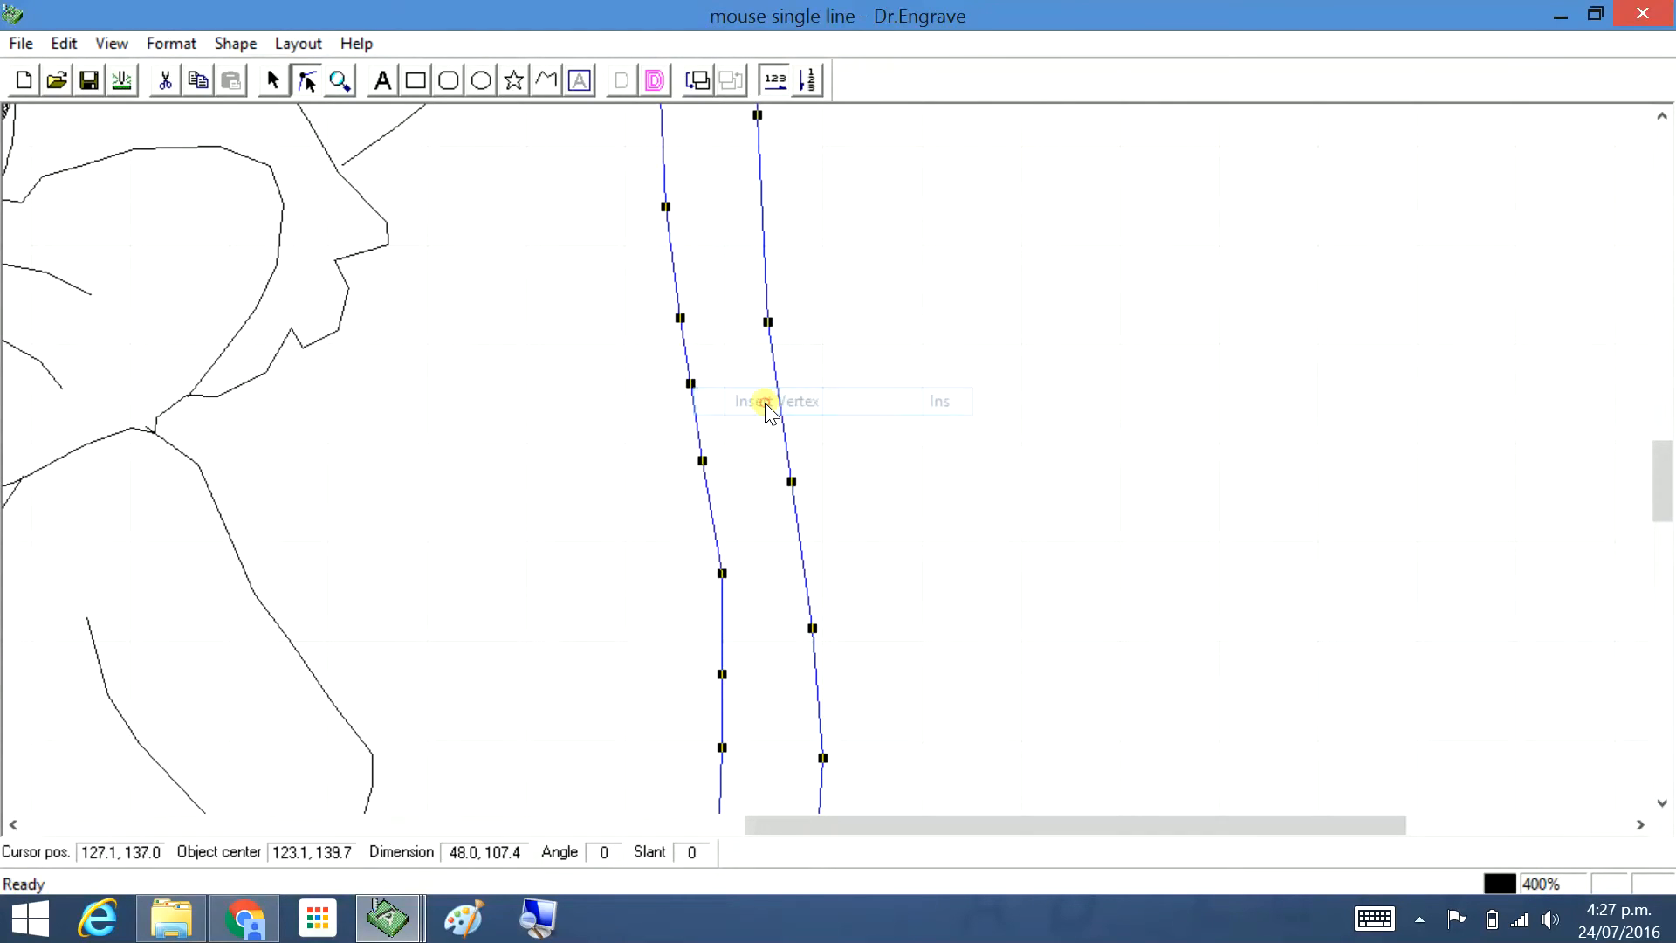
{"action": "left_click", "coordinate": [768, 399]}
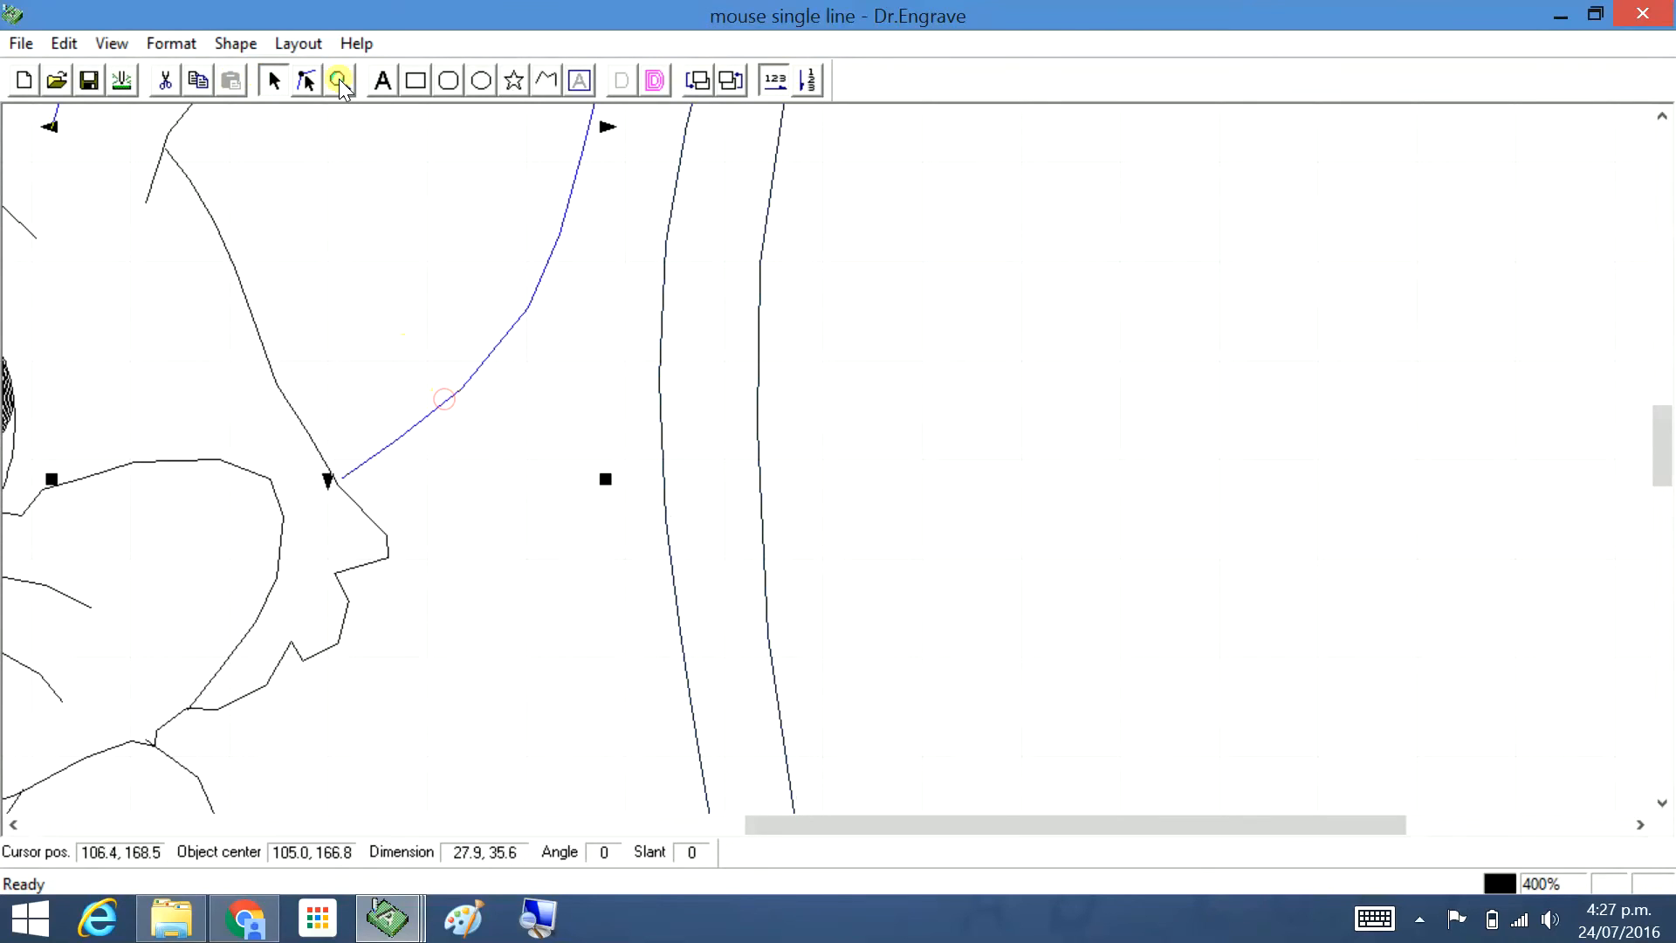
Insert additional vertices along the curved line left of the tail with Node Edit
{"action": "left_click", "coordinate": [305, 80]}
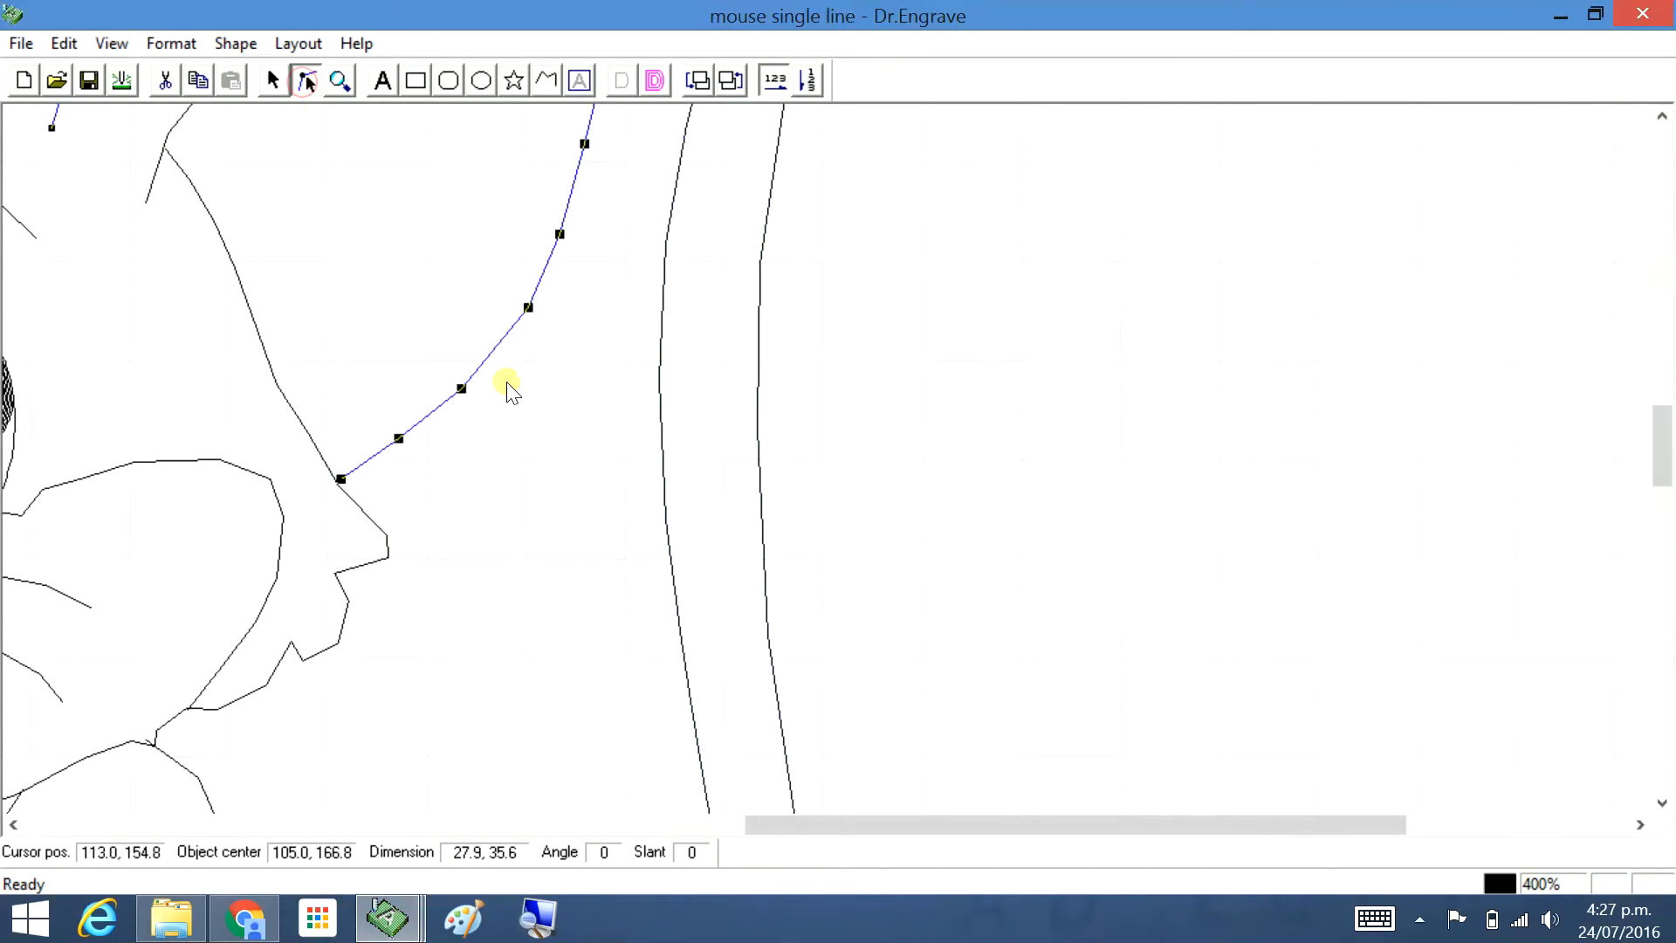
{"action": "mouse_move", "coordinate": [340, 479]}
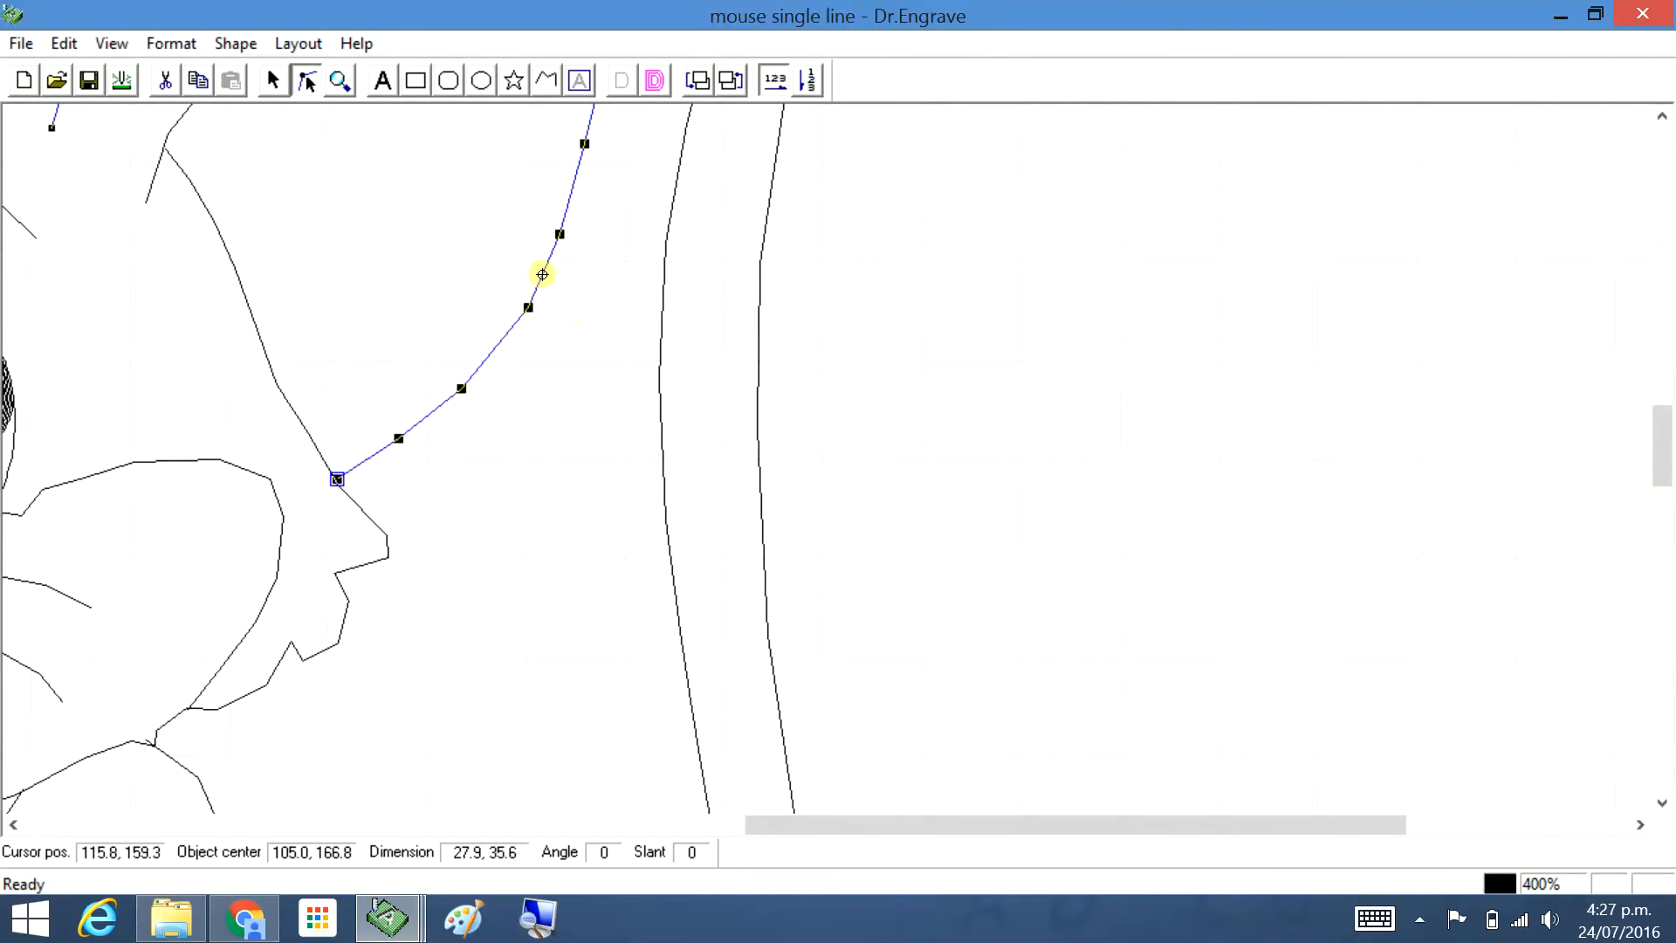
{"action": "right_click", "coordinate": [541, 274]}
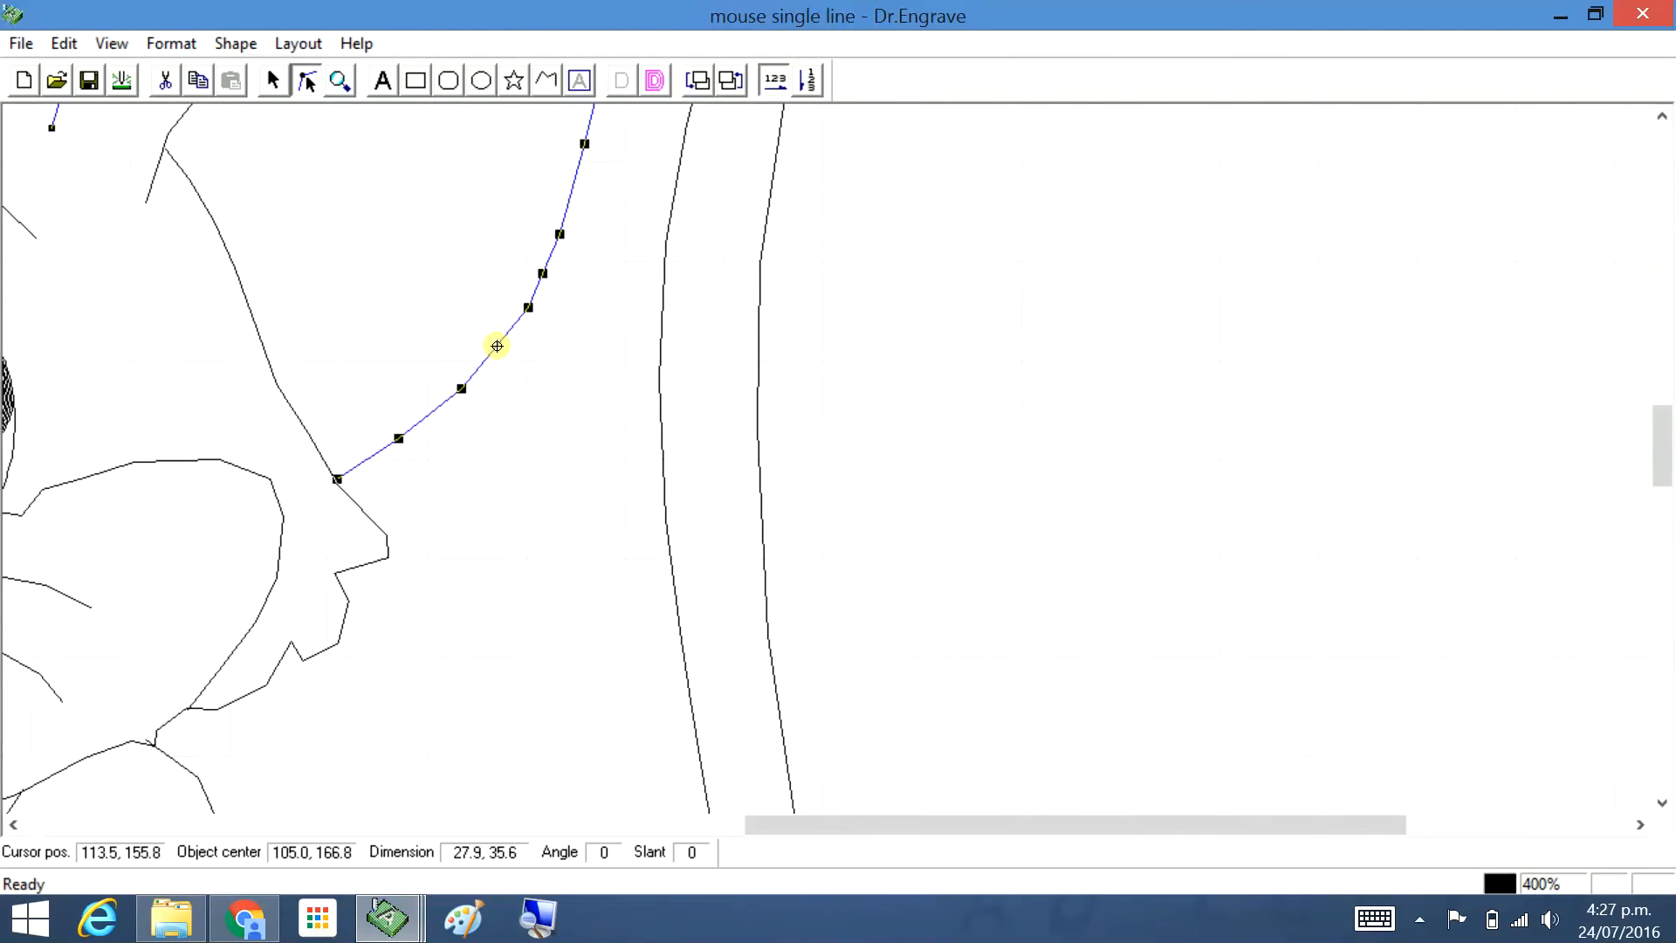
{"action": "mouse_move", "coordinate": [574, 205]}
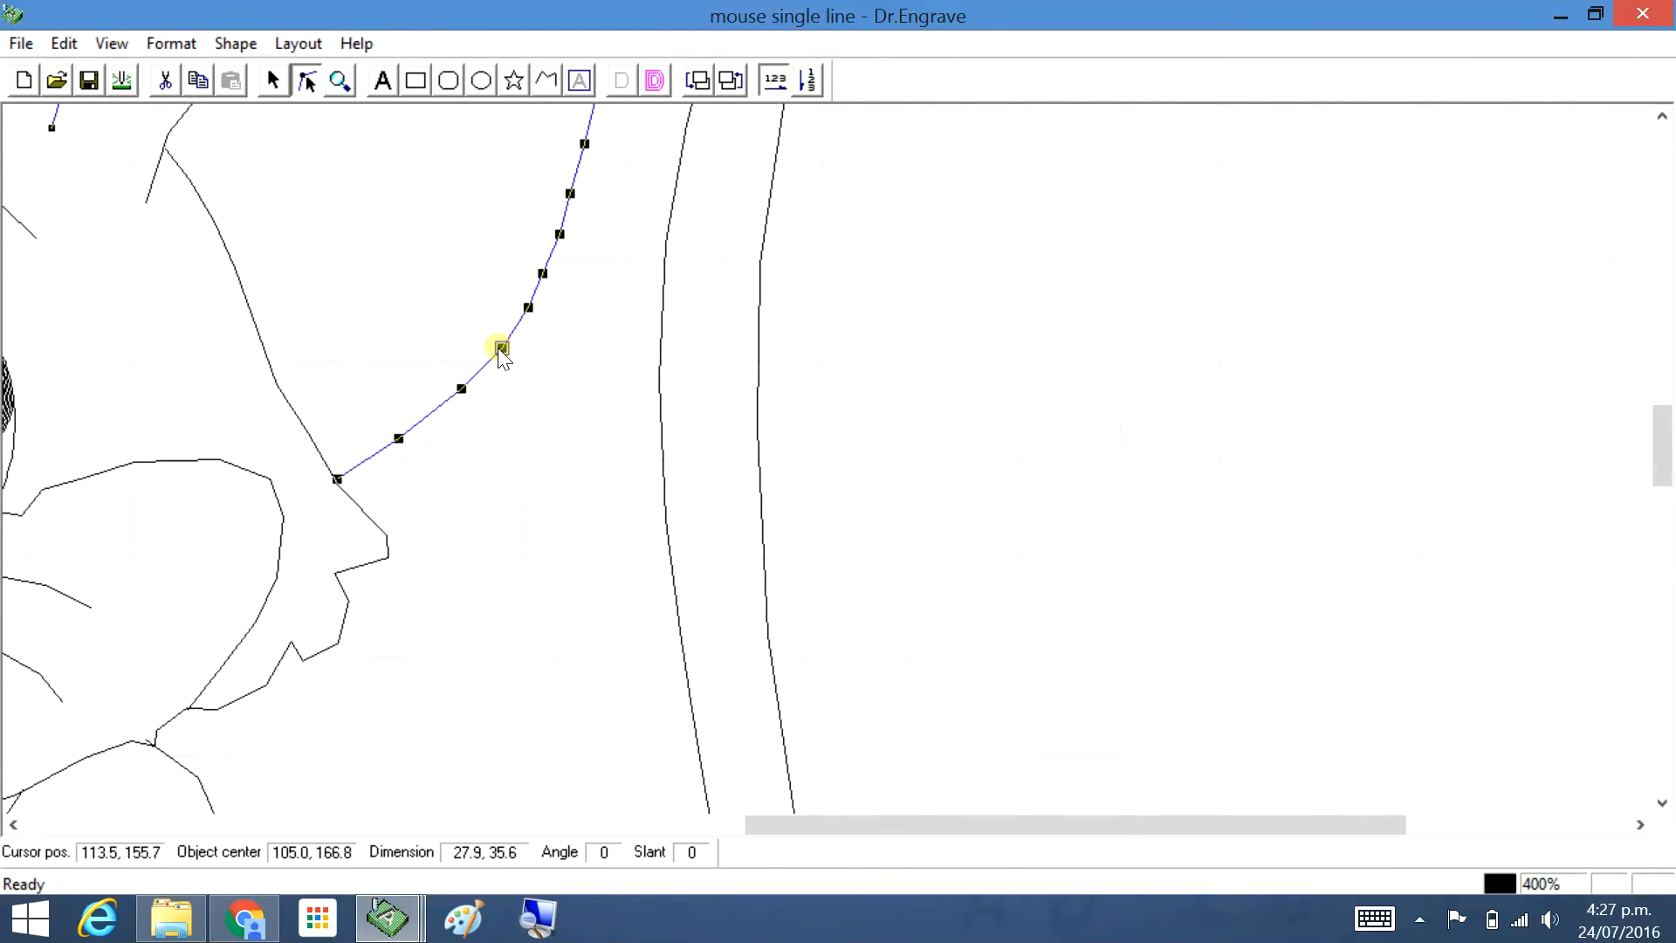
{"action": "mouse_move", "coordinate": [539, 374]}
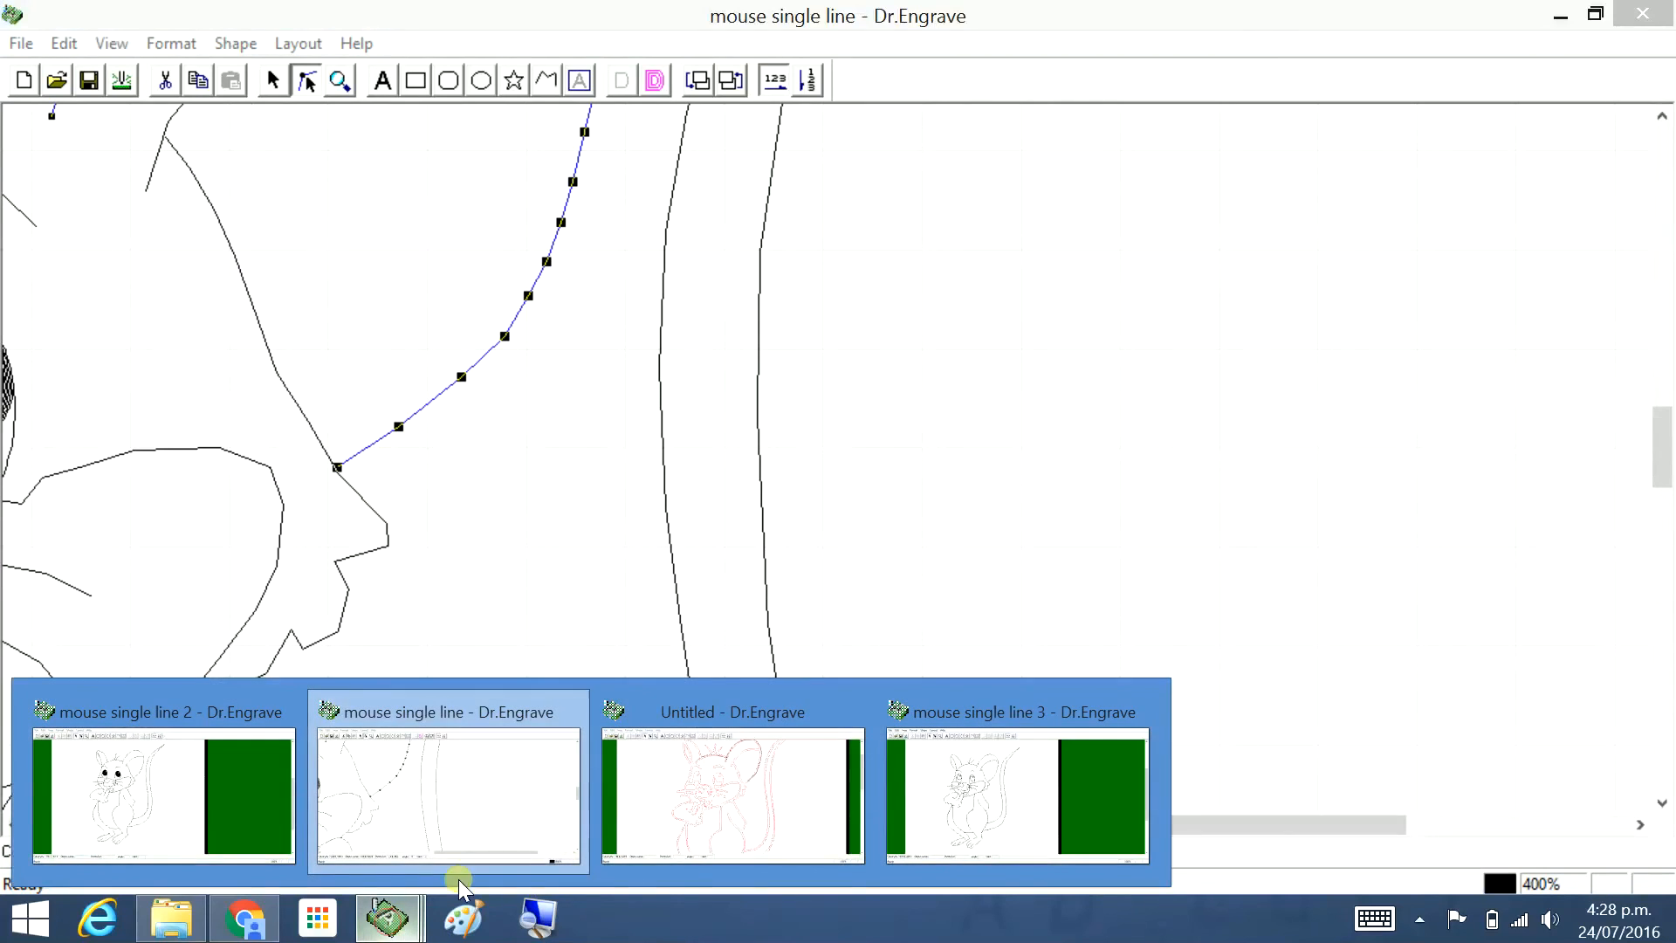
Bring the 'mouse single line 3' document to the front at full view
{"action": "left_click", "coordinate": [1012, 796]}
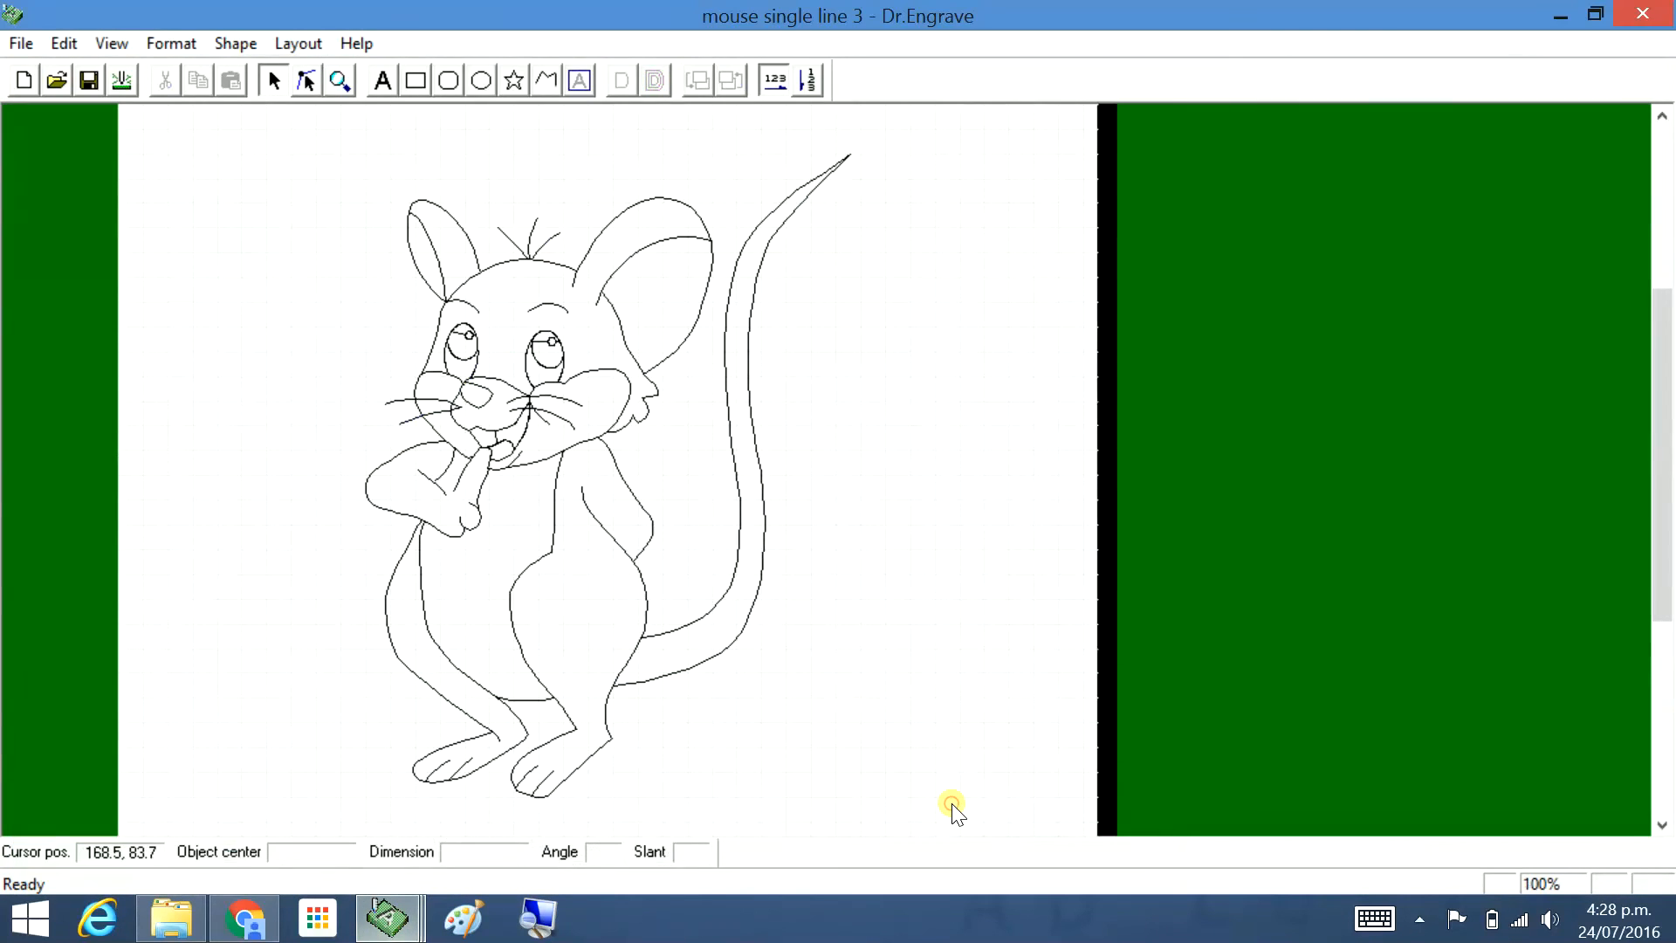
{"action": "scroll", "scroll_direction": "down", "scroll_amount": 3}
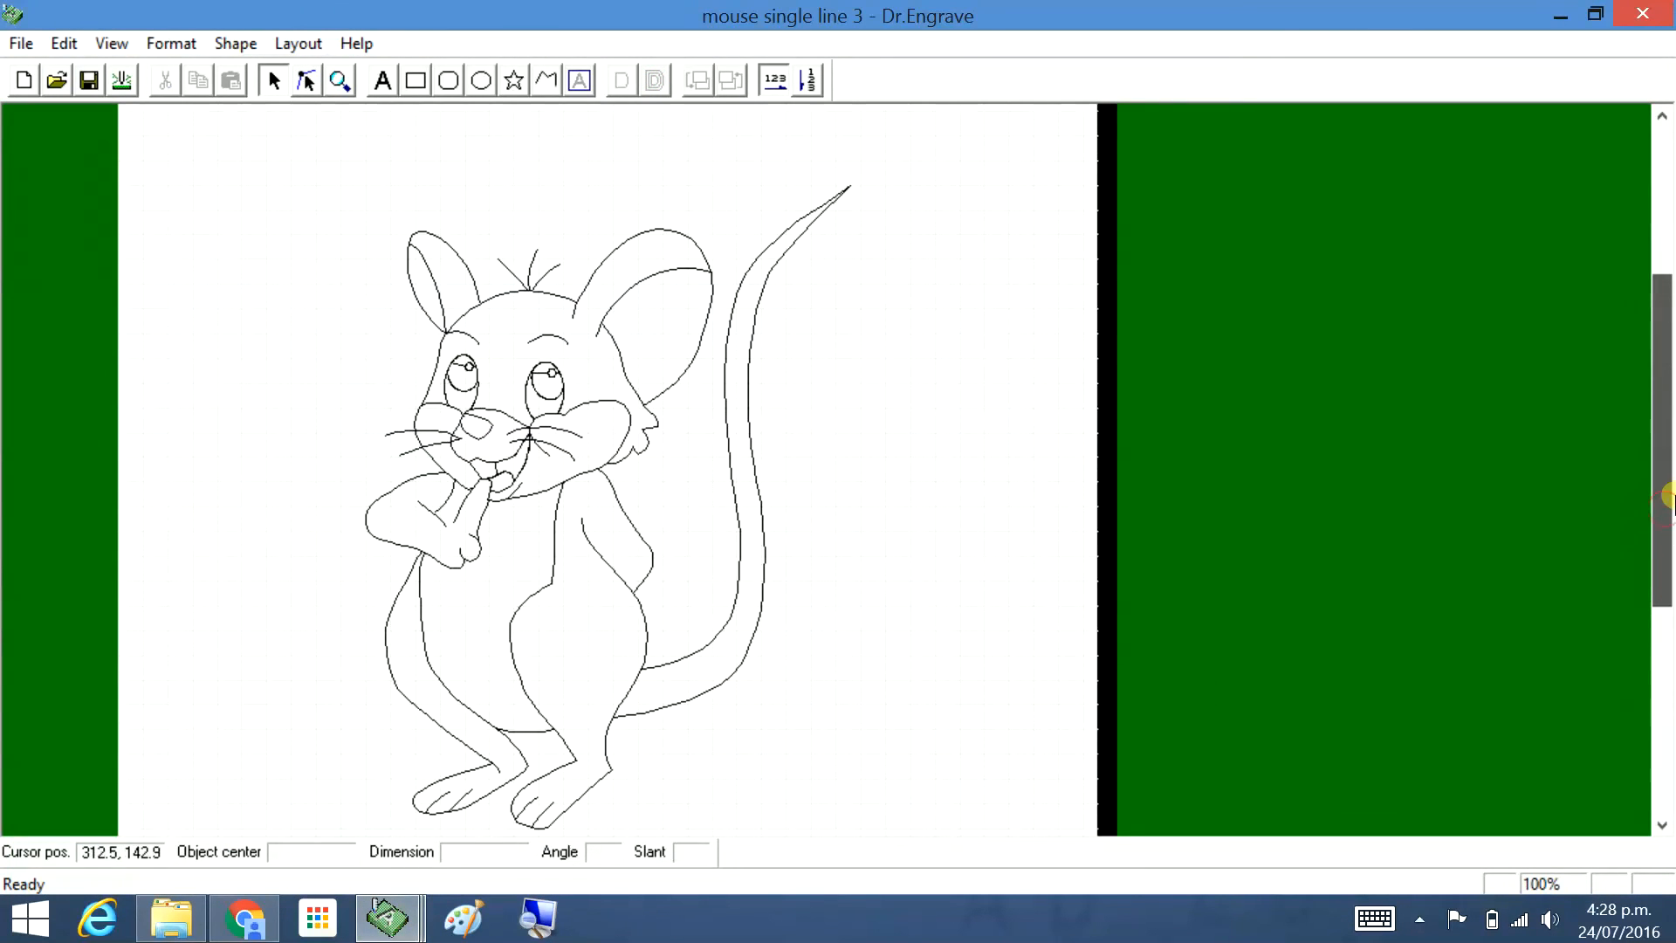